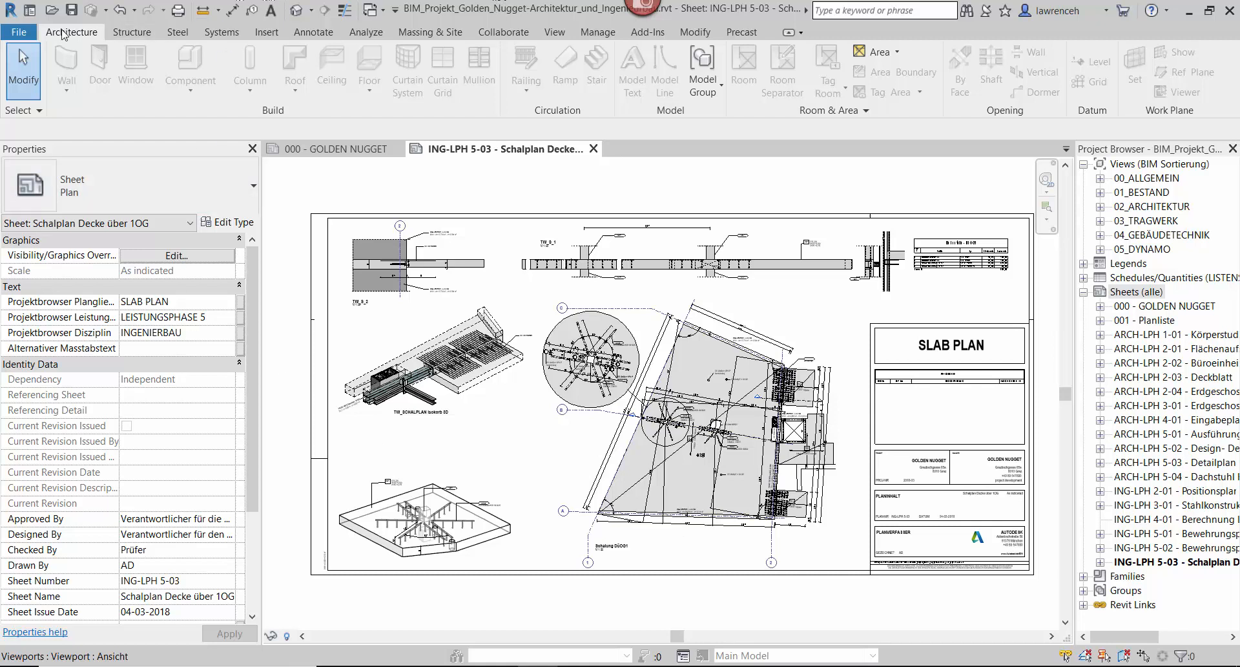
Open Revit's DWF/DWFx export settings from the File > Export menu
{"action": "left_click", "coordinate": [18, 31]}
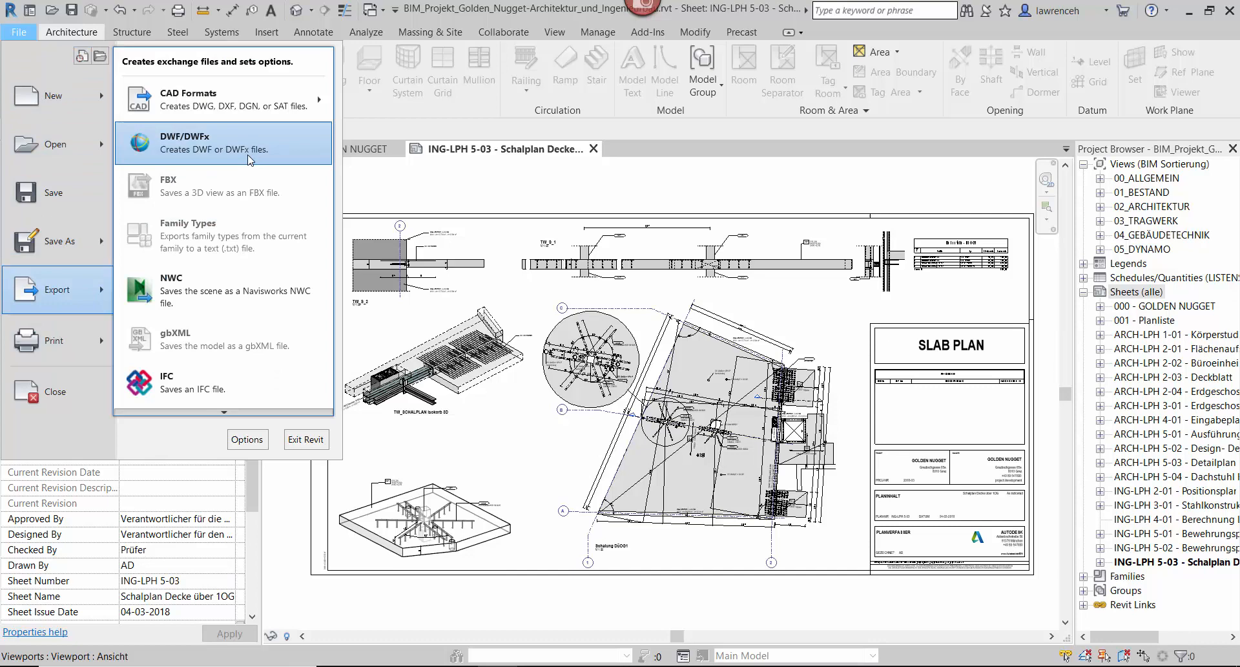
{"action": "mouse_move", "coordinate": [235, 161]}
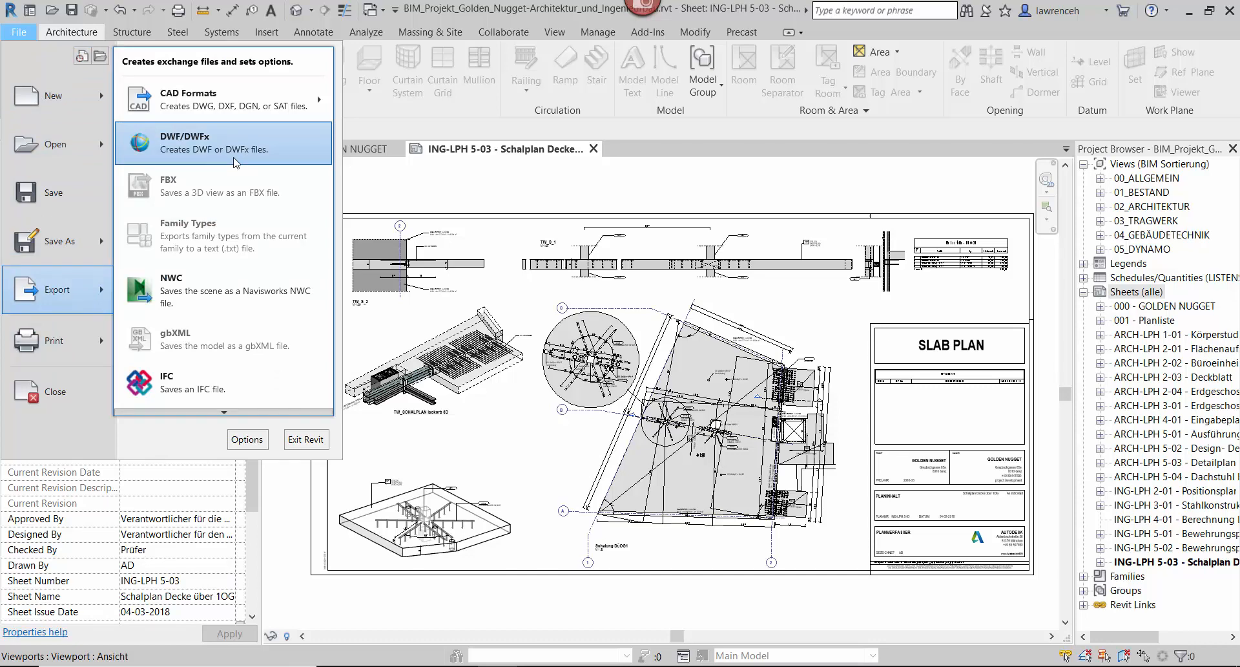
{"action": "left_click", "coordinate": [183, 142]}
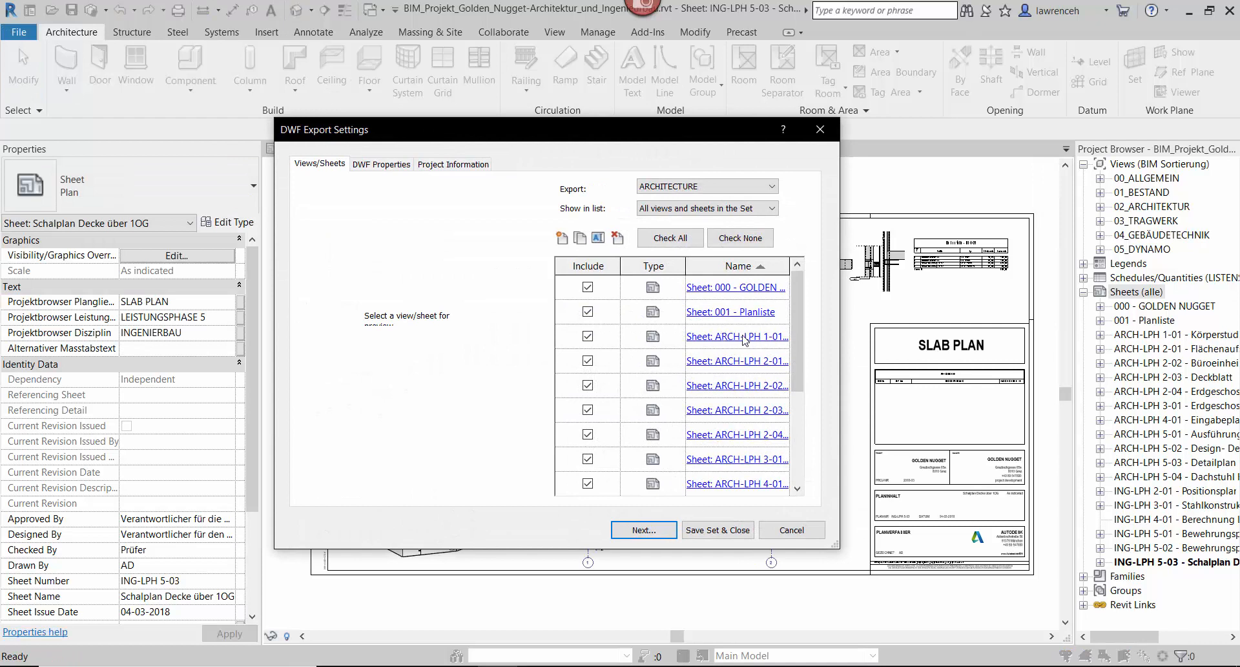
Choose the ENGINEERING sheet set with all six ING-LPH sheets checked and continue
{"action": "left_click", "coordinate": [704, 186]}
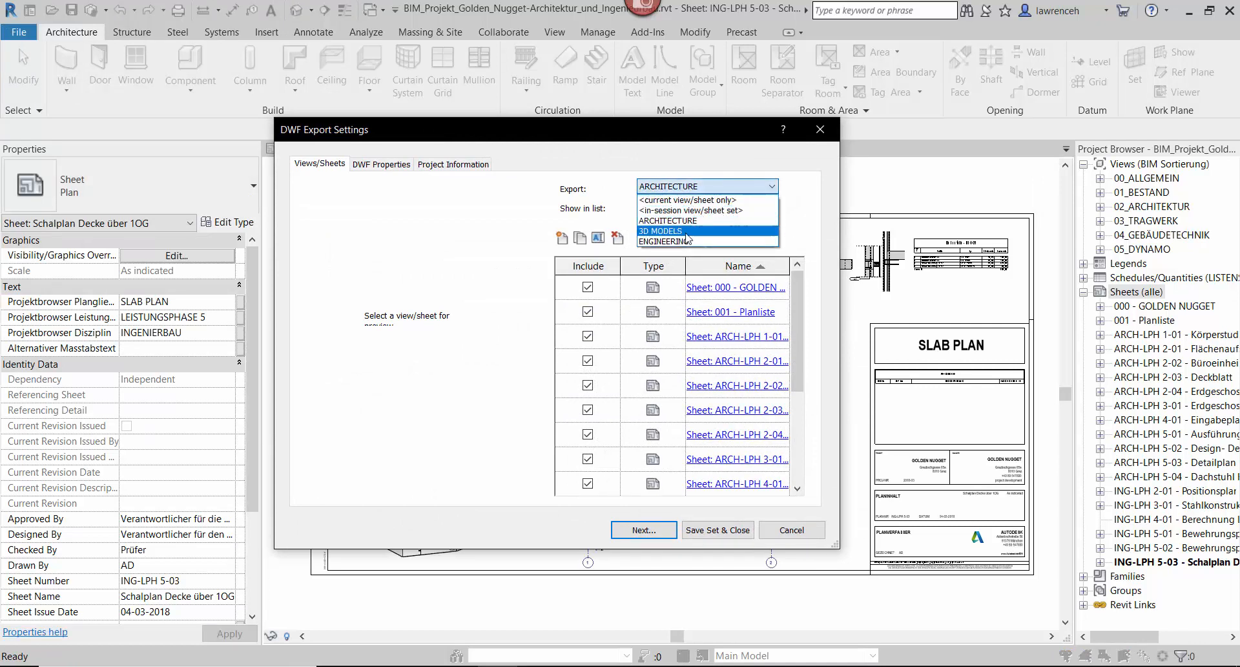
{"action": "left_click", "coordinate": [665, 240]}
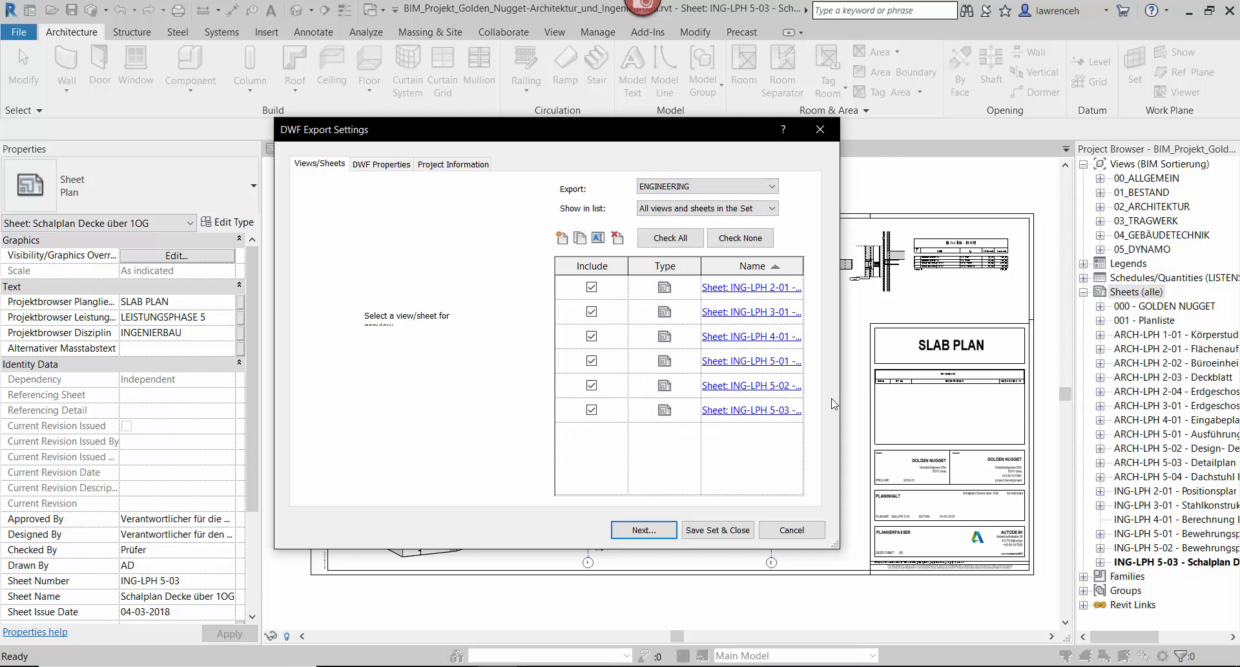
{"action": "left_click", "coordinate": [704, 186]}
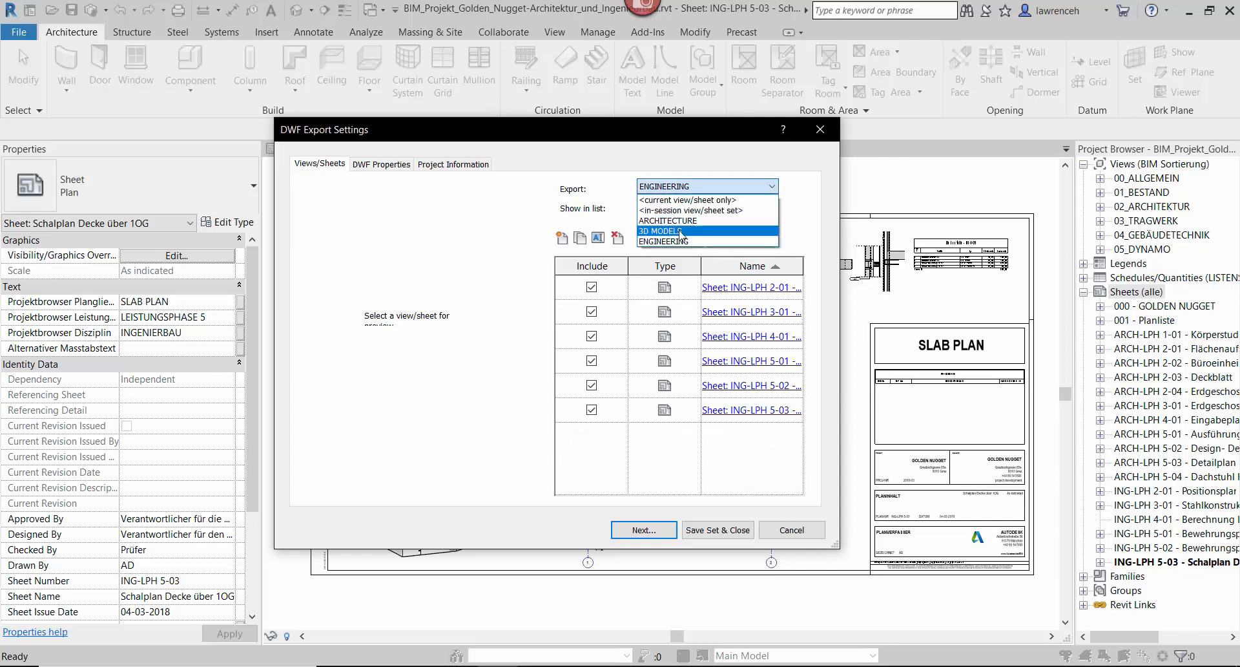
{"action": "left_click", "coordinate": [667, 221]}
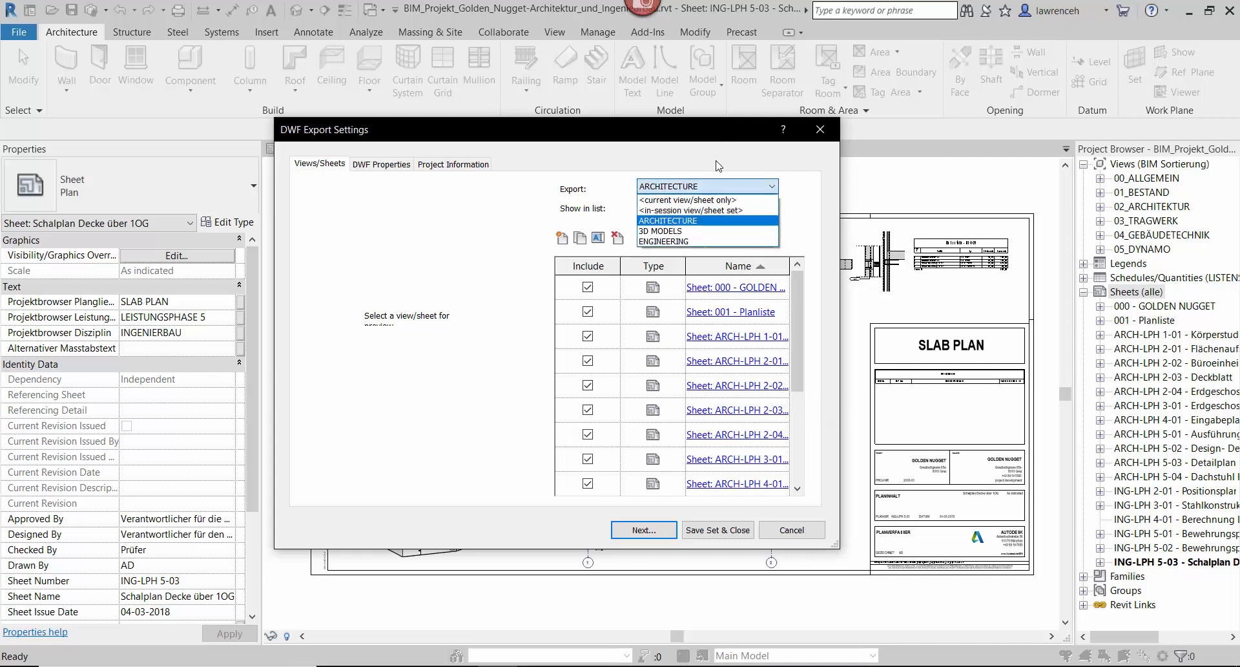
{"action": "left_click", "coordinate": [684, 199]}
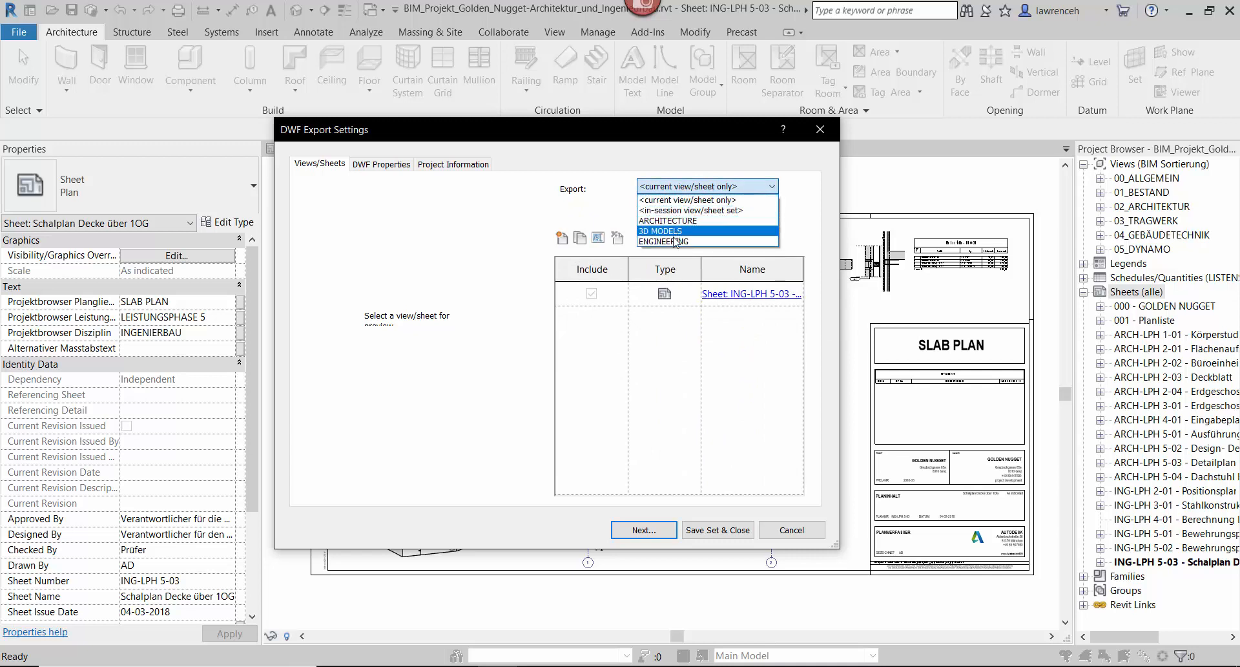
{"action": "left_click", "coordinate": [662, 241]}
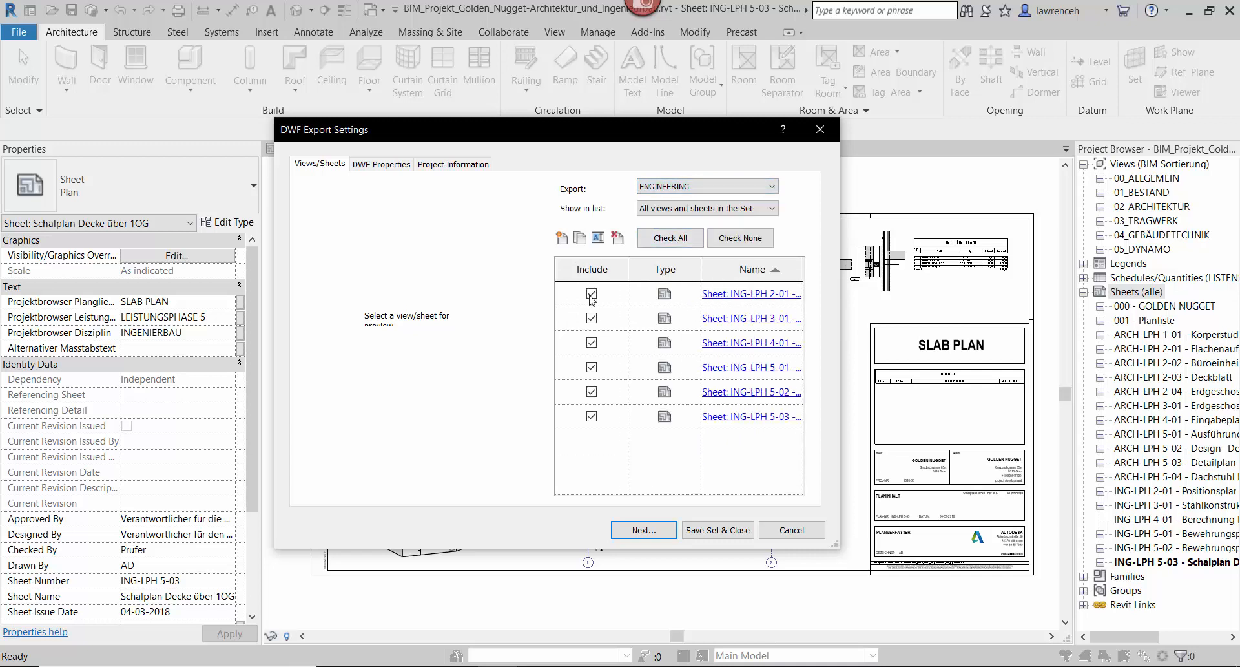
{"action": "left_click", "coordinate": [643, 530]}
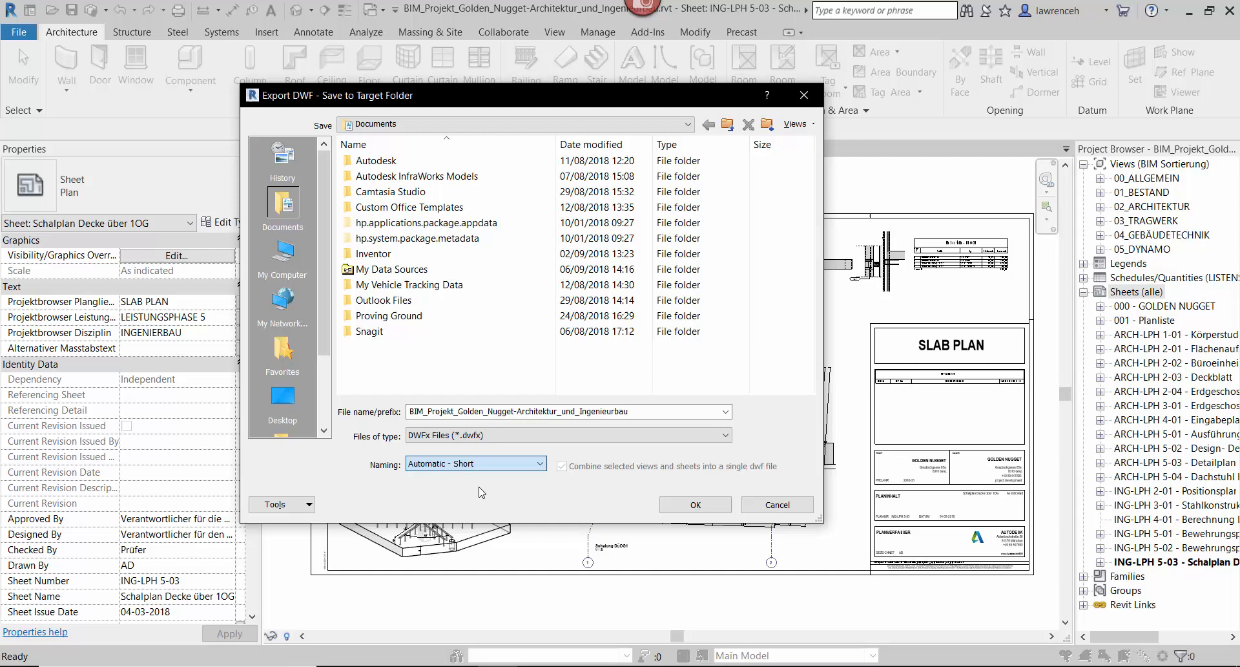
Combine the sheets into a single ING-LPH5-03 DWFx saved to the DWF folder
{"action": "left_click", "coordinate": [562, 466]}
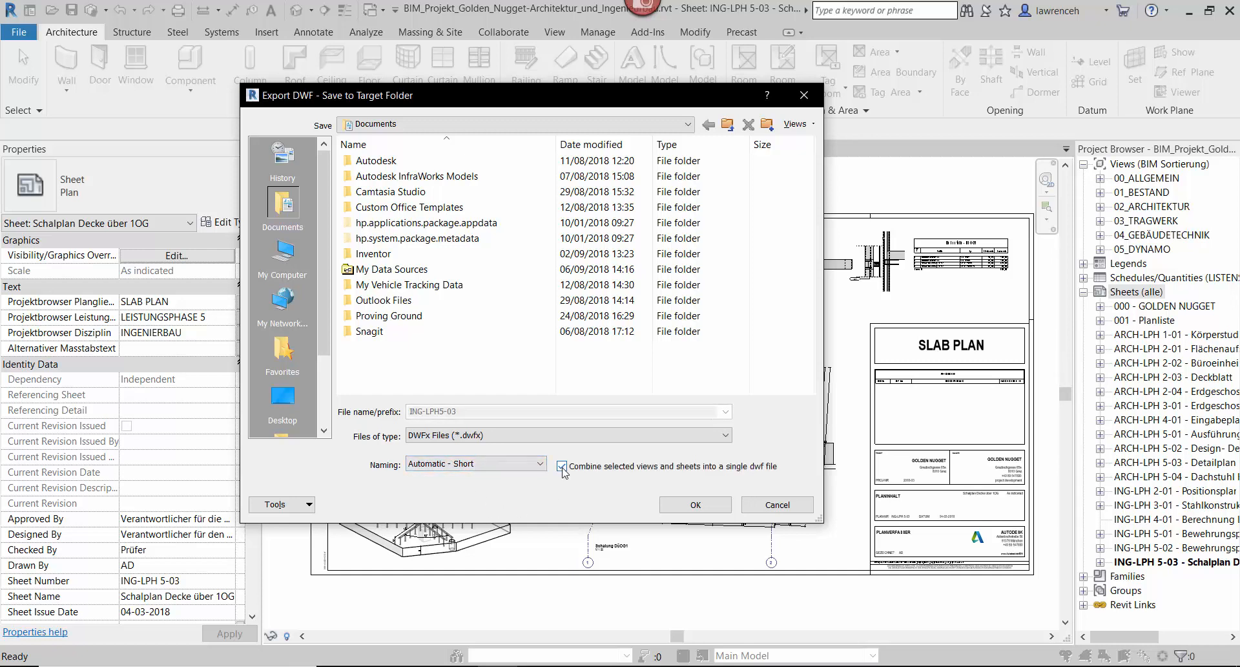
{"action": "left_click", "coordinate": [562, 465]}
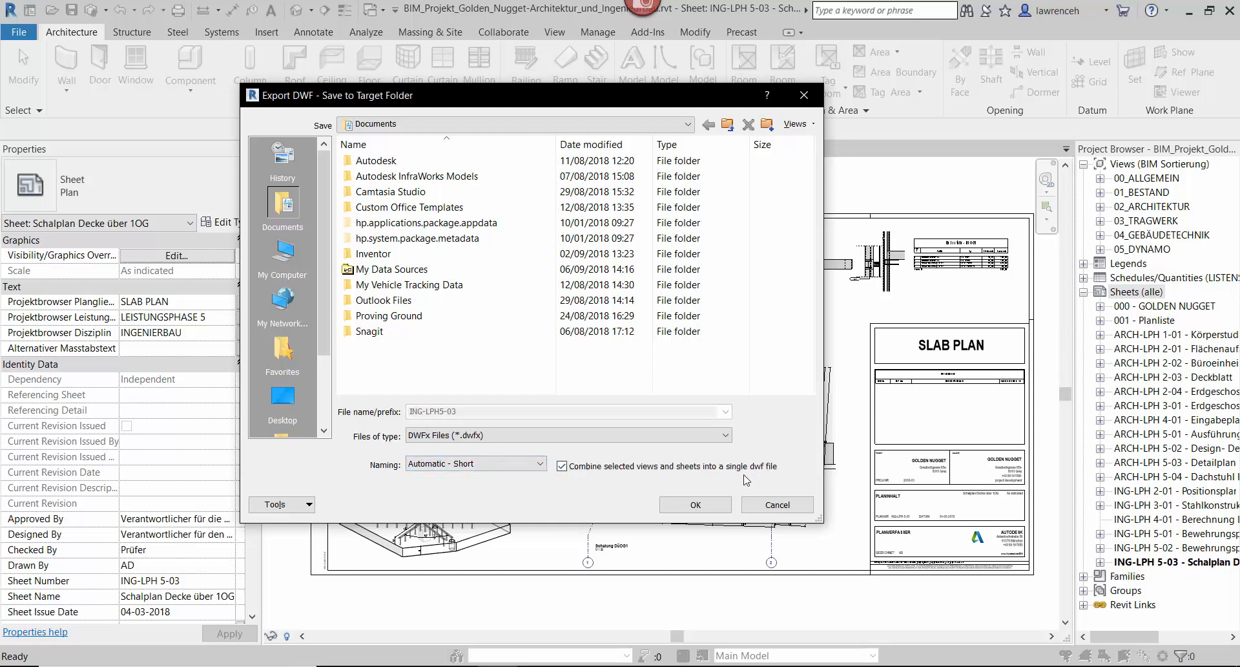
{"action": "left_click", "coordinate": [283, 399]}
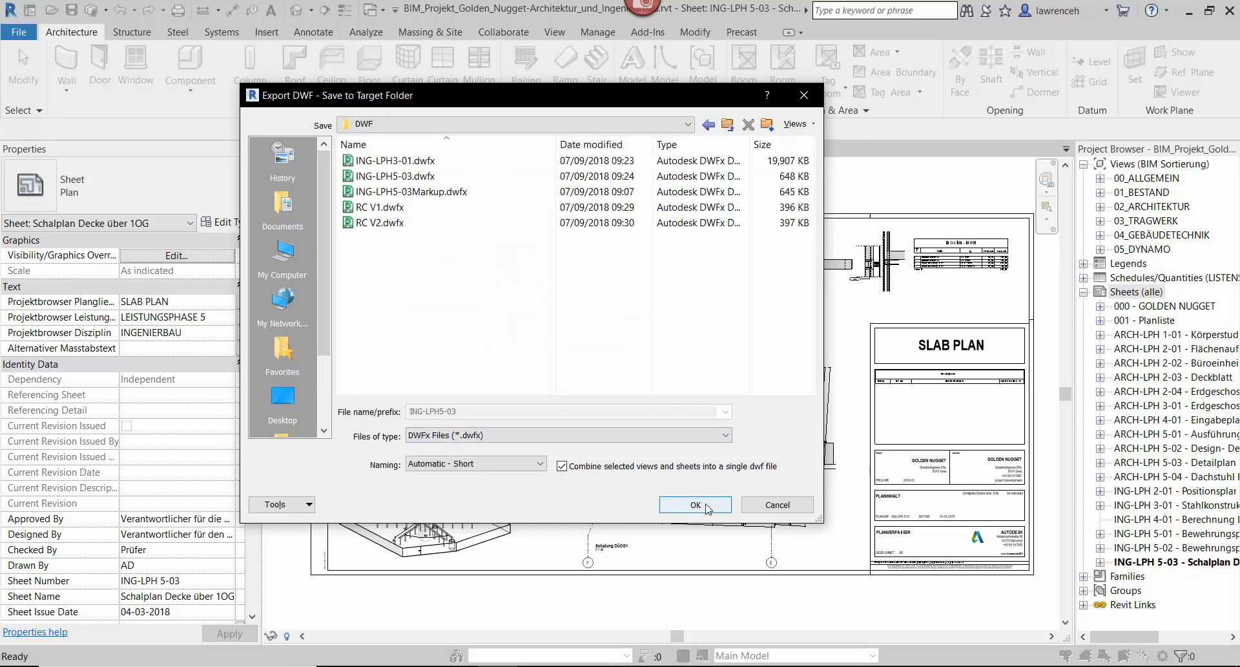
{"action": "left_click", "coordinate": [694, 505]}
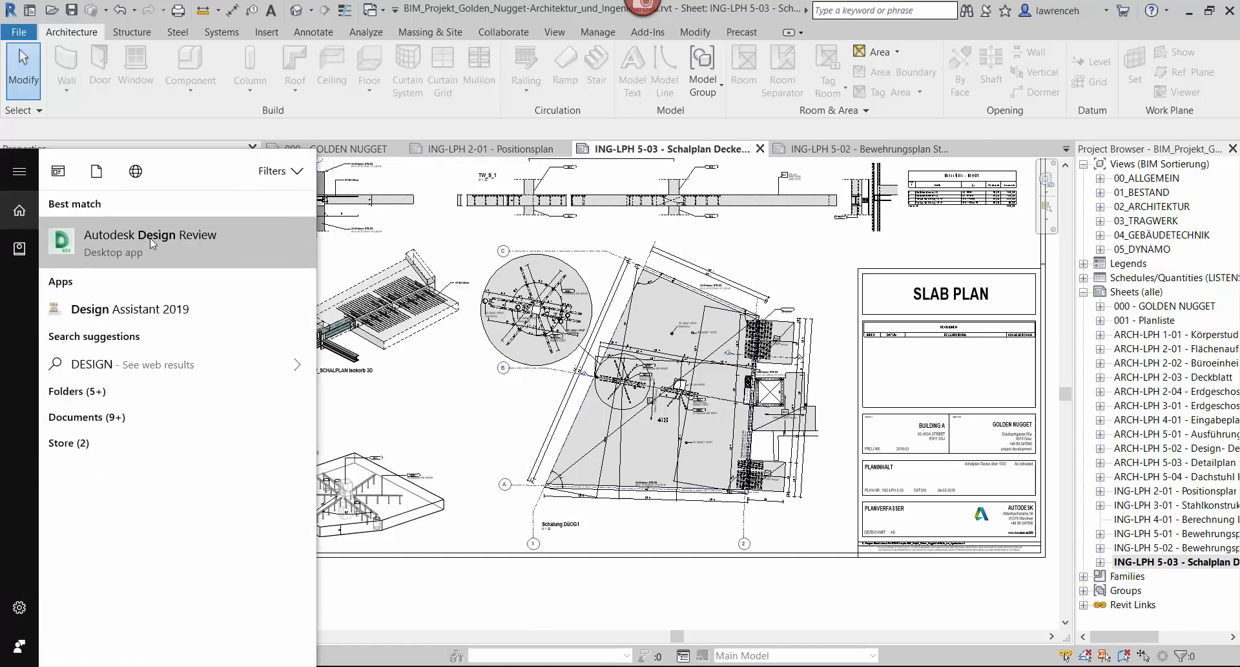
Launch Autodesk Design Review and open ING-LPH5-03.dwfx
{"action": "left_click", "coordinate": [149, 235]}
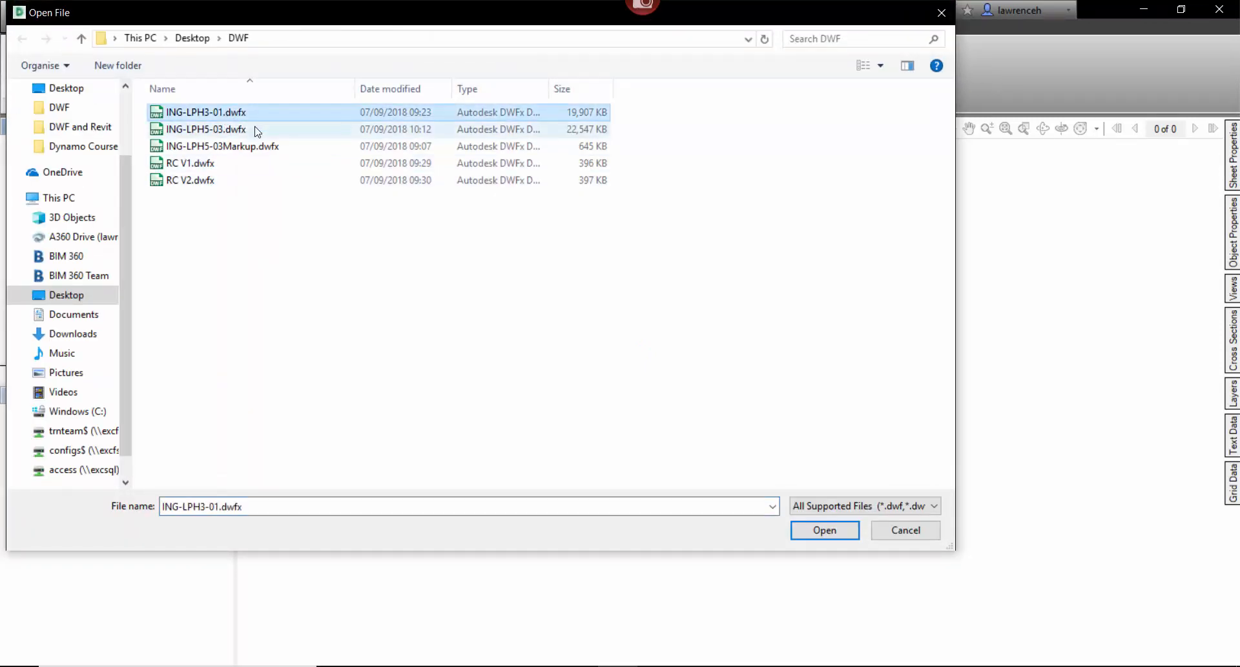
{"action": "left_click", "coordinate": [204, 129]}
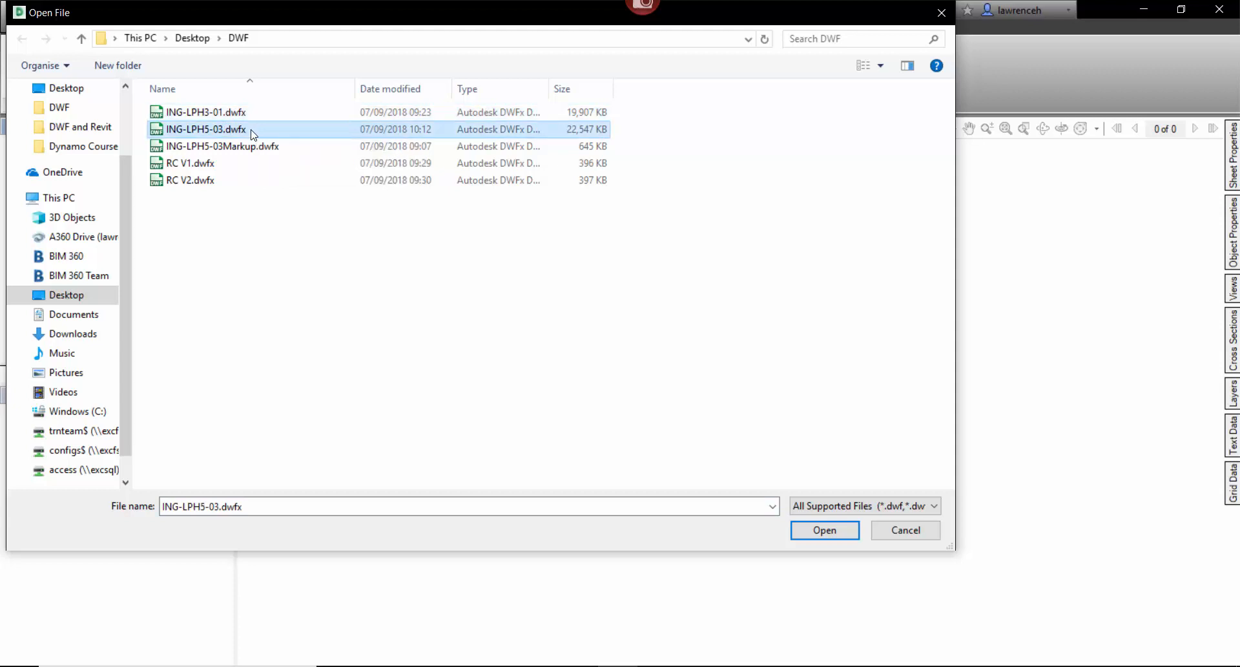
{"action": "left_click", "coordinate": [824, 530]}
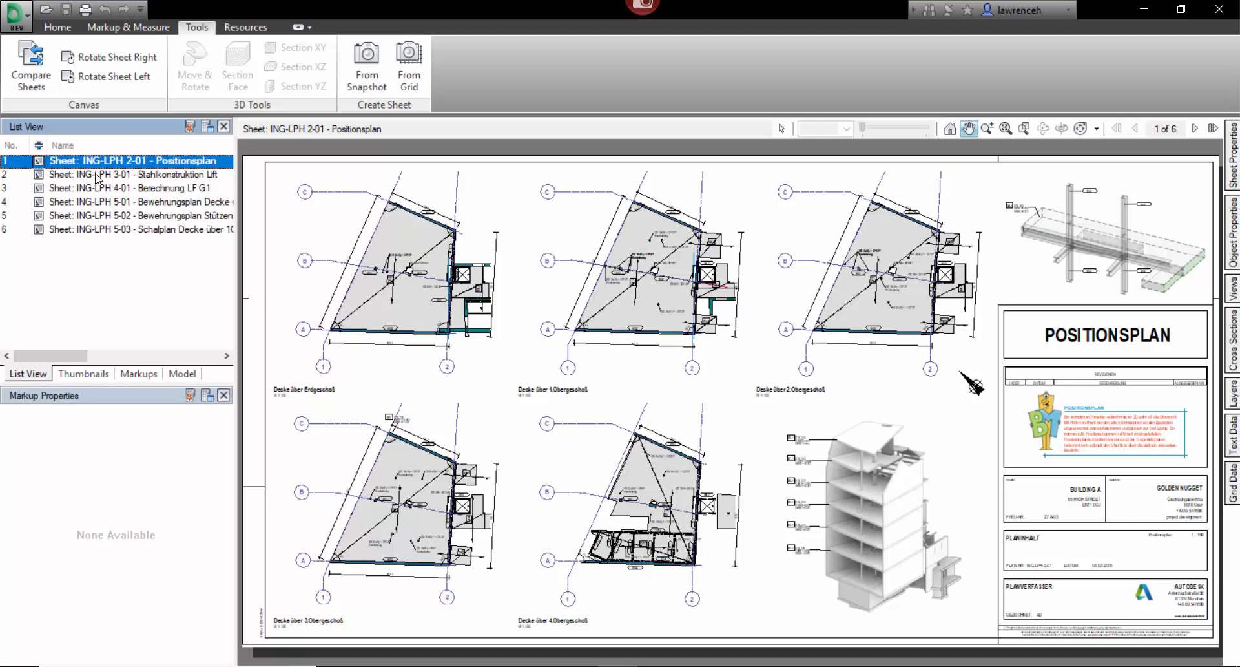
View the Stahlkonstruktion Lift sheet, then sheet 6, Schalplan Decke über 1OG
{"action": "left_click", "coordinate": [135, 173]}
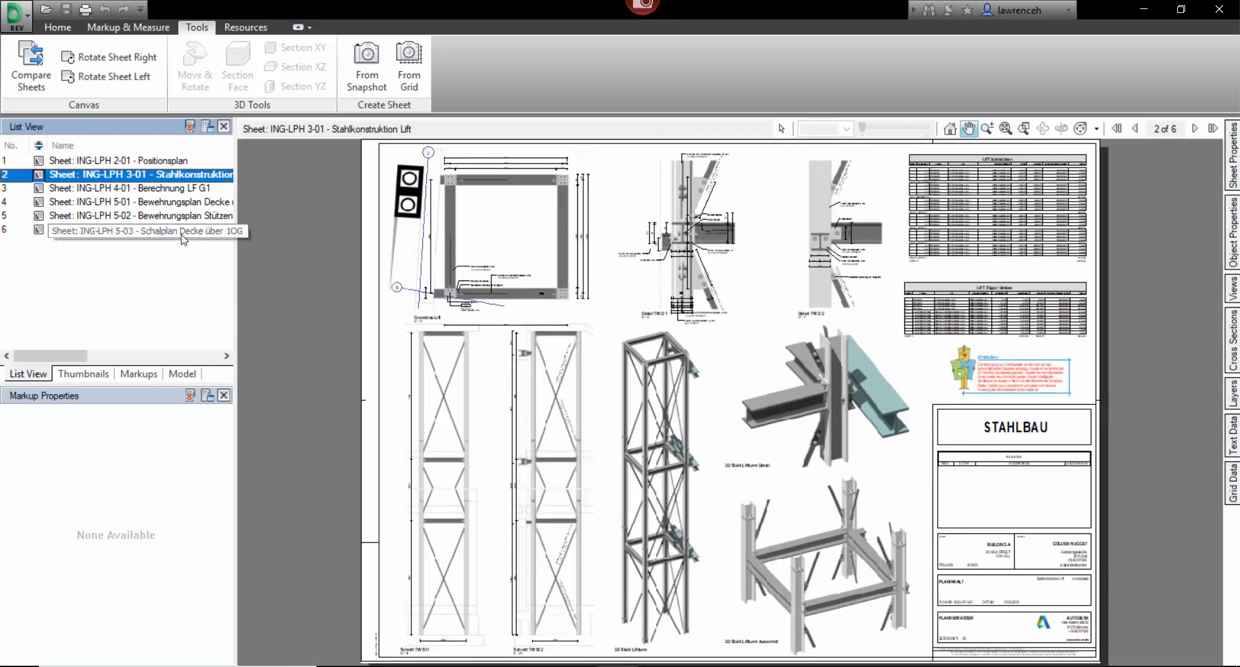
{"action": "left_click", "coordinate": [141, 230]}
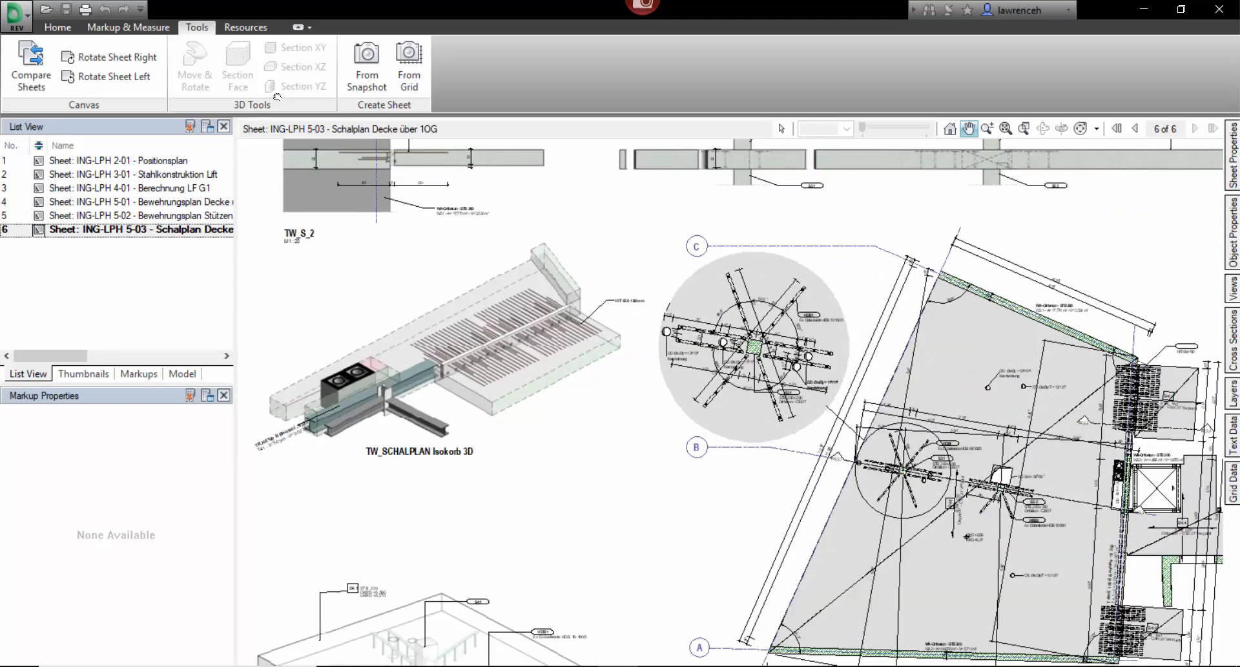
Draw three red rectangle clouds on the slab plan and list them as markups
{"action": "left_click", "coordinate": [128, 27]}
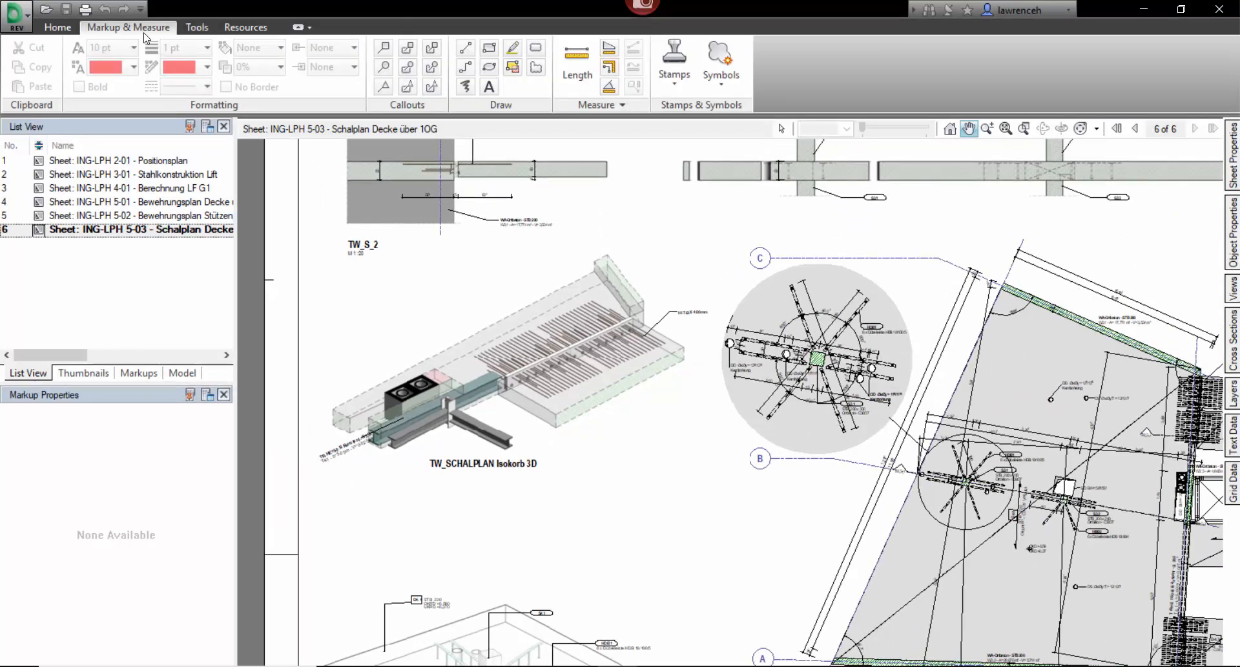
{"action": "mouse_move", "coordinate": [543, 155]}
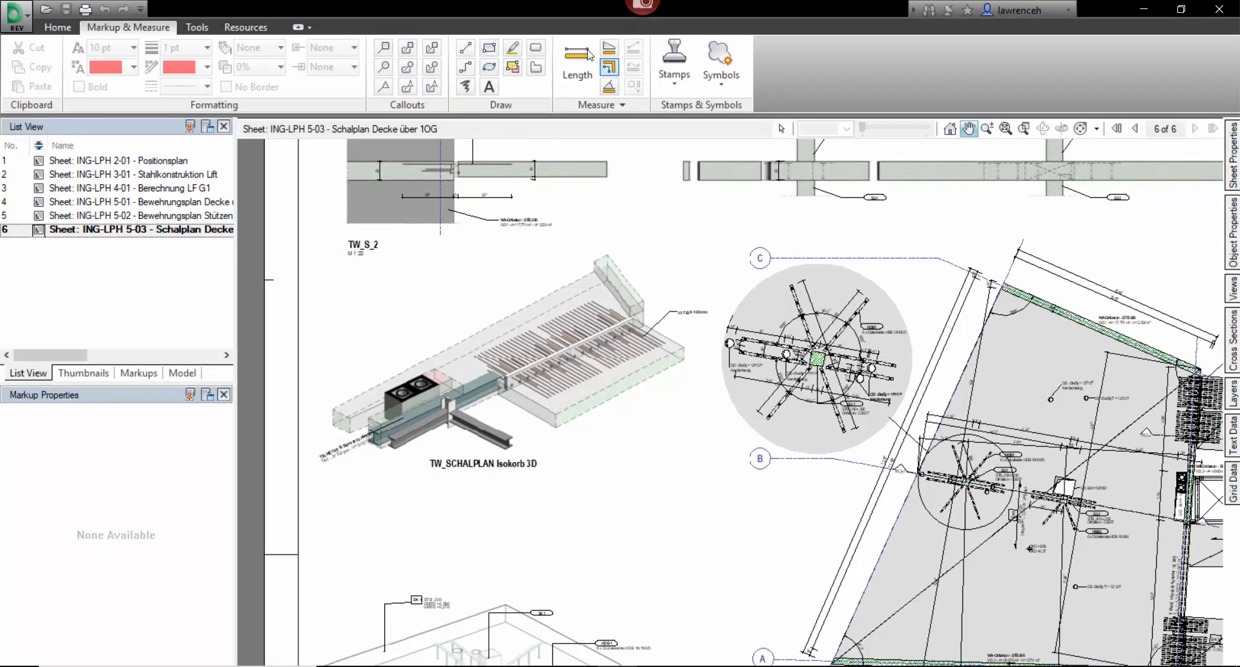
{"action": "mouse_move", "coordinate": [535, 48]}
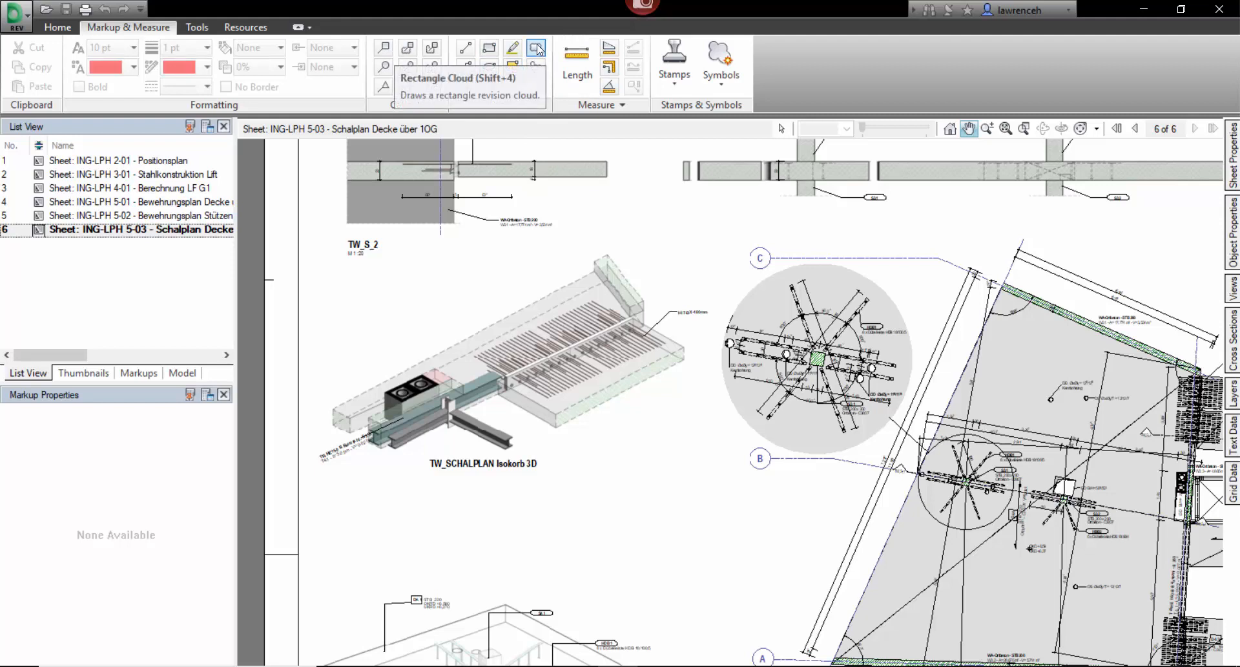
{"action": "left_click", "coordinate": [536, 49]}
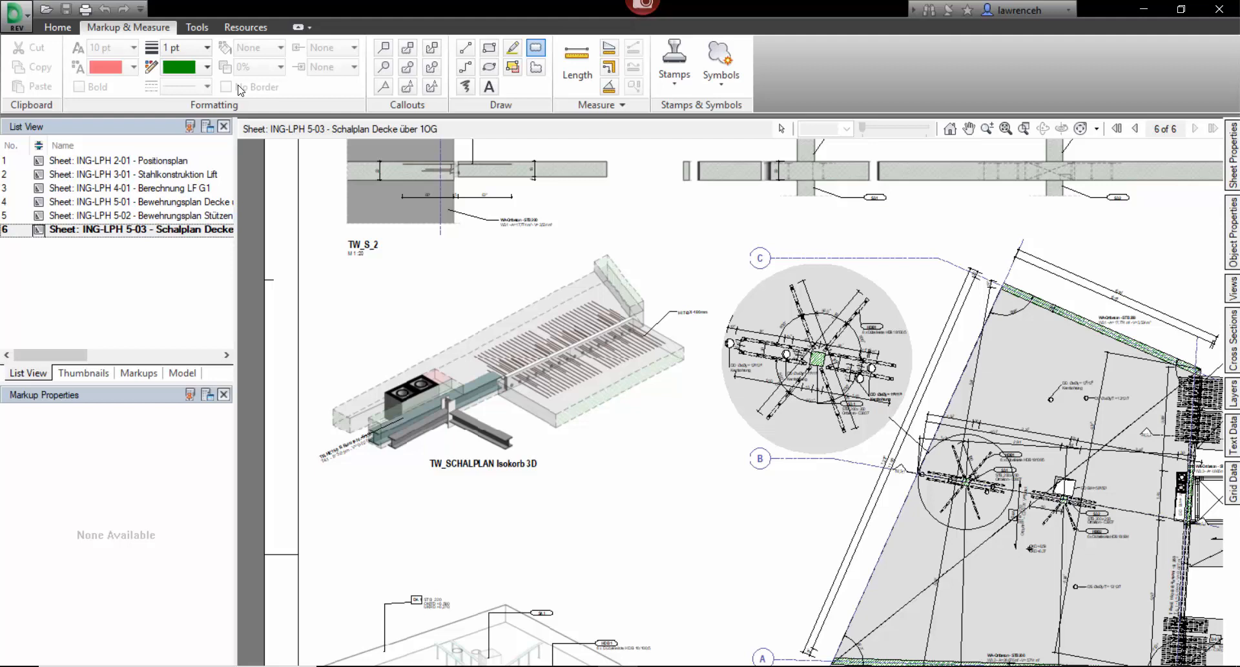
{"action": "left_click", "coordinate": [205, 67]}
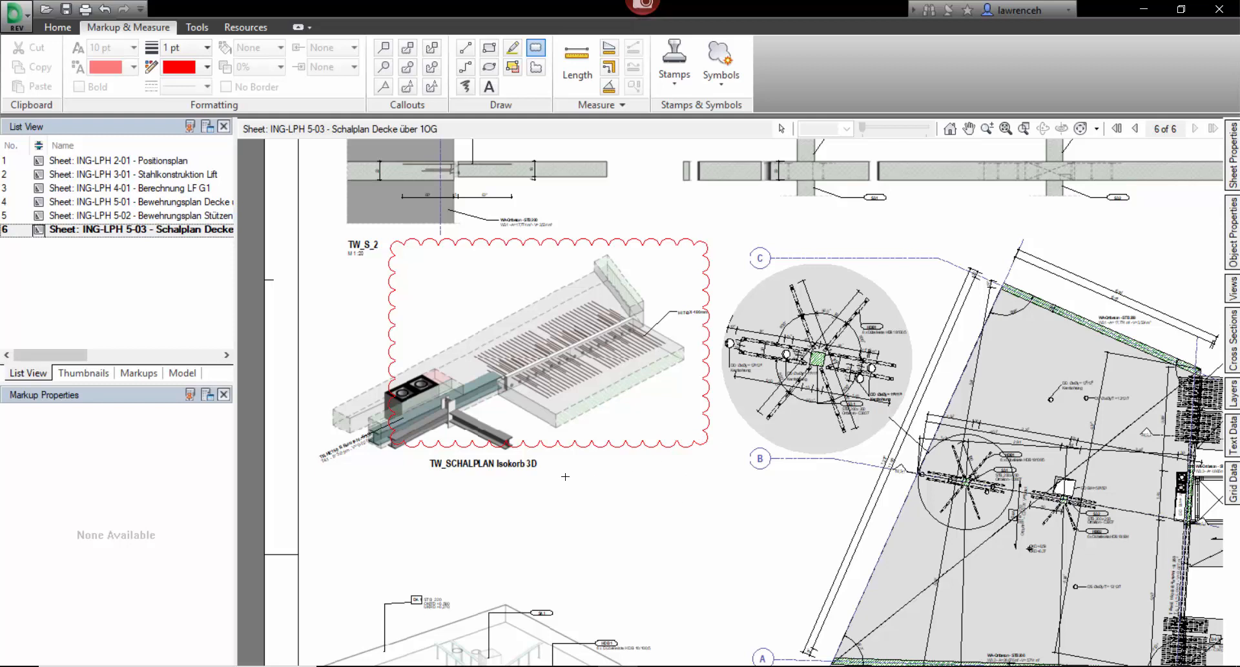
{"action": "mouse_move", "coordinate": [538, 433]}
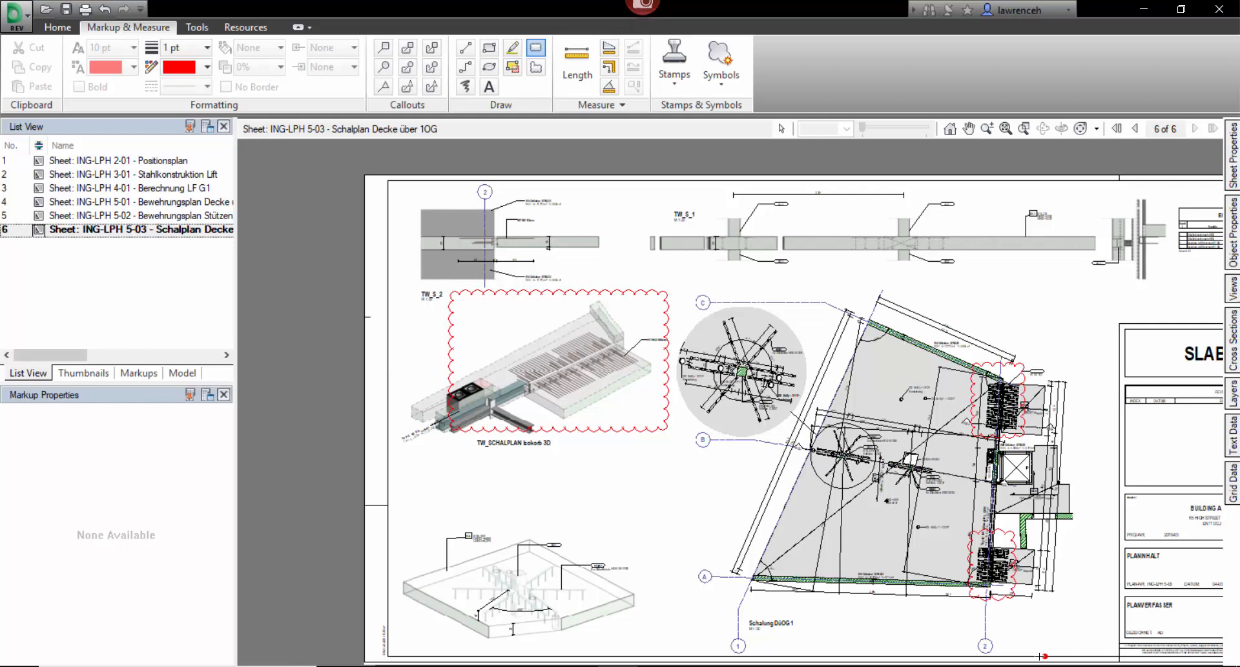
{"action": "left_click", "coordinate": [138, 372]}
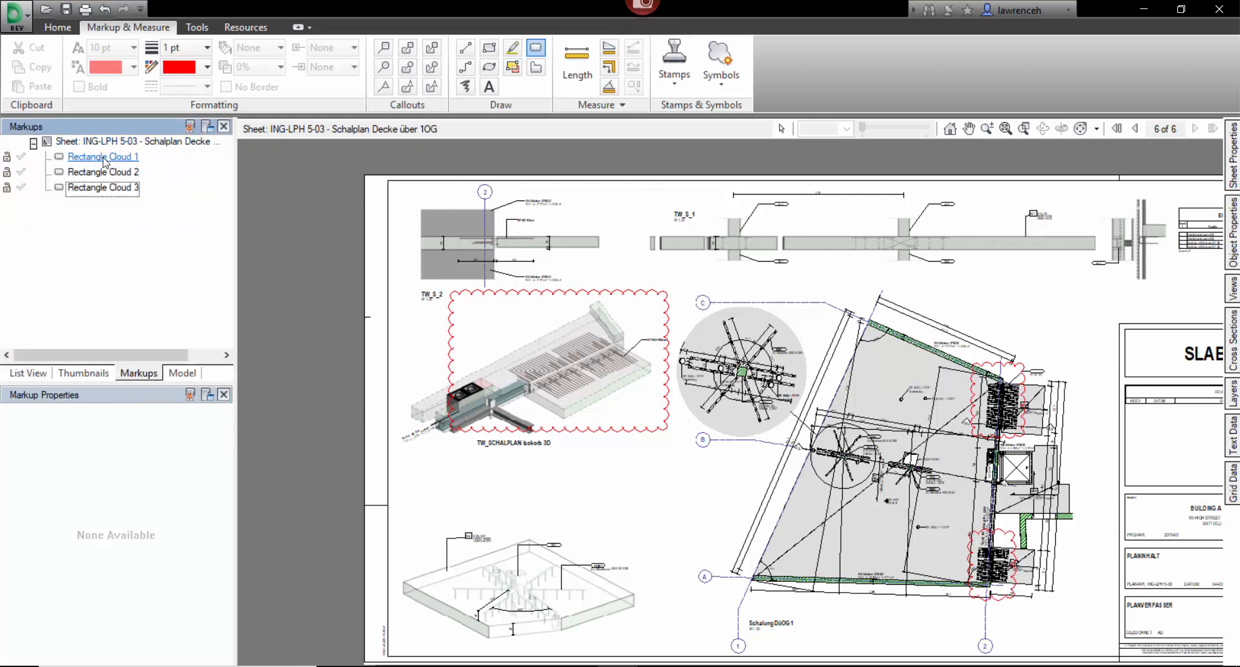
Label Rectangle Cloud 1 'bALCONY CONNECTOR' and add a note about changing to Ancon
{"action": "left_click", "coordinate": [102, 156]}
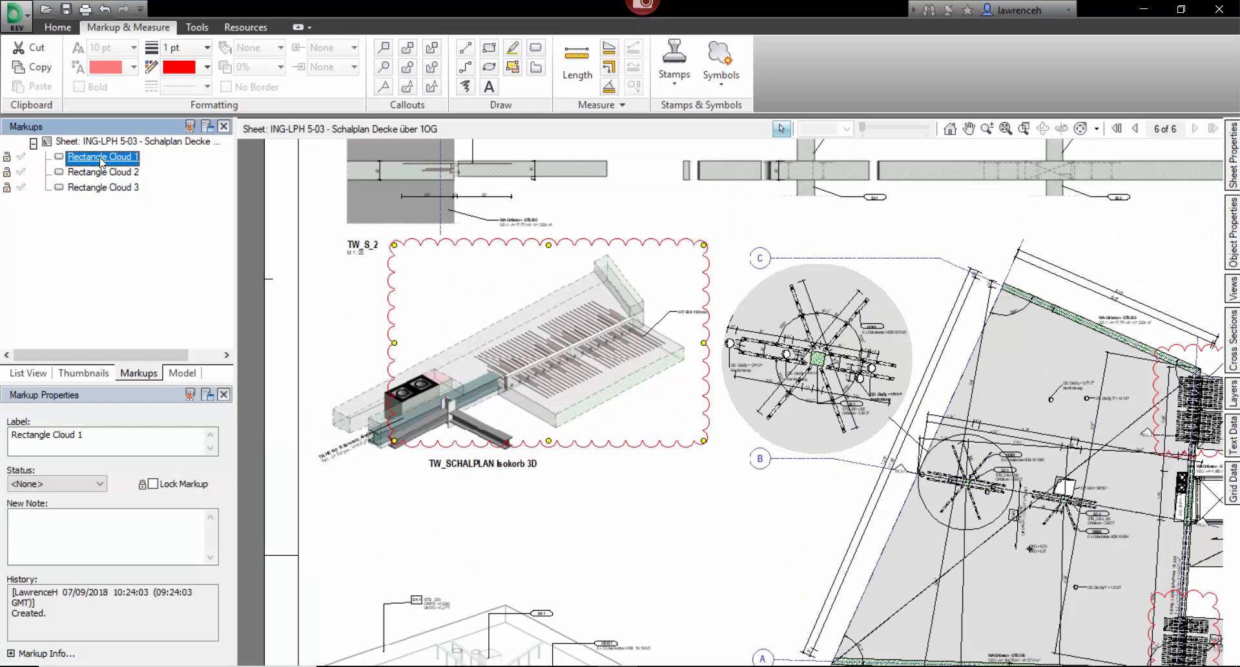
{"action": "left_click", "coordinate": [103, 171]}
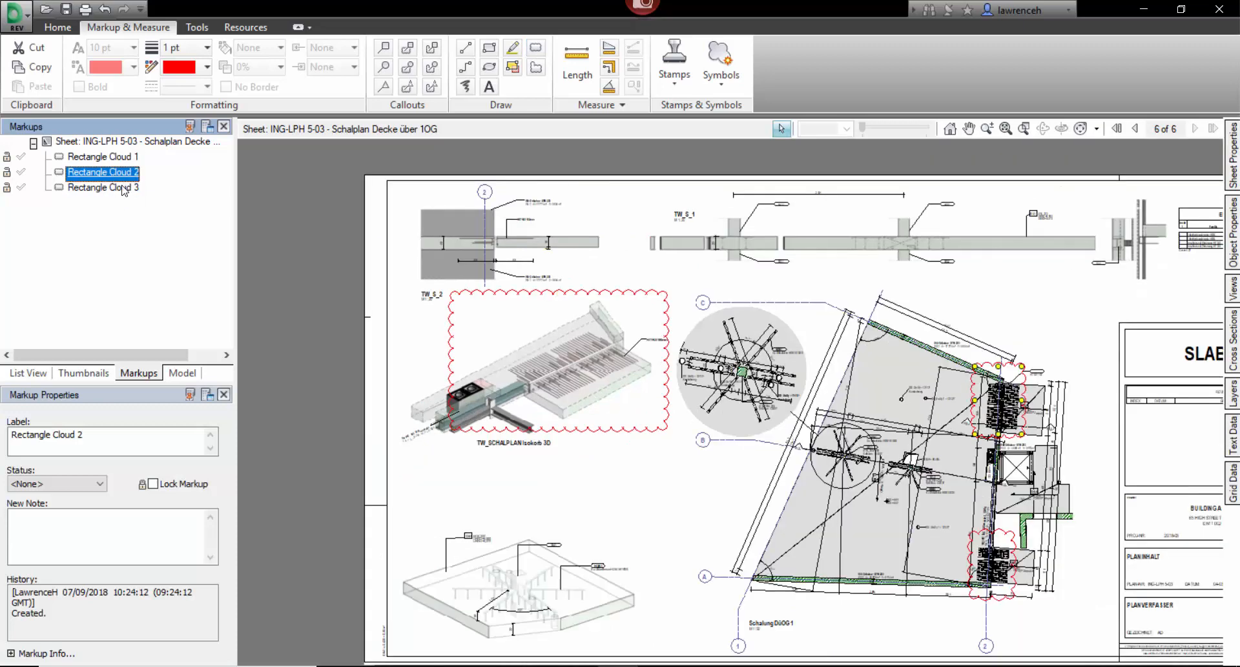
{"action": "left_click", "coordinate": [103, 187]}
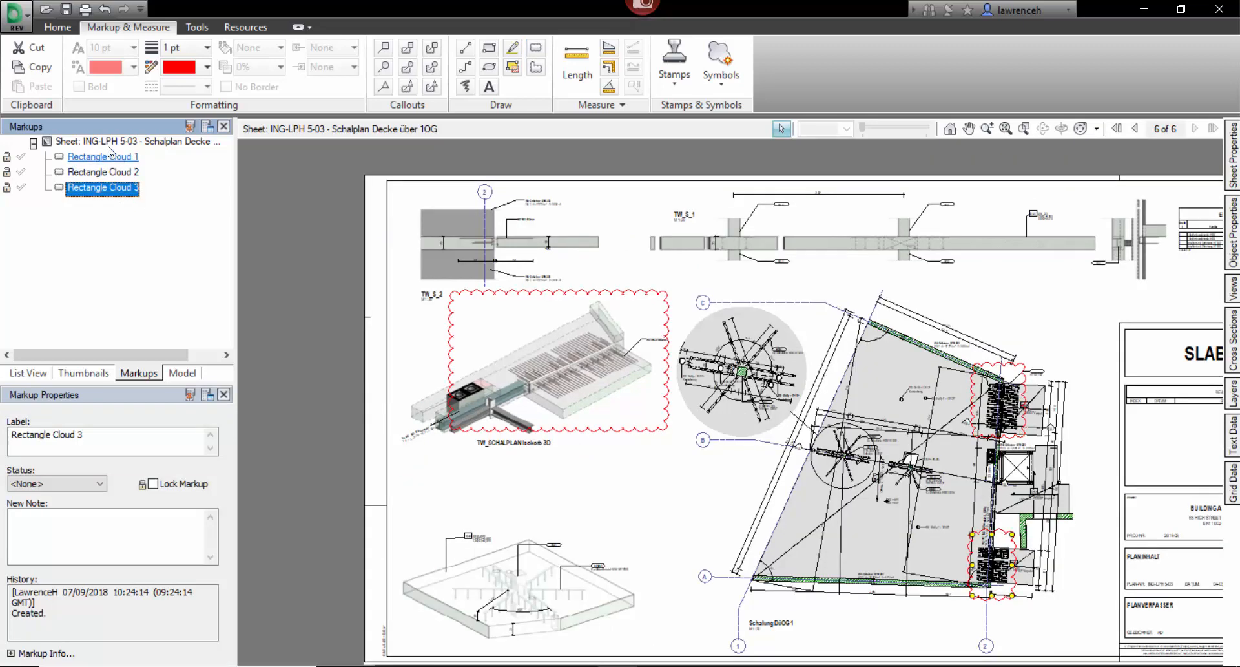
{"action": "left_click", "coordinate": [103, 172]}
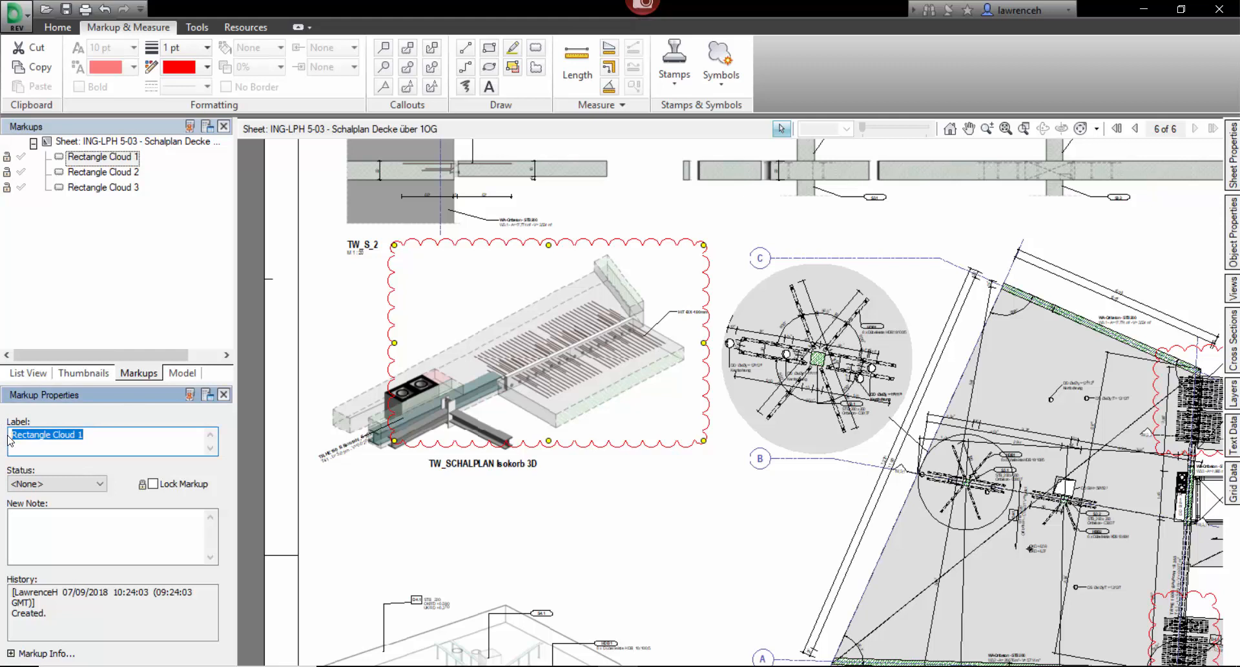
{"action": "type", "text": "bA"}
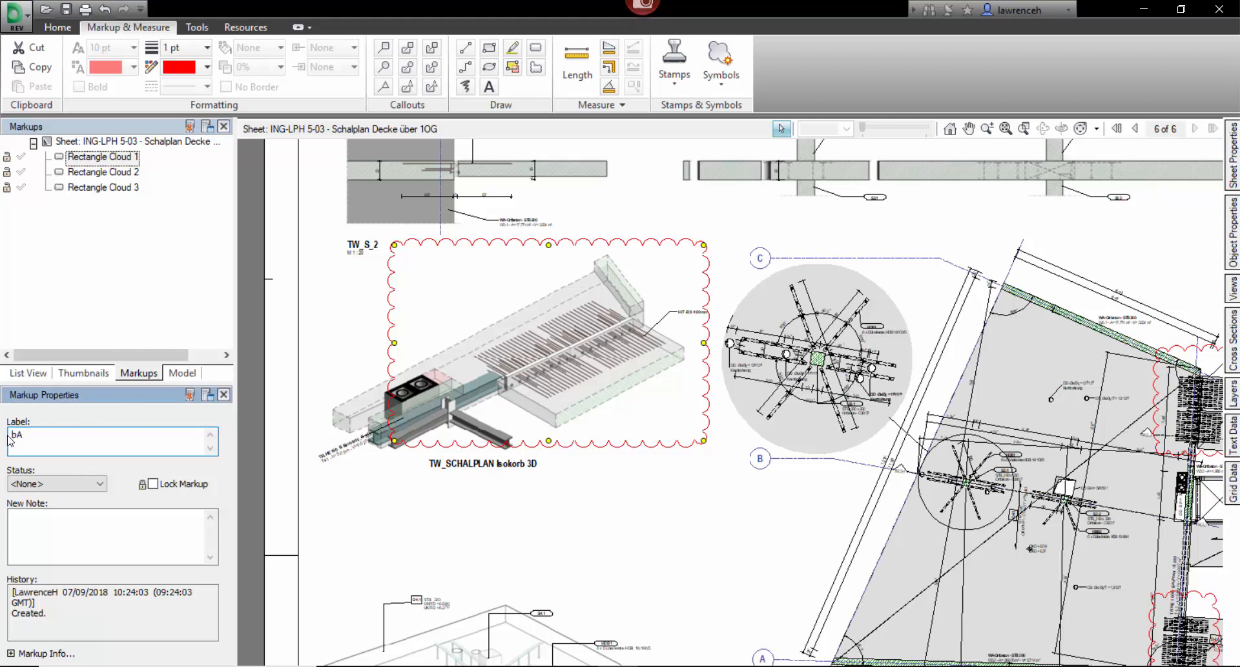
{"action": "type", "text": "ALCONY CONNECTOR"}
{"action": "left_click", "coordinate": [113, 536]}
{"action": "type", "text": "ANCON"}
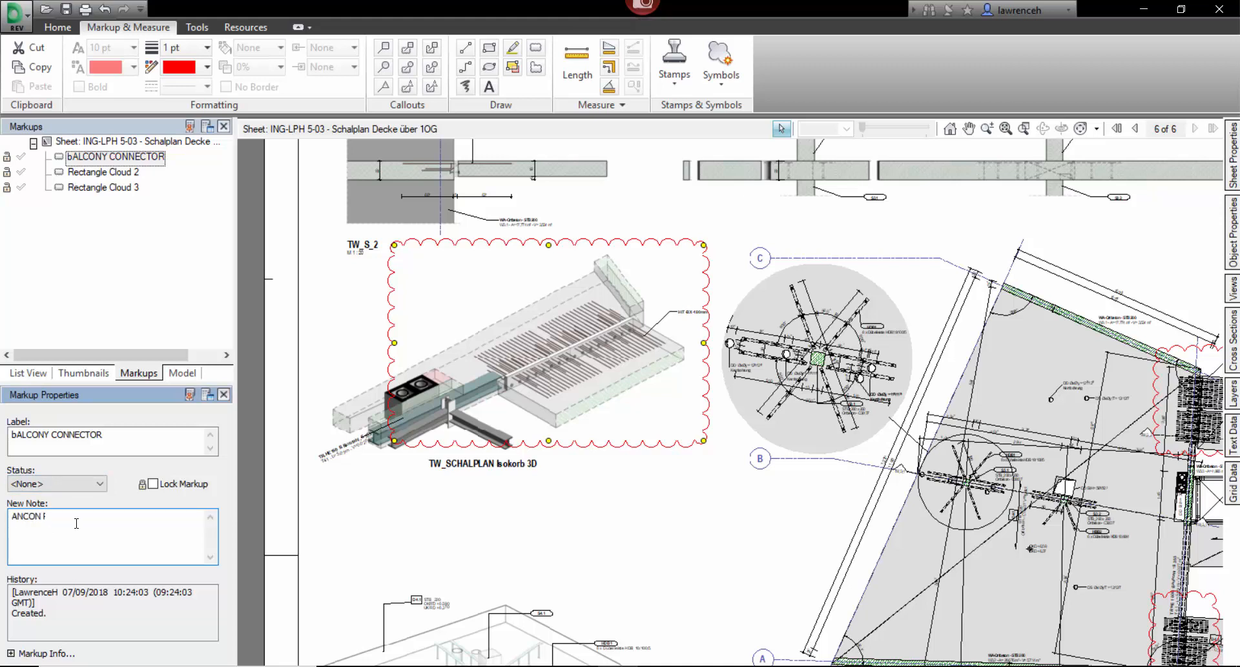
{"action": "type", "text": "C"}
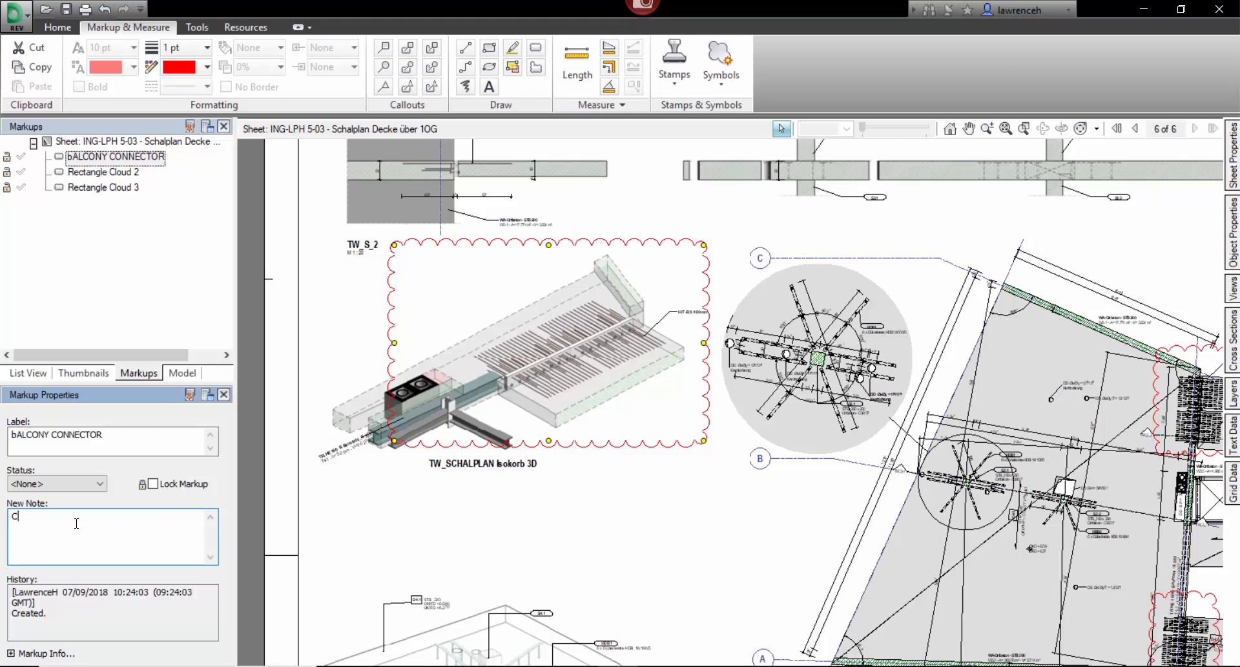
{"action": "type", "text": "HANGE TO ANC"}
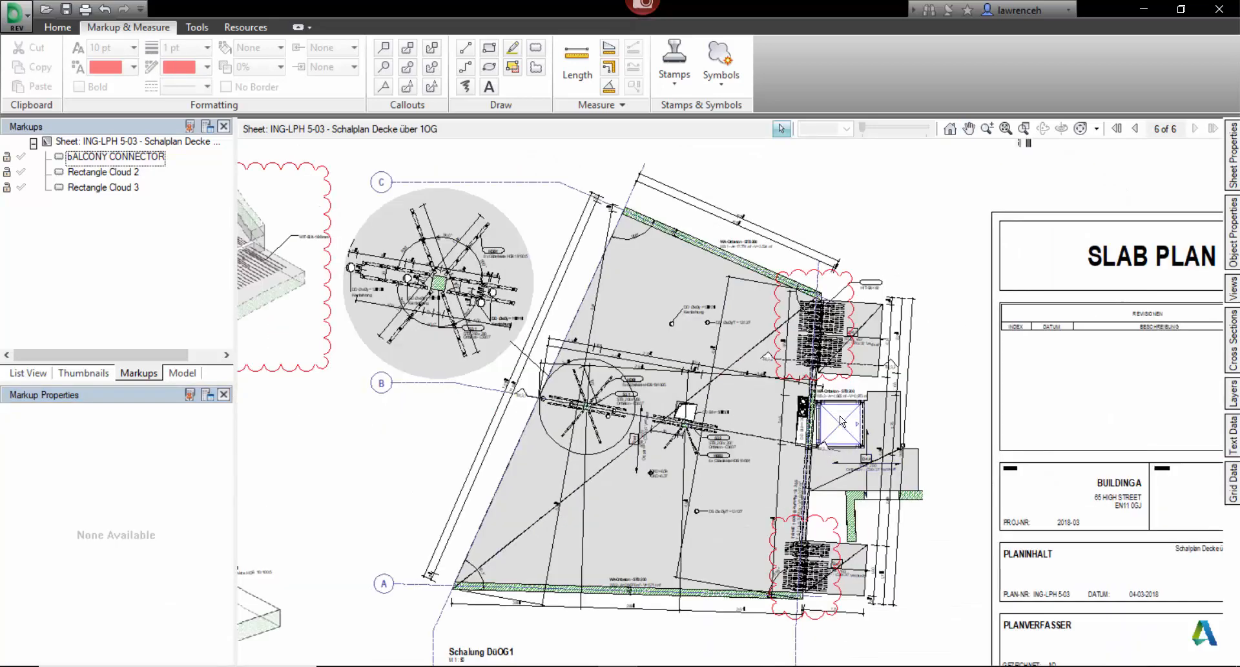
Label the remaining clouds B1 and B2, noting on B2 to check Ancon products' suitability
{"action": "left_click", "coordinate": [102, 172]}
{"action": "type", "text": "B"}
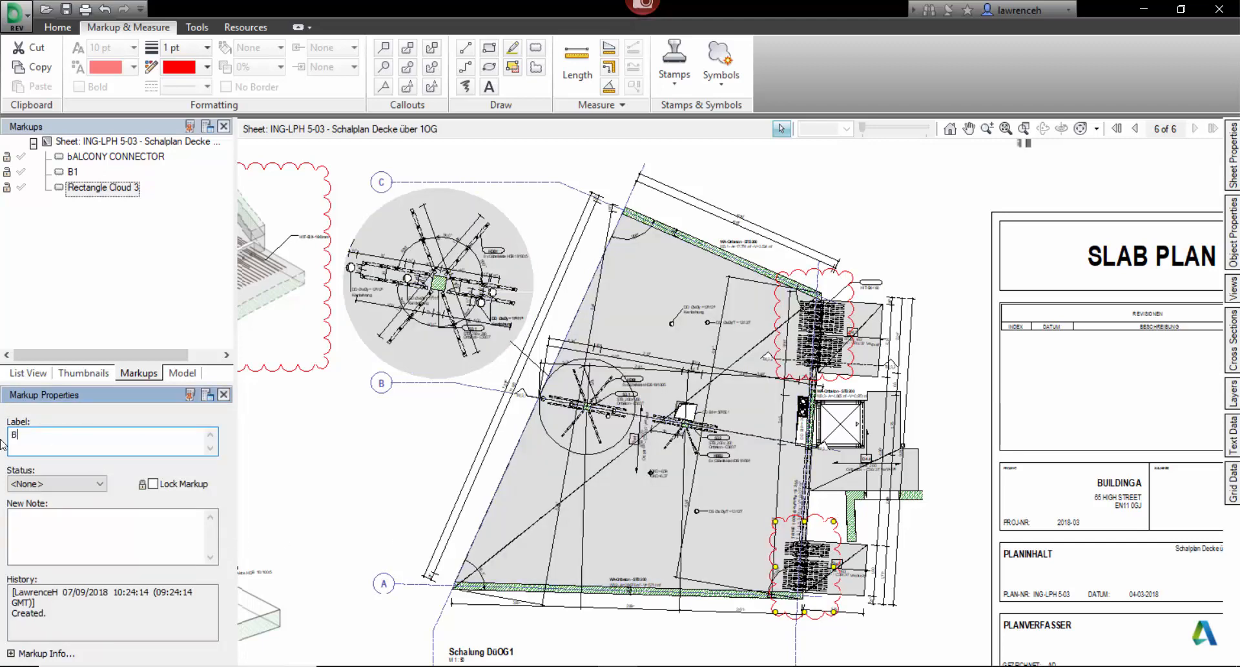
{"action": "type", "text": "2"}
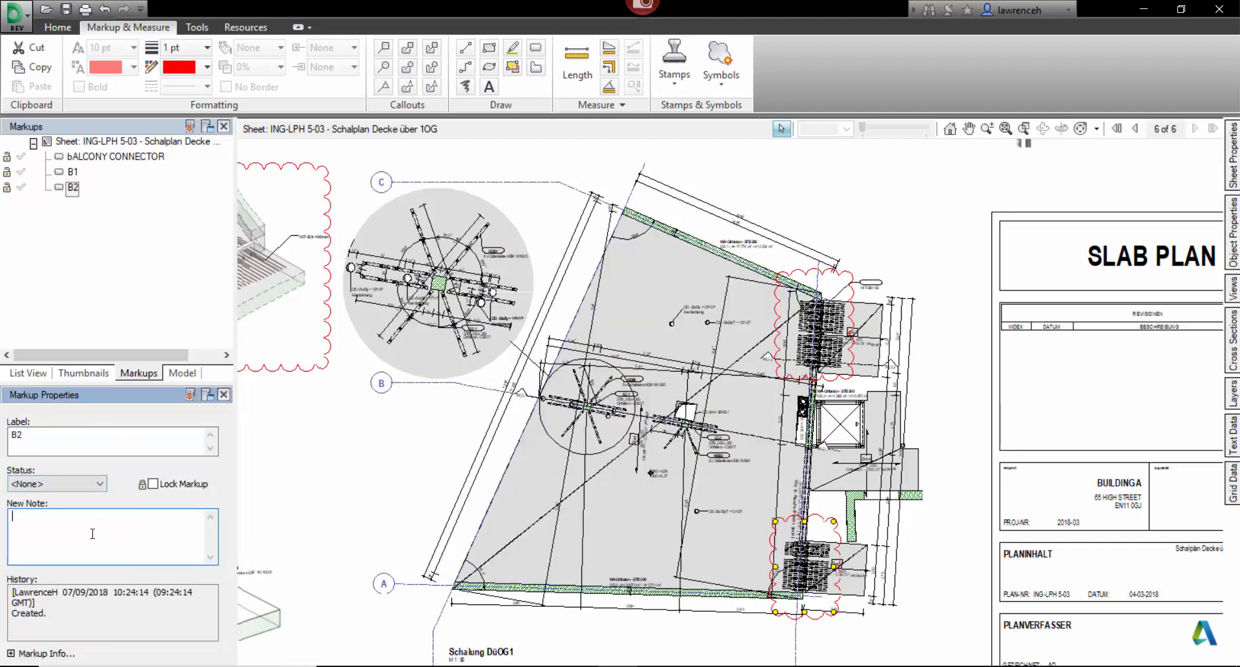
{"action": "type", "text": "CHECK TO SEE IF /"}
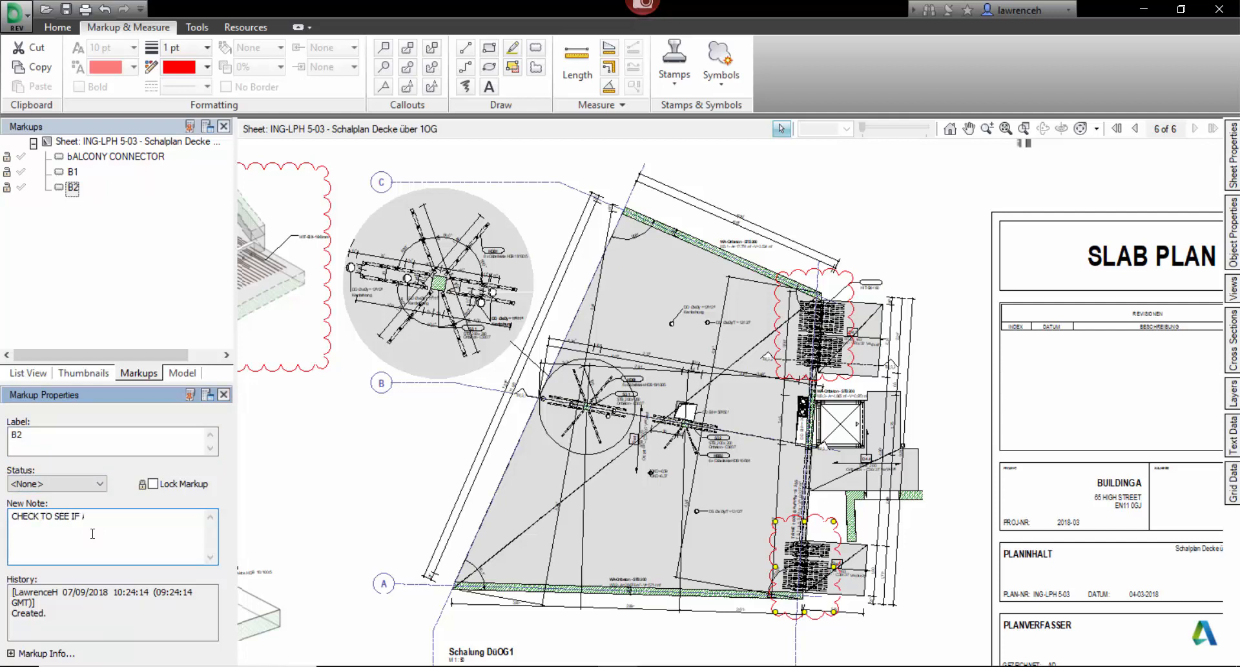
{"action": "type", "text": "ANCON PRO"}
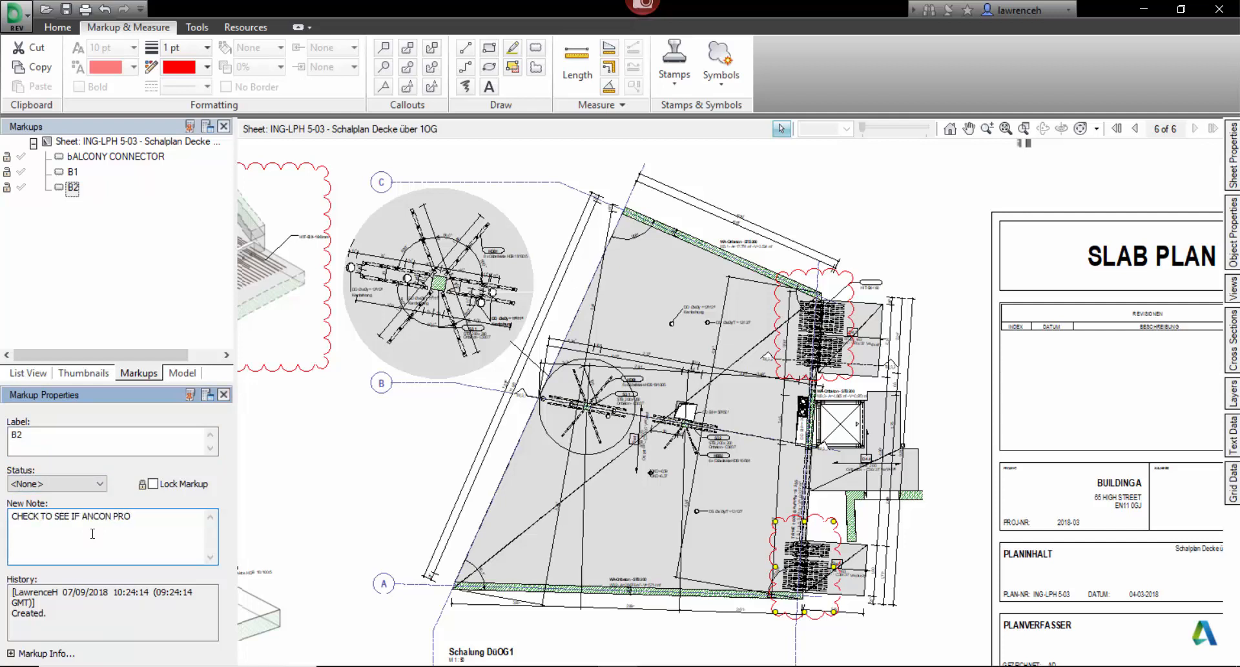
{"action": "type", "text": "PRODUCTS WILL BE SUITABLE"}
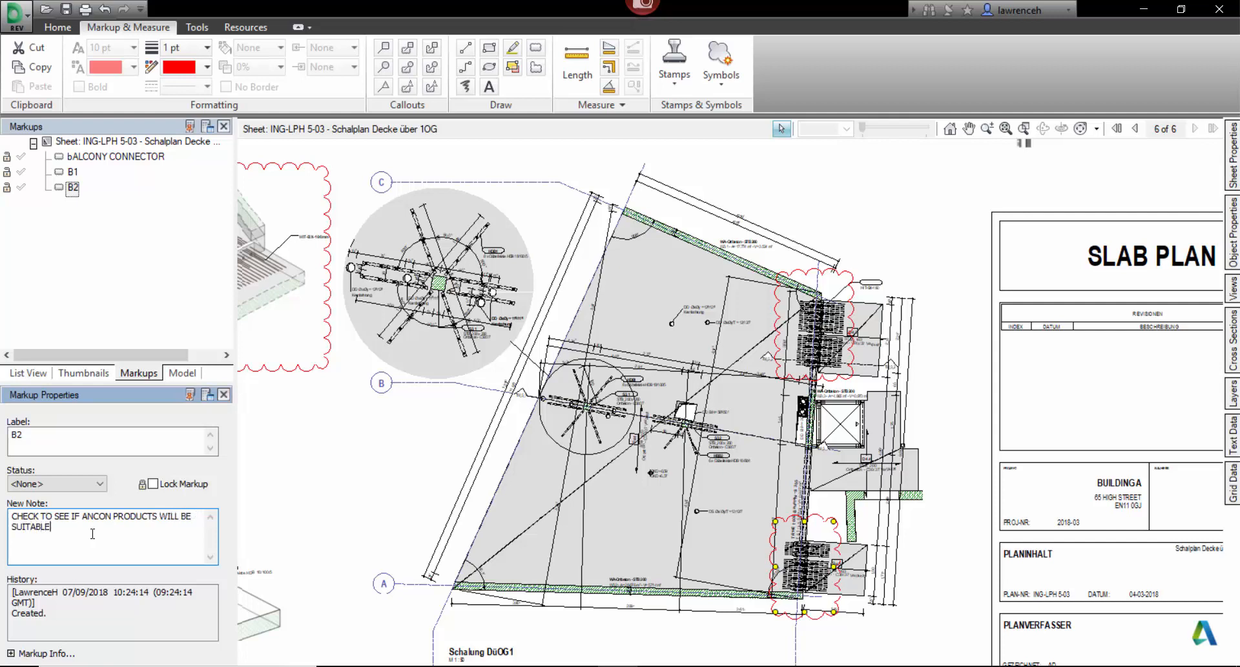
{"action": "mouse_move", "coordinate": [398, 462]}
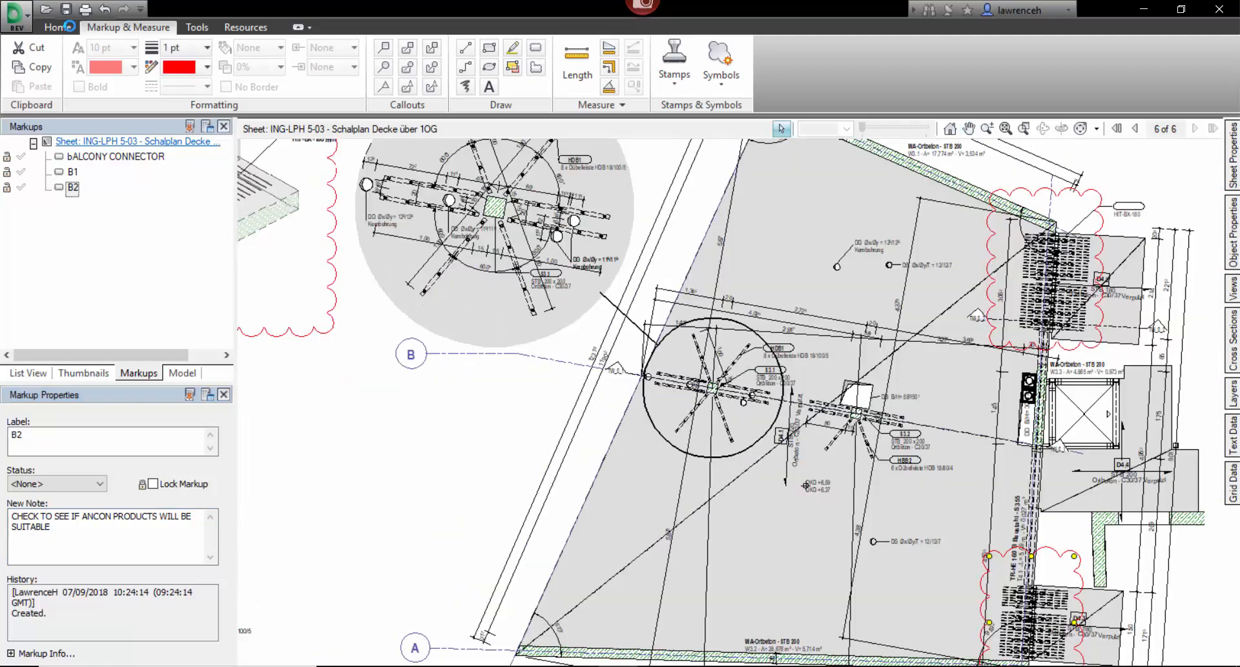
{"action": "left_click", "coordinate": [17, 17]}
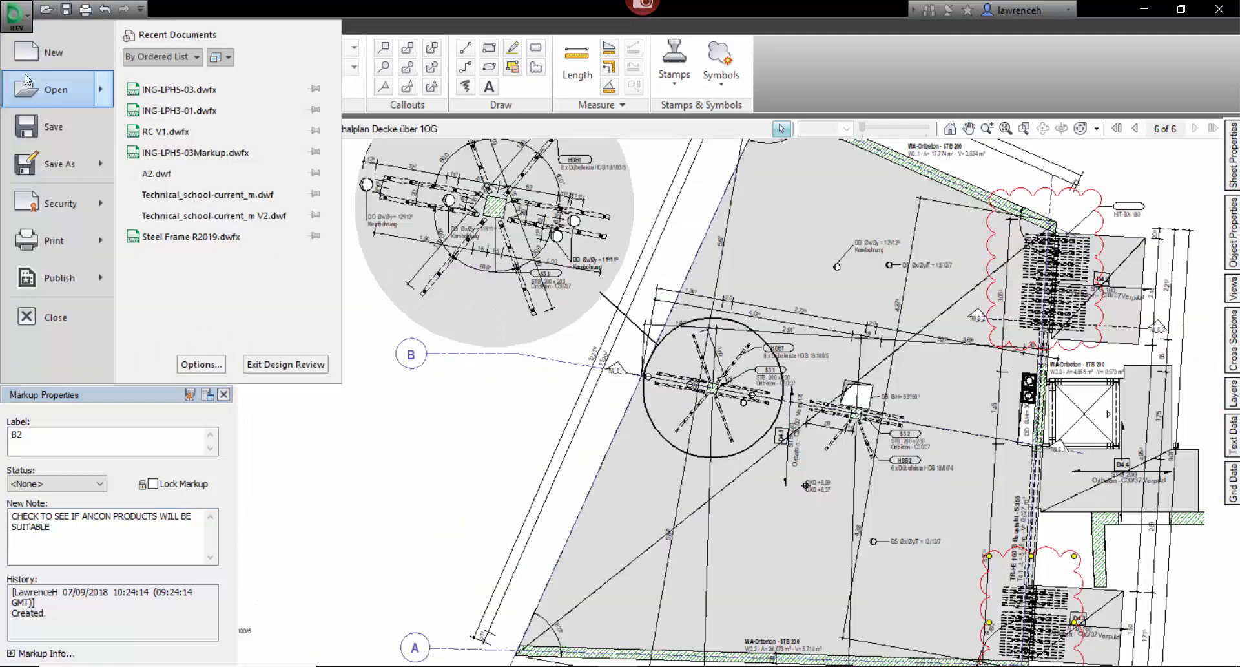
{"action": "mouse_move", "coordinate": [54, 127]}
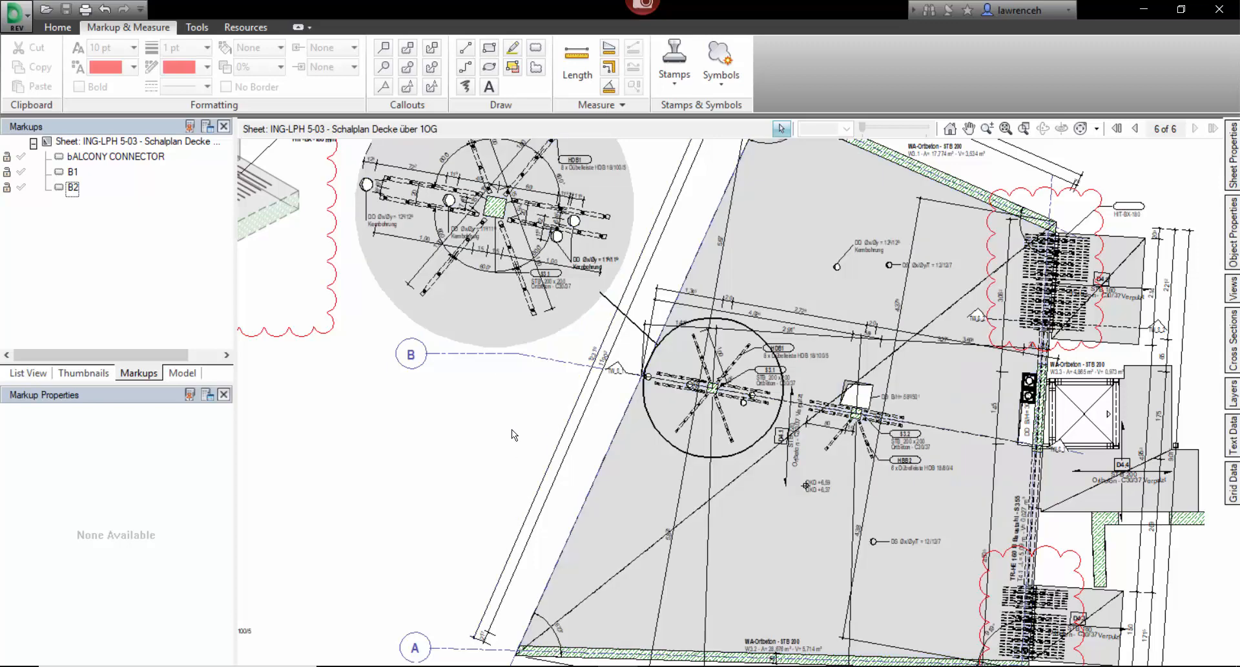
{"action": "mouse_move", "coordinate": [508, 528]}
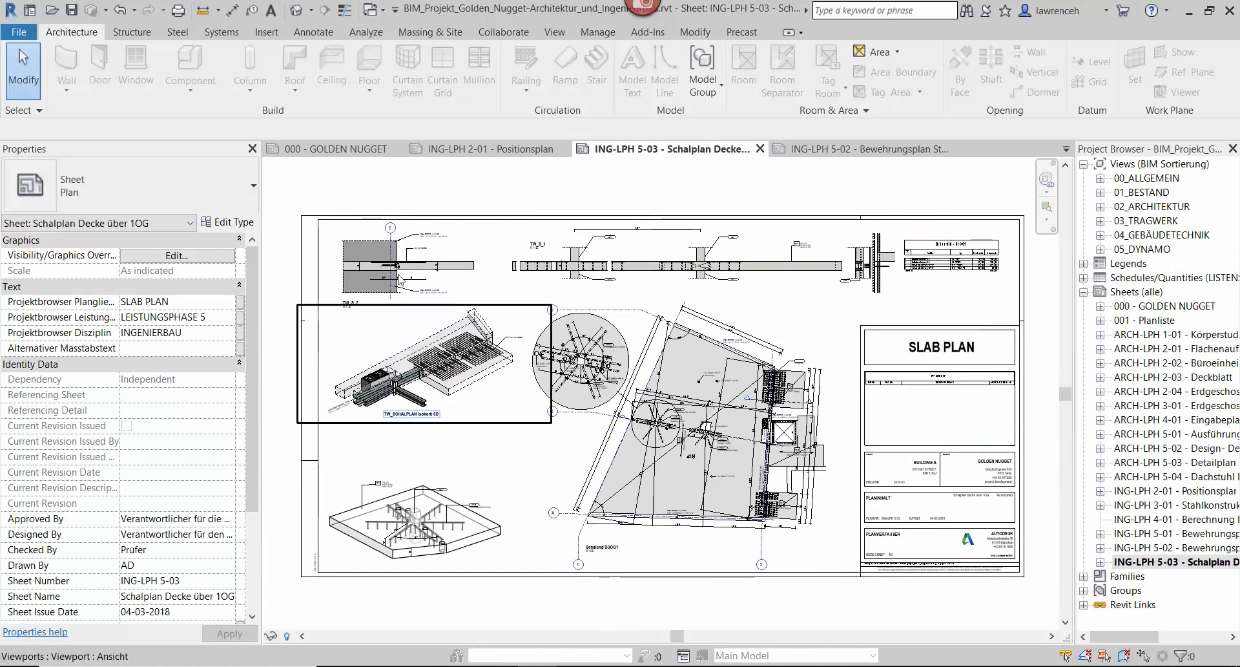
Link ING-LPH5-03.dwfx as a DWF markup onto sheet ING-LPH 5-03
{"action": "left_click", "coordinate": [267, 31]}
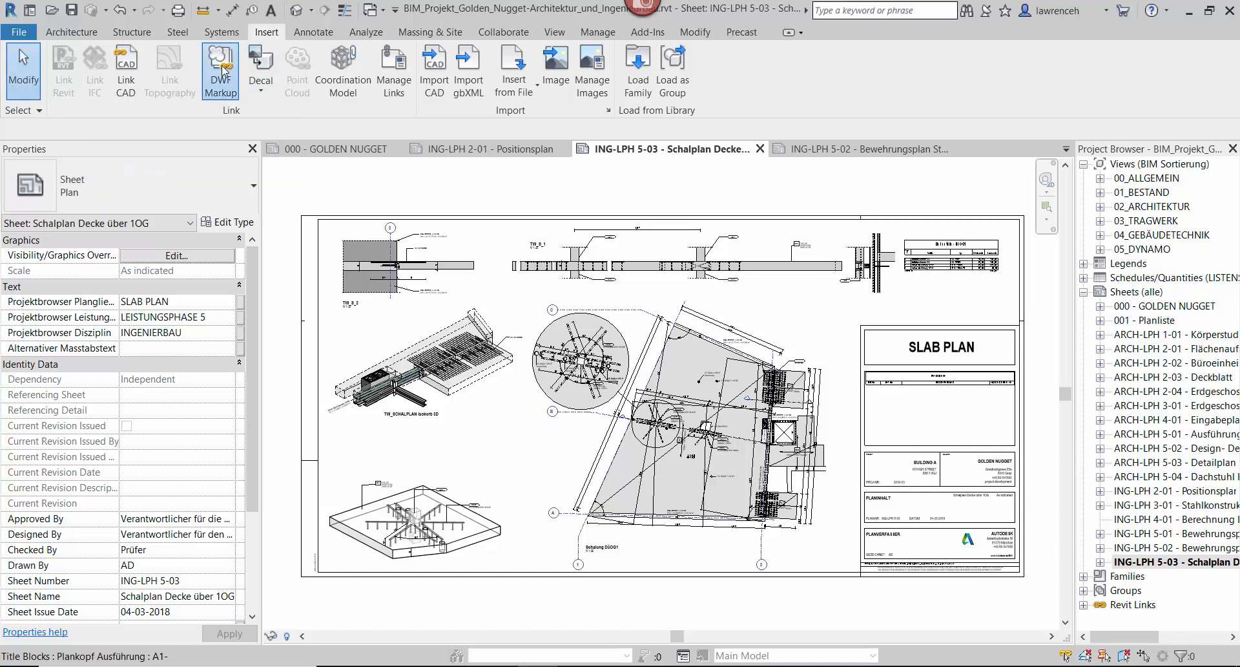
{"action": "left_click", "coordinate": [219, 70]}
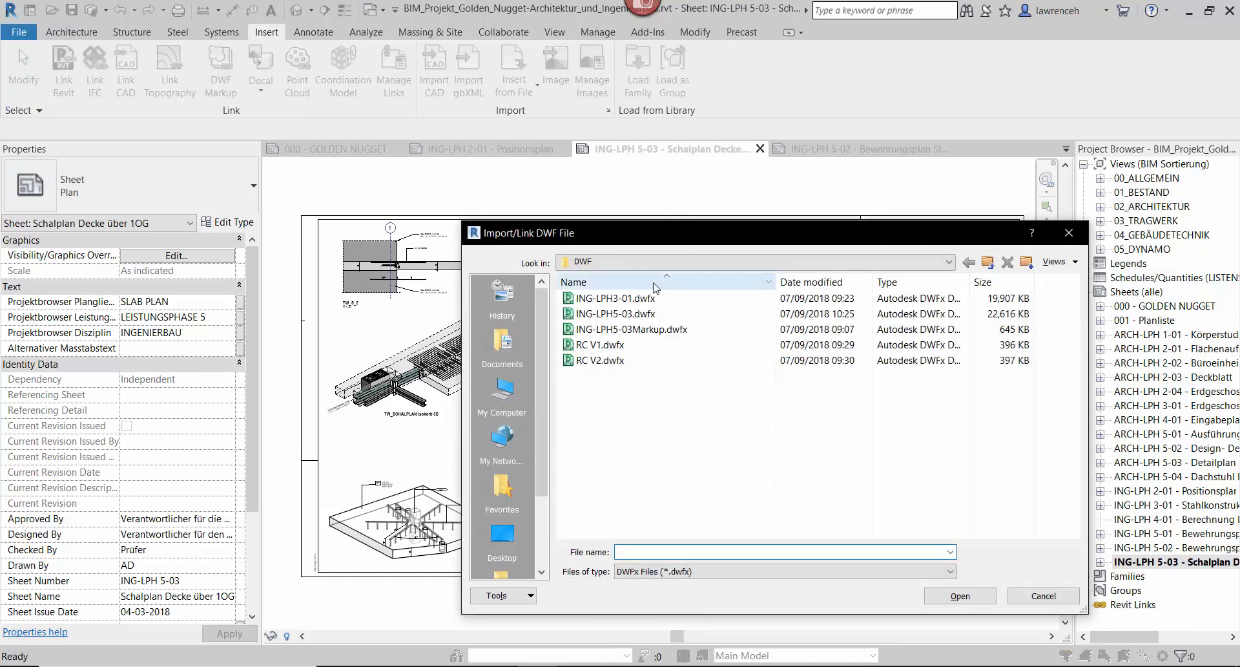
{"action": "left_click", "coordinate": [620, 313]}
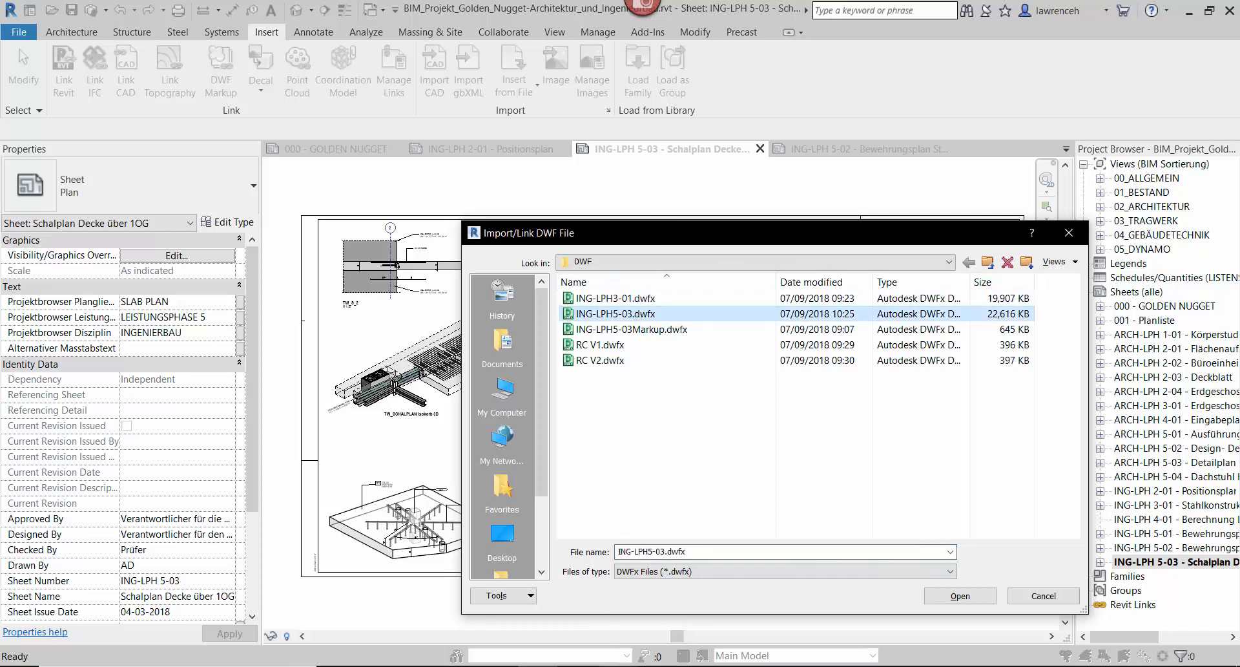
{"action": "left_click", "coordinate": [959, 596]}
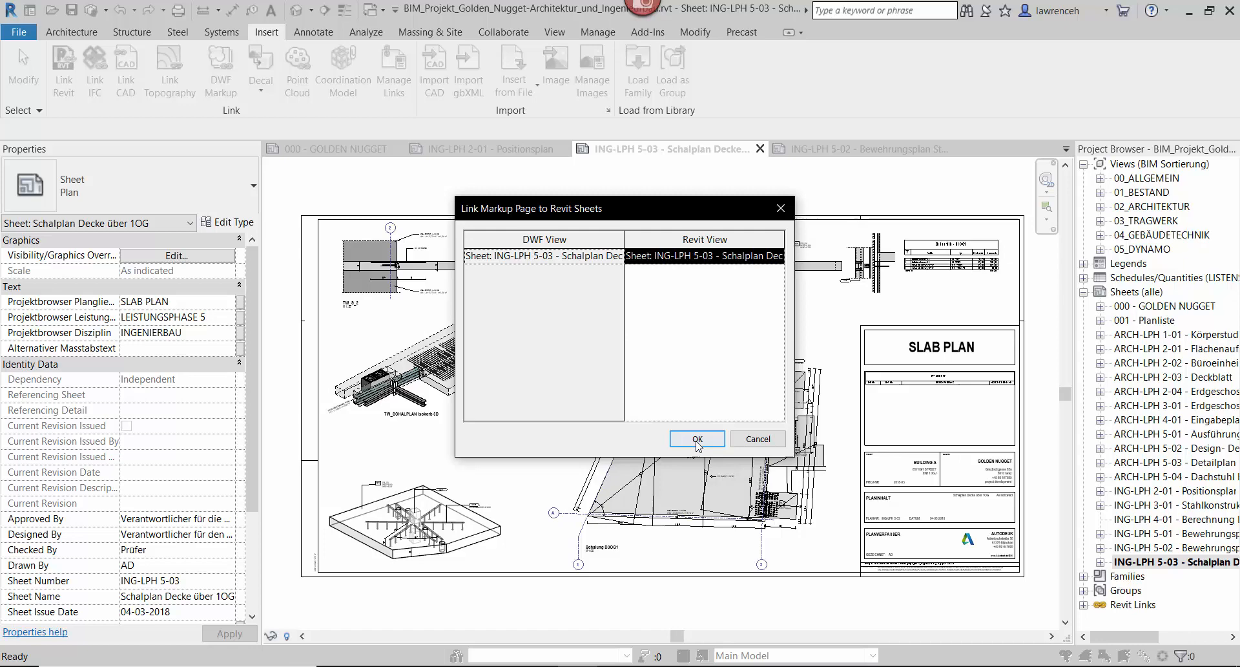
{"action": "left_click", "coordinate": [695, 438]}
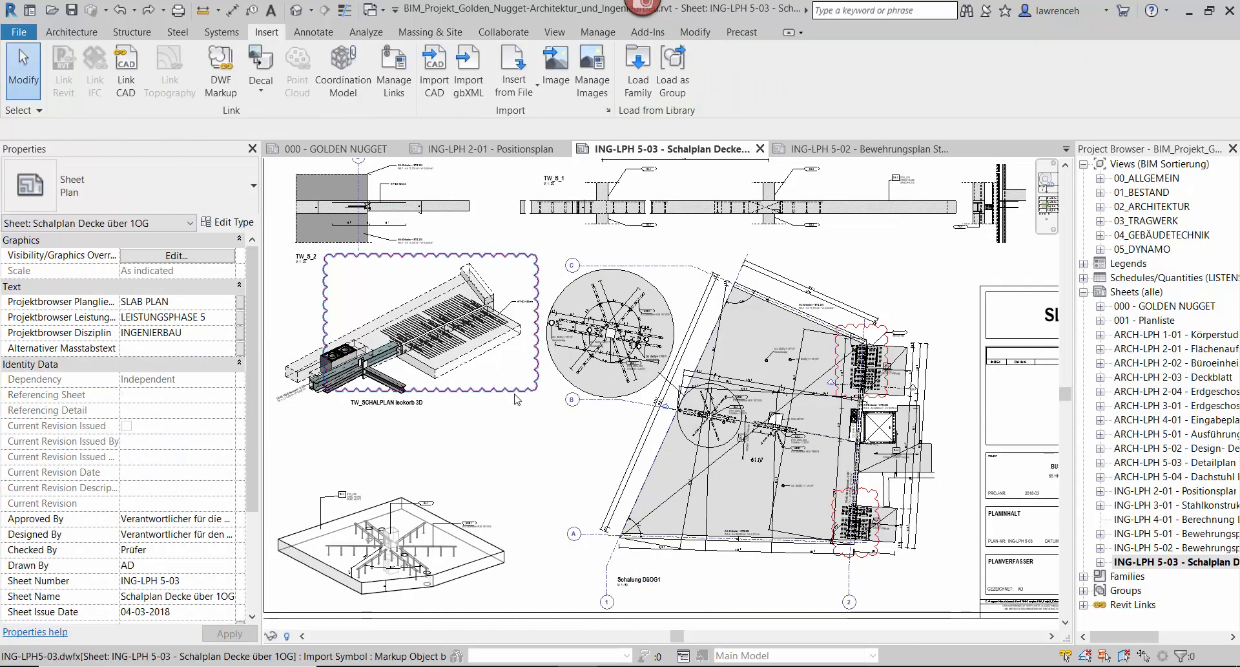
Set the balcony connector cloud's Status to Done with note 'ANCON PRODUCT CHANGED'
{"action": "left_click", "coordinate": [430, 324]}
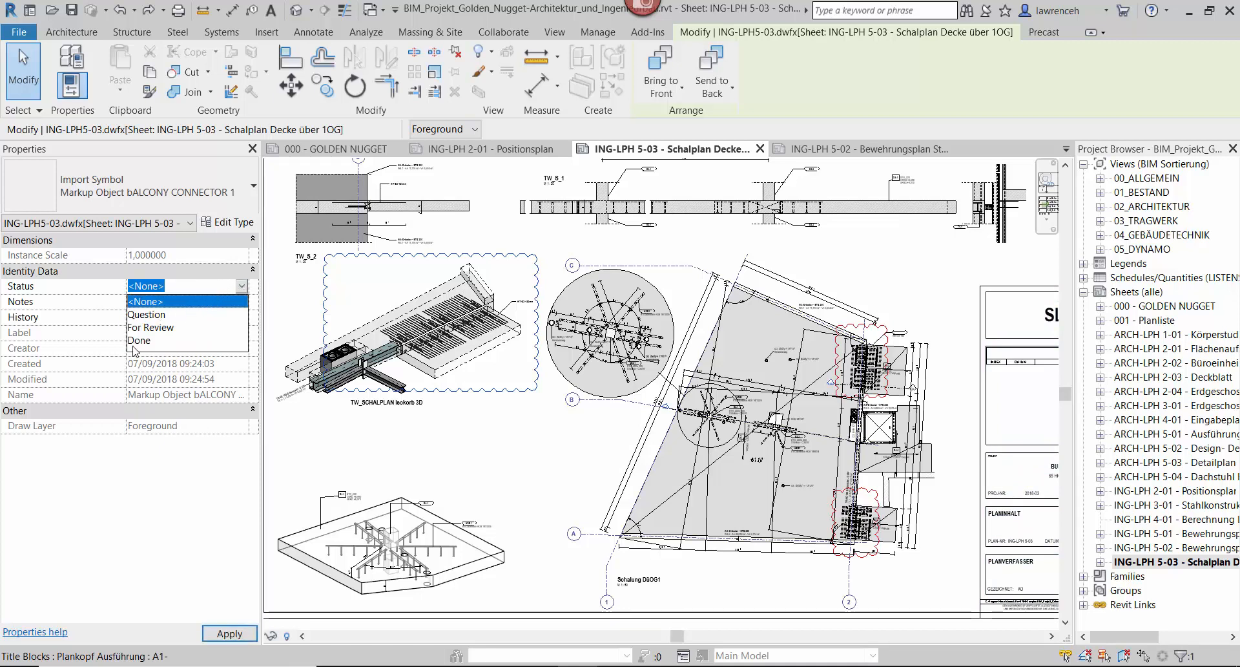
{"action": "left_click", "coordinate": [139, 340]}
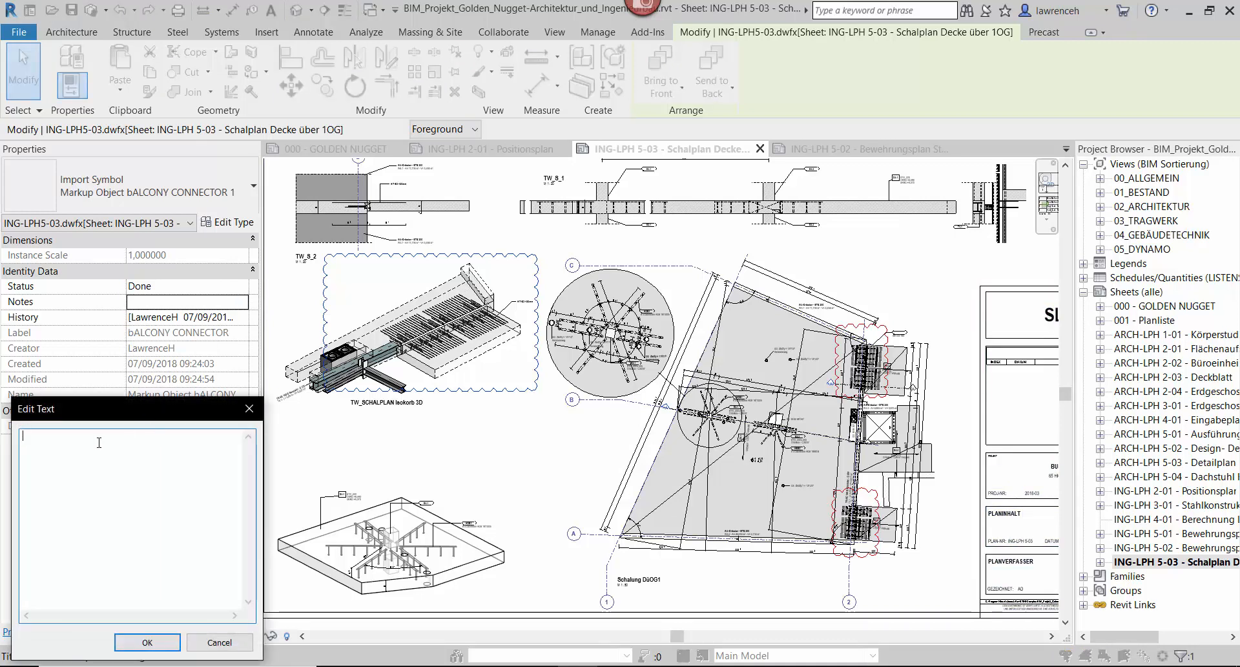
{"action": "type", "text": "ANCON PRODUCT CHA"}
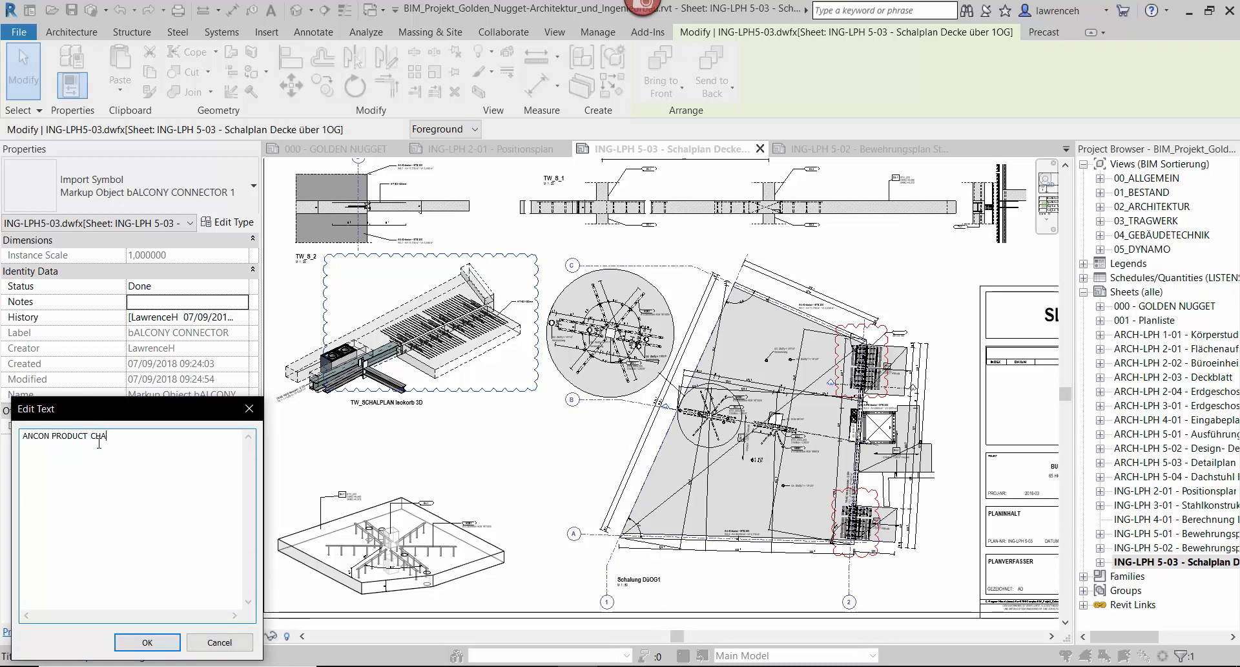
{"action": "type", "text": "NGED"}
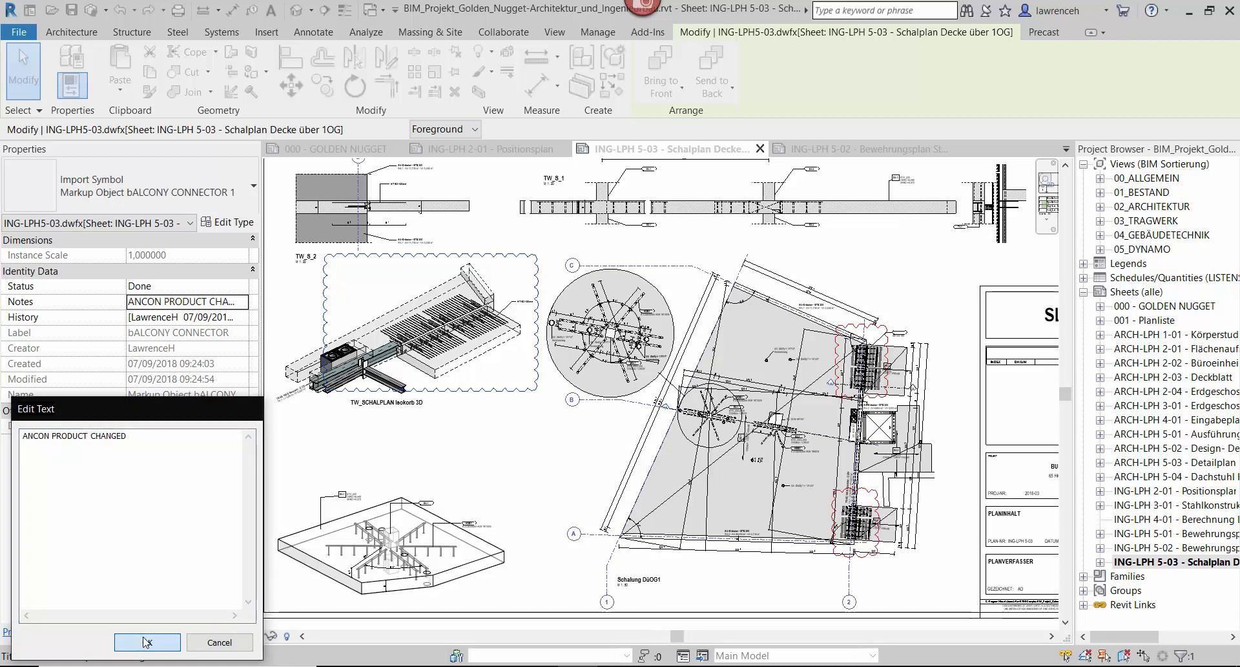
{"action": "left_click", "coordinate": [147, 641]}
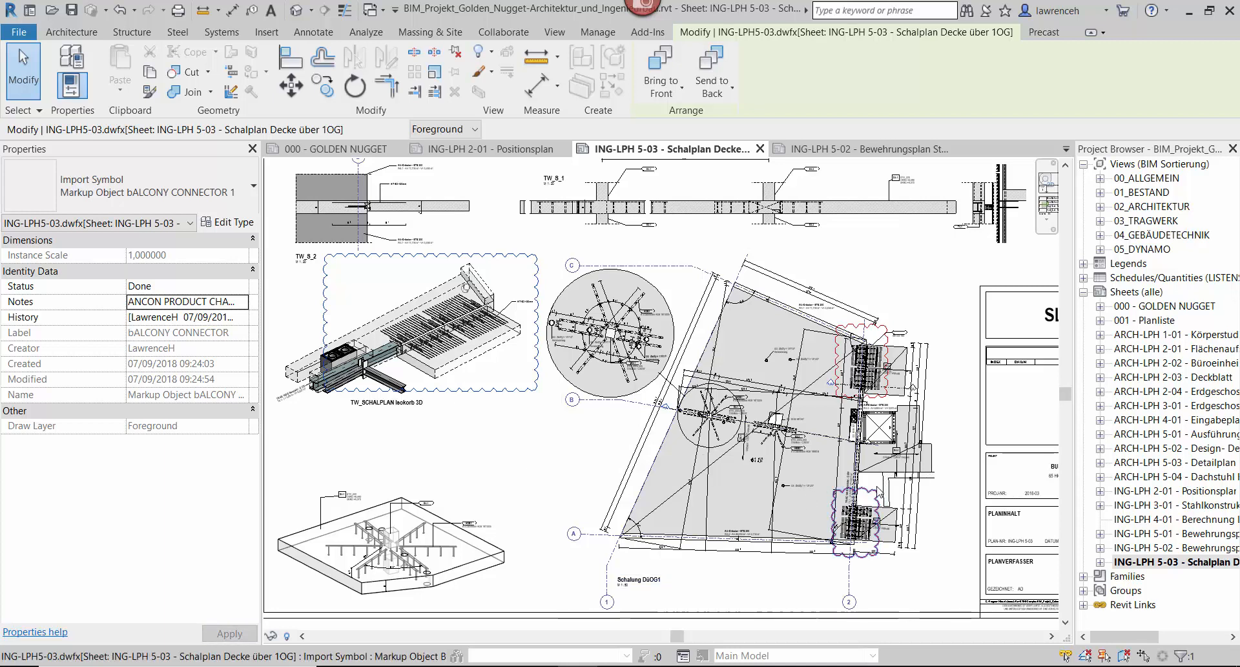
Select the B2 cloud markup and add the note 'B2 ANCON PRODUCT NOT SUITABLE'
{"action": "left_click", "coordinate": [417, 332]}
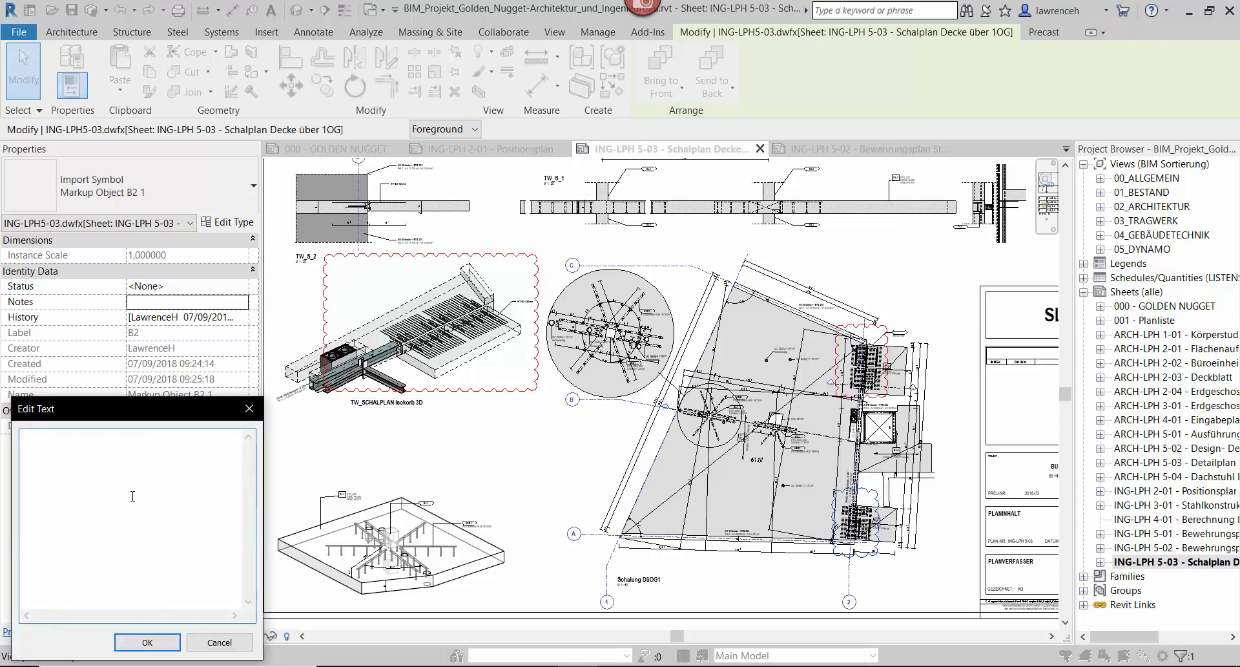
{"action": "type", "text": "B2"}
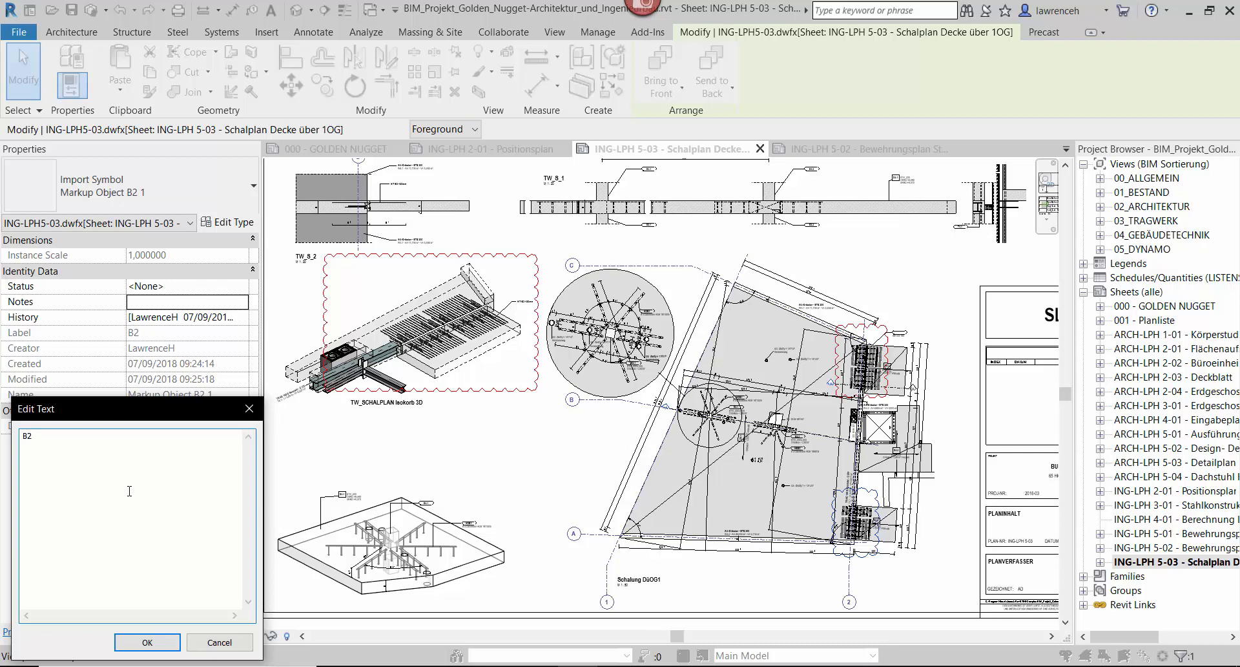
{"action": "type", "text": "ANCON PRODUCT NOT"}
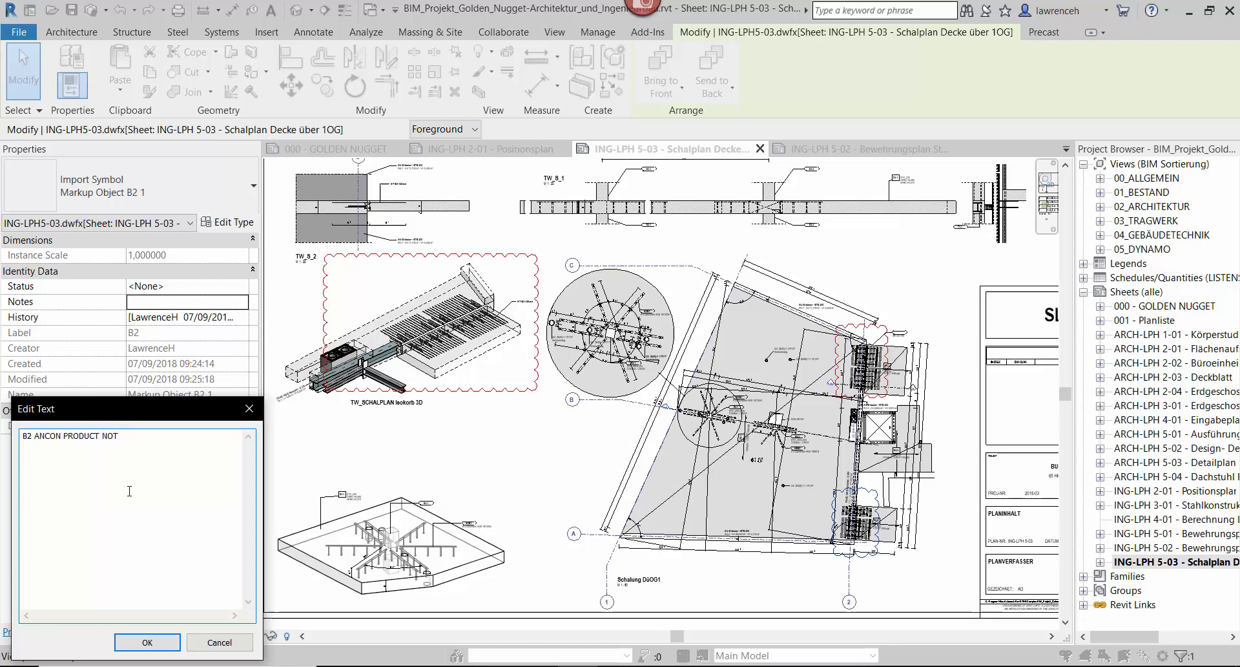
{"action": "type", "text": "SUITABLE"}
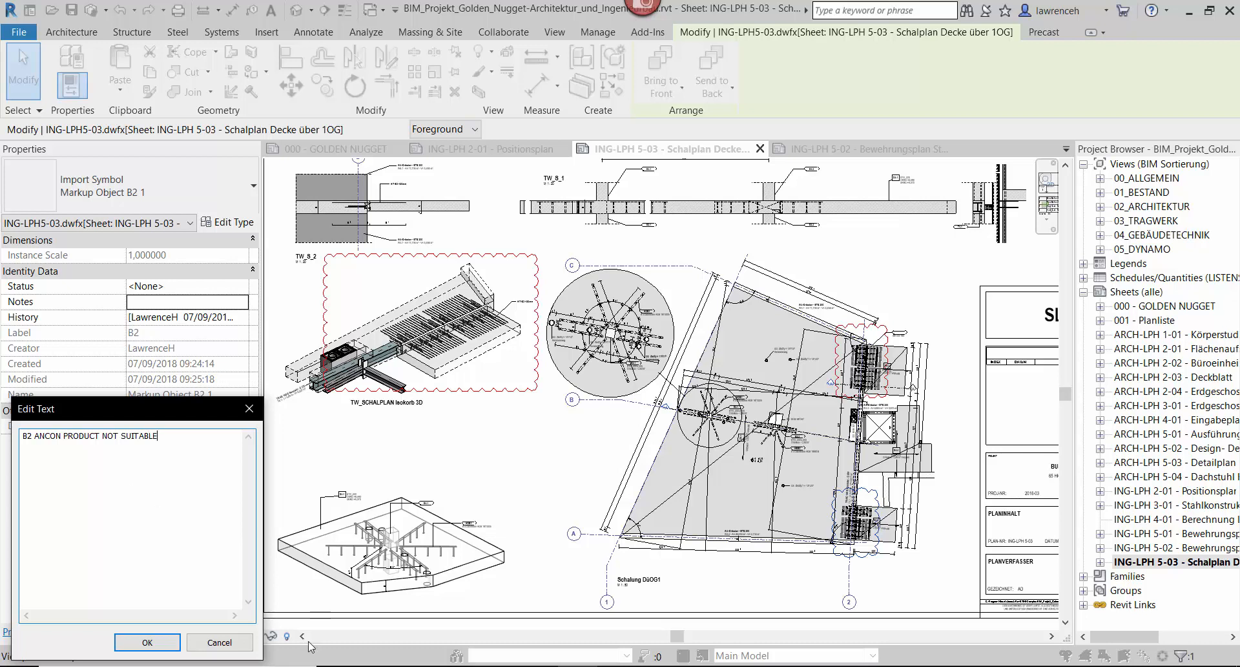
Set the B2 markup's status to For Review and apply it
{"action": "left_click", "coordinate": [147, 642]}
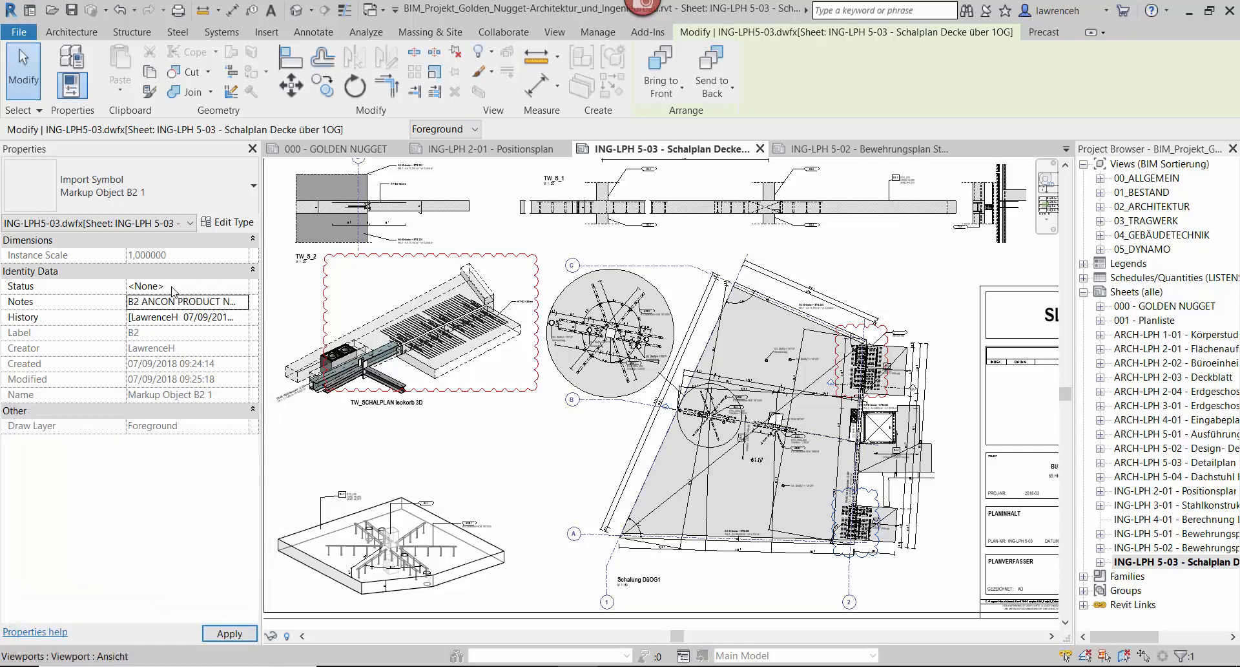
{"action": "left_click", "coordinate": [241, 285]}
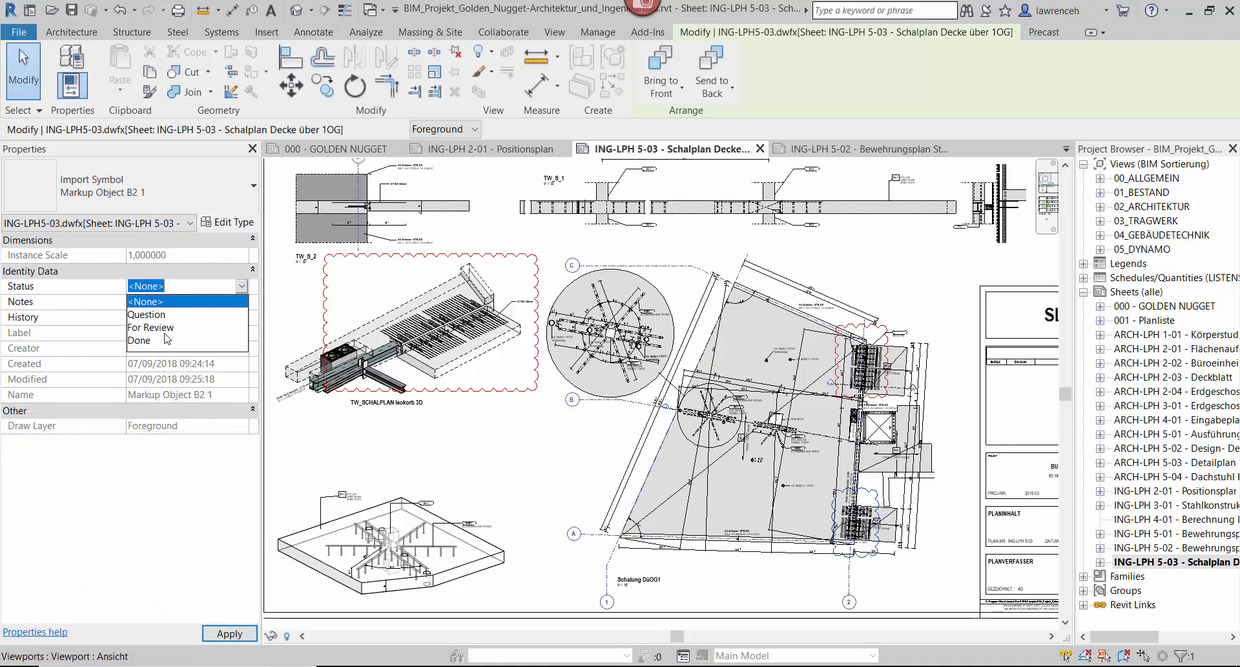
{"action": "left_click", "coordinate": [151, 327]}
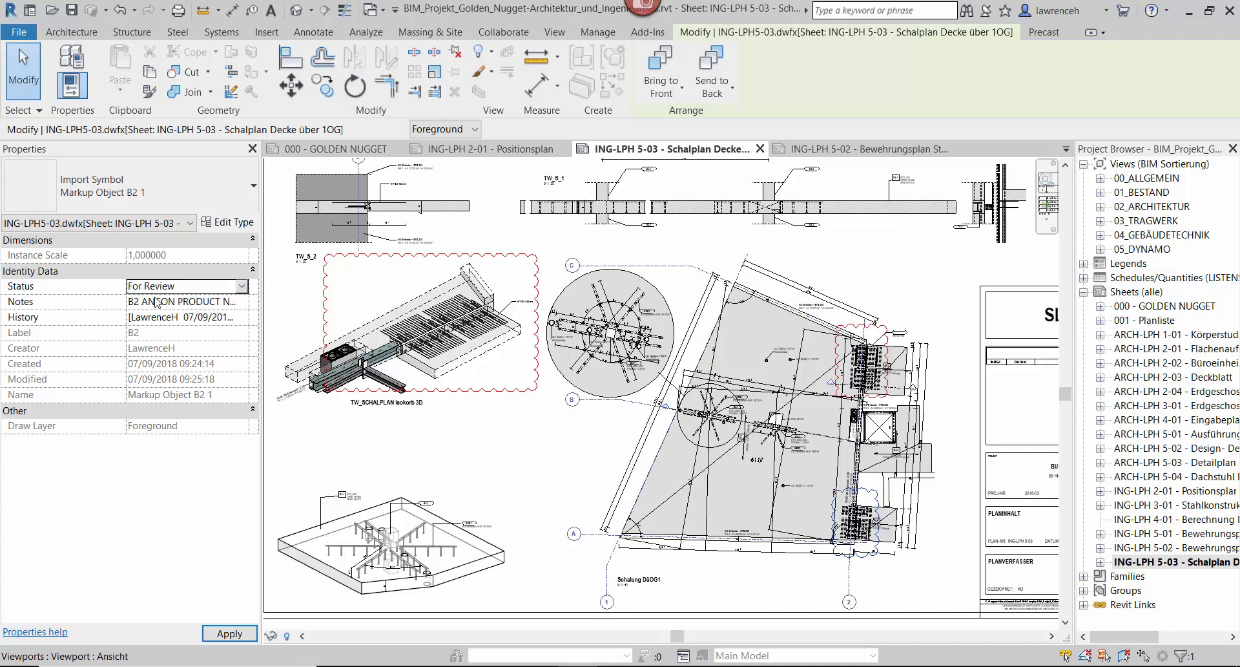
{"action": "left_click", "coordinate": [610, 336]}
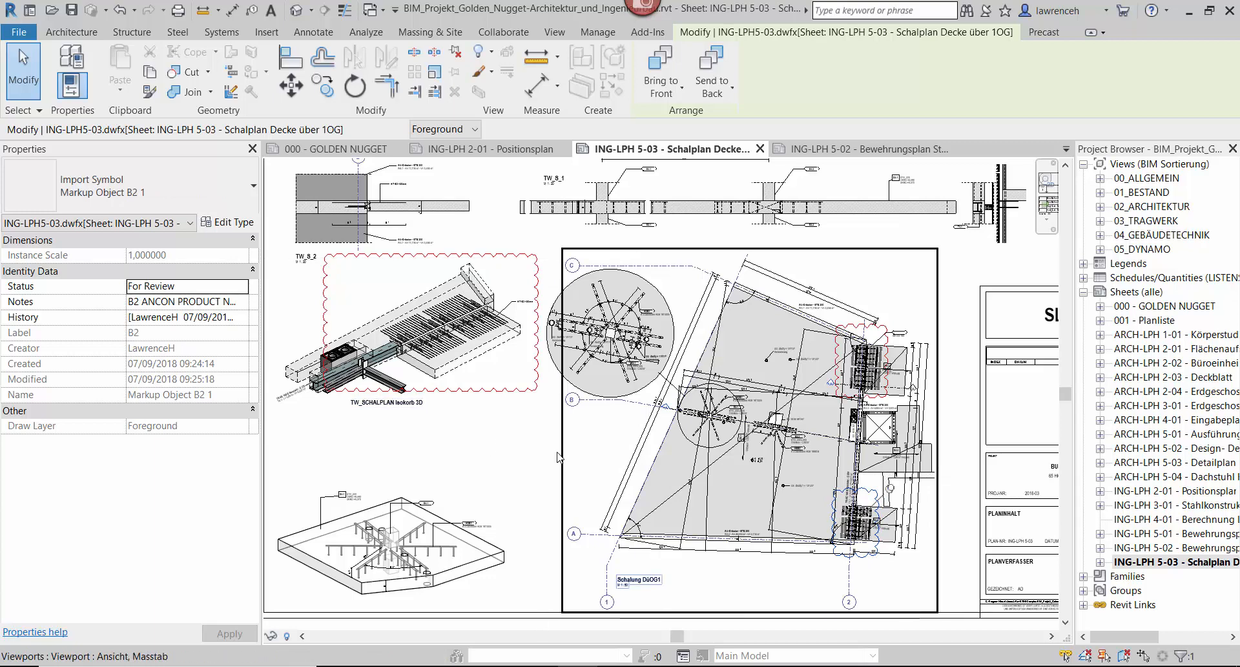
Export only the current sheet to DWFx, manually named MARKUP FOR REVIEW
{"action": "left_click", "coordinate": [265, 32]}
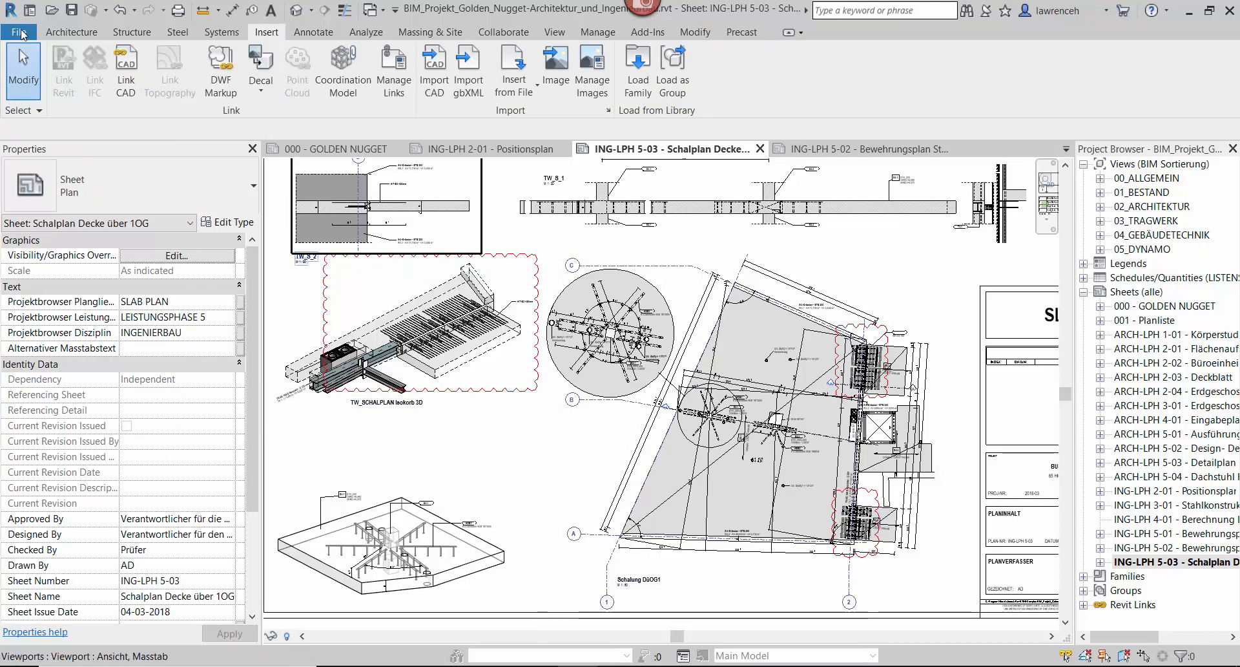
{"action": "left_click", "coordinate": [19, 31]}
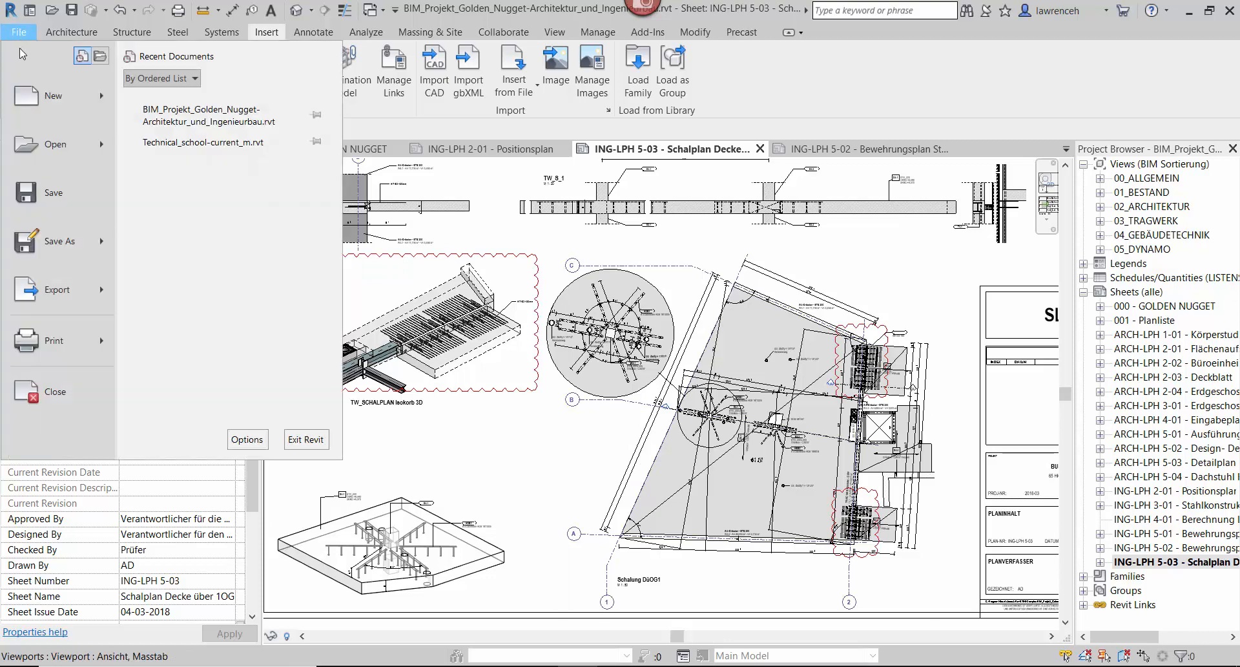
{"action": "left_click", "coordinate": [56, 288]}
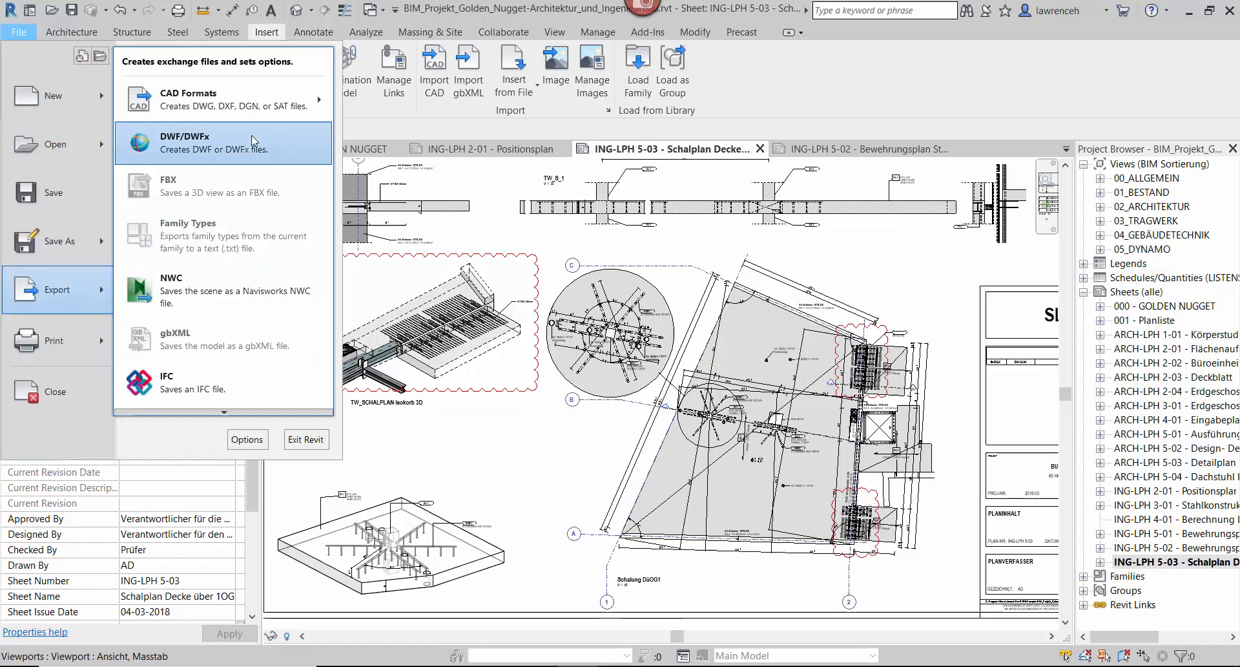
{"action": "left_click", "coordinate": [184, 142]}
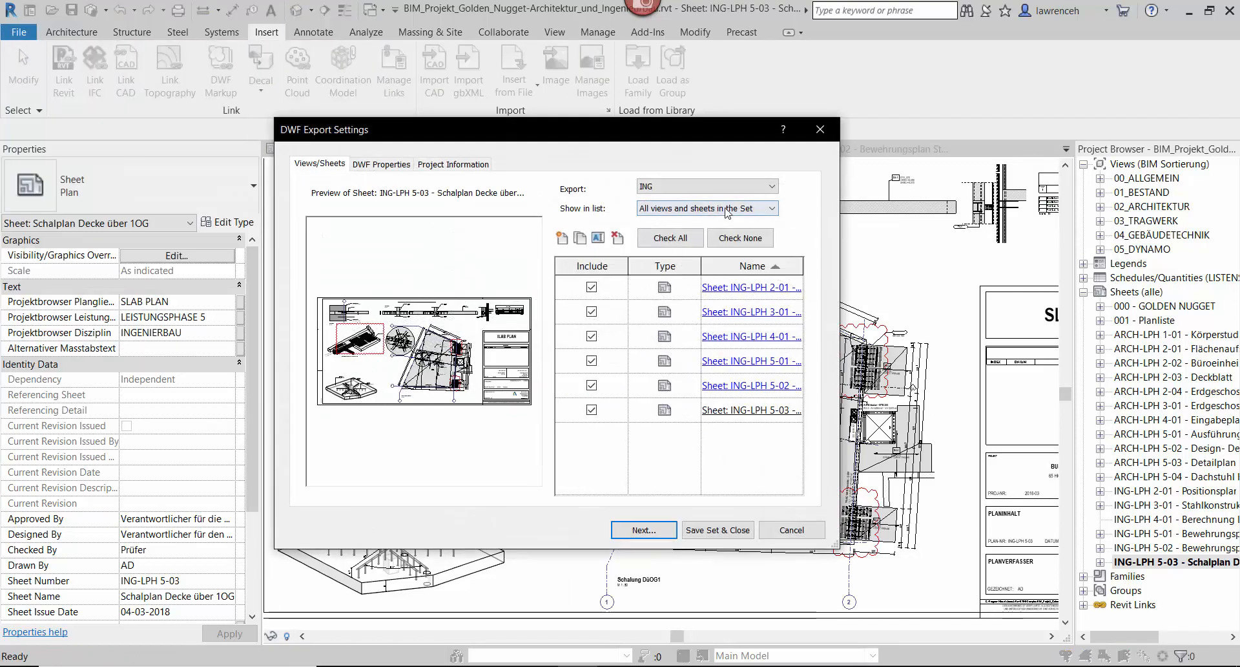
{"action": "left_click", "coordinate": [704, 186]}
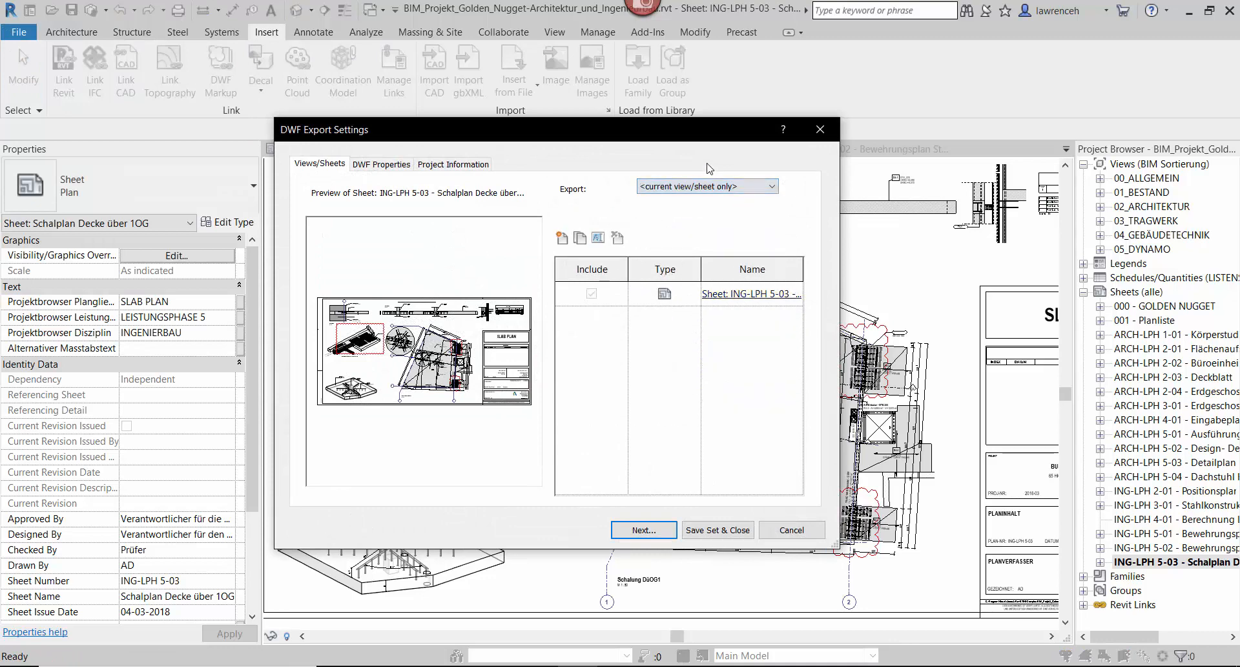
{"action": "left_click", "coordinate": [643, 530]}
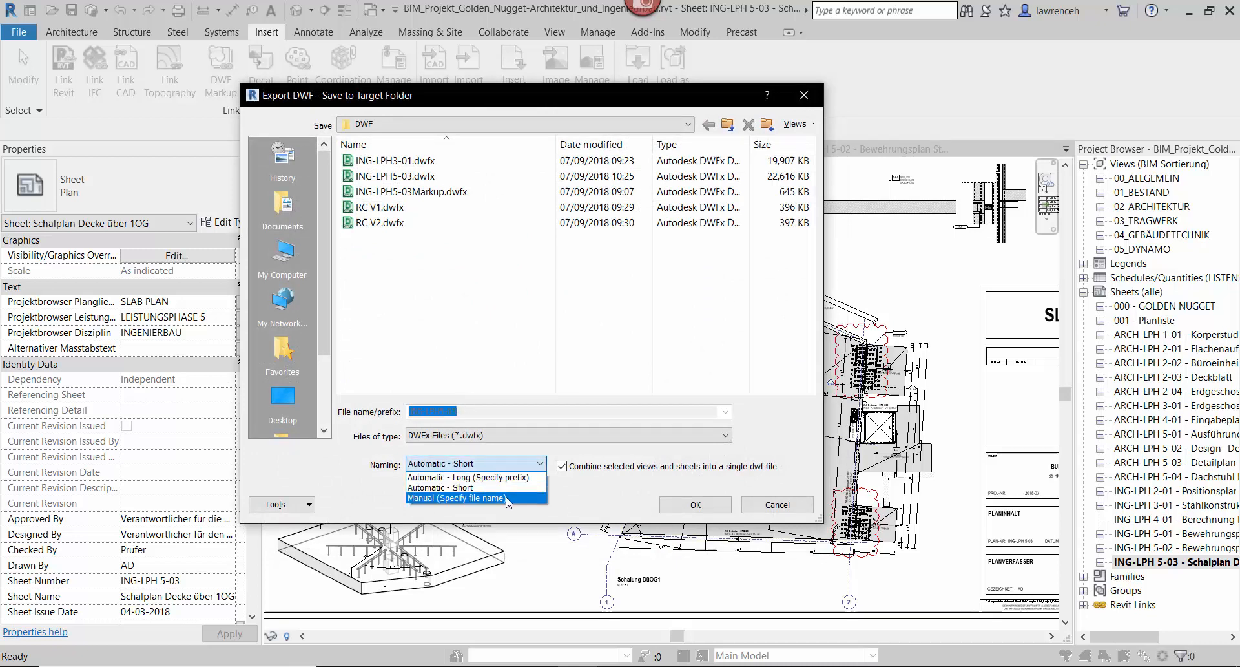
{"action": "left_click", "coordinate": [458, 498]}
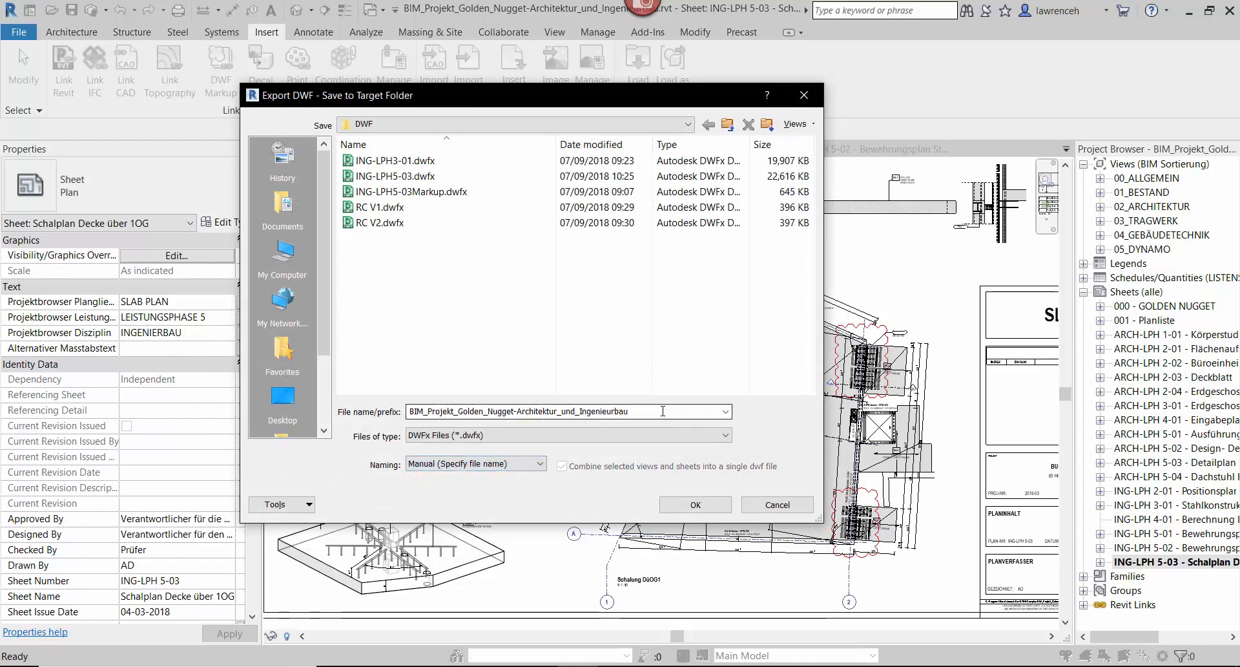
{"action": "triple_click", "coordinate": [567, 412]}
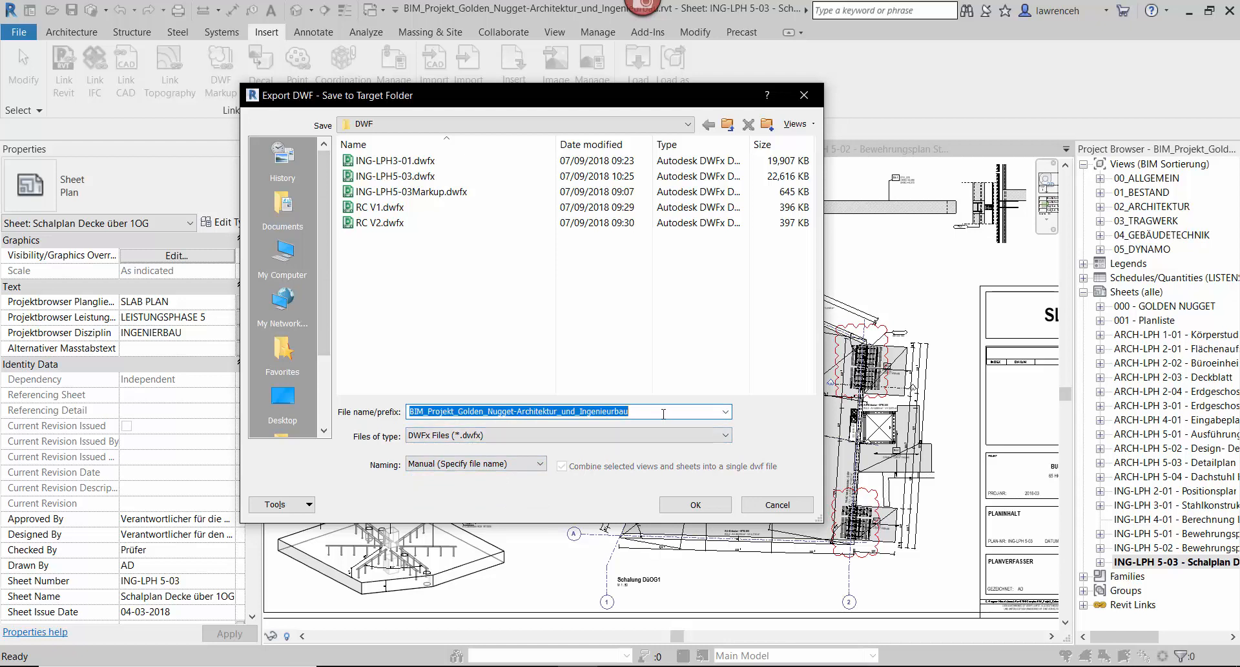
{"action": "type", "text": "MARKU"}
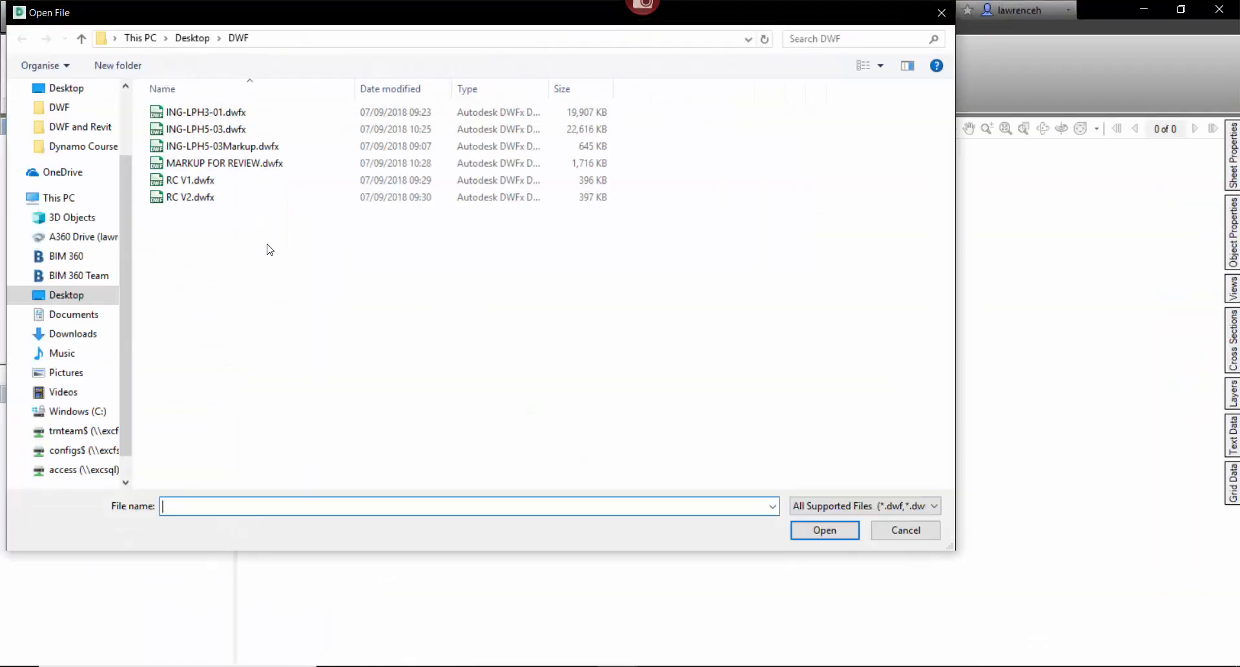
Open MARKUP FOR REVIEW.dwfx, check bALCONY CONNECTOR's history, and zoom to B2
{"action": "left_click", "coordinate": [906, 529]}
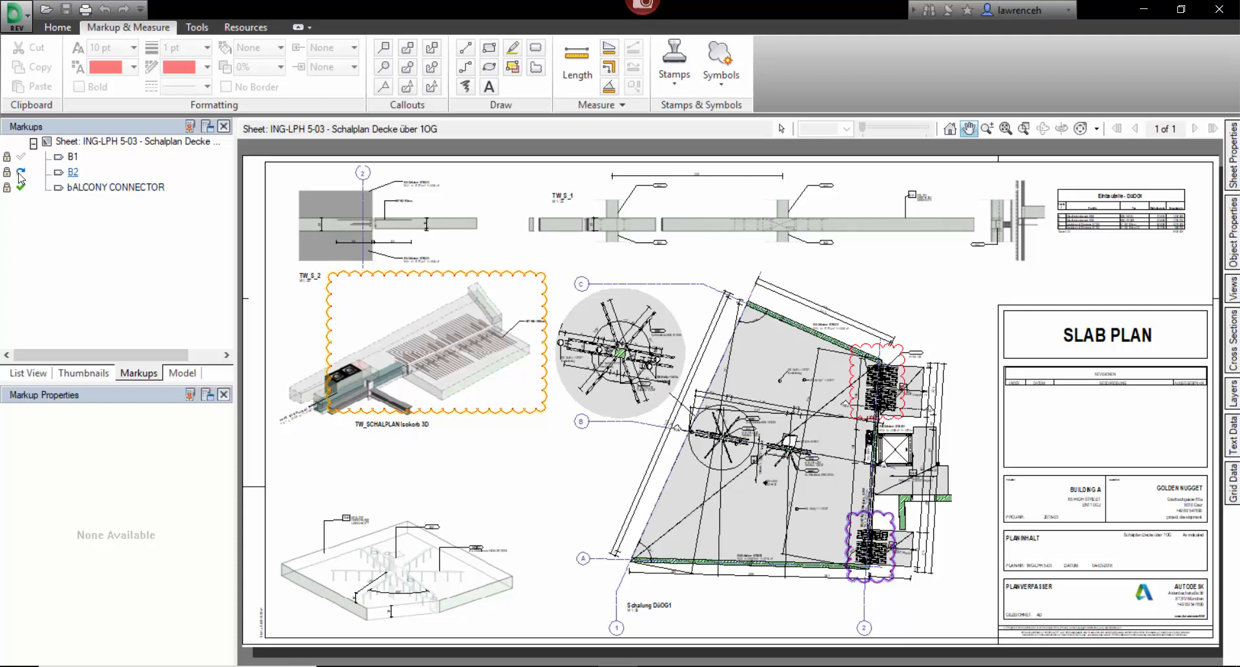
{"action": "left_click", "coordinate": [115, 188]}
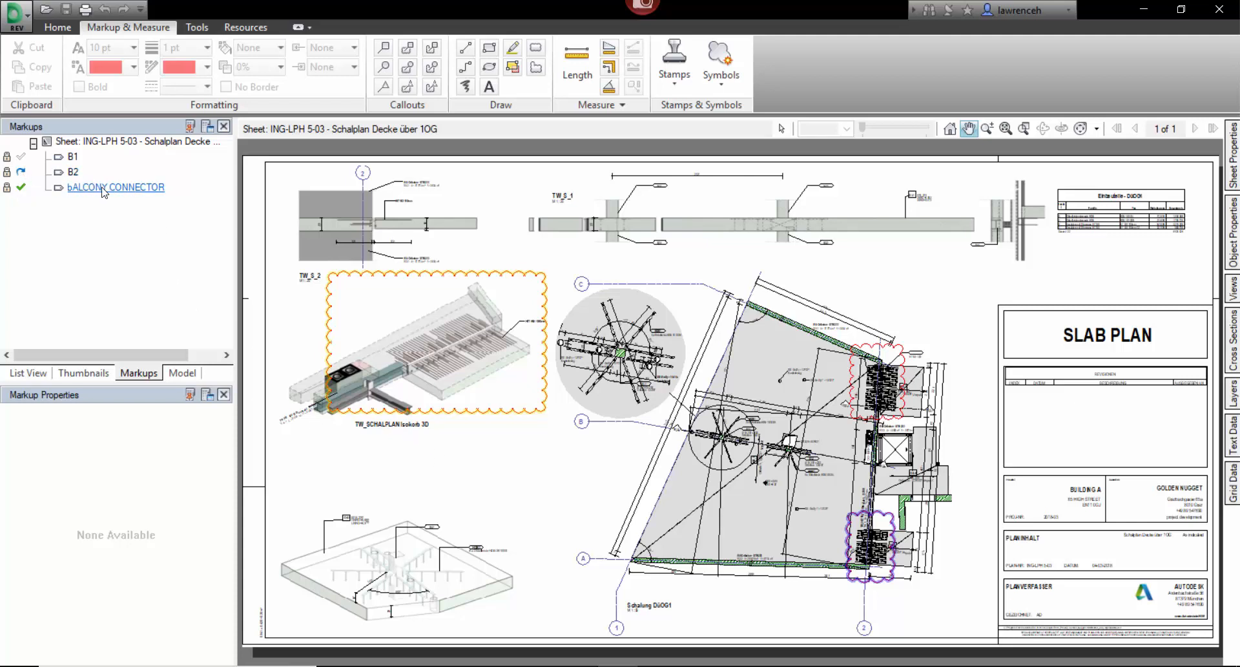
{"action": "left_click", "coordinate": [116, 188]}
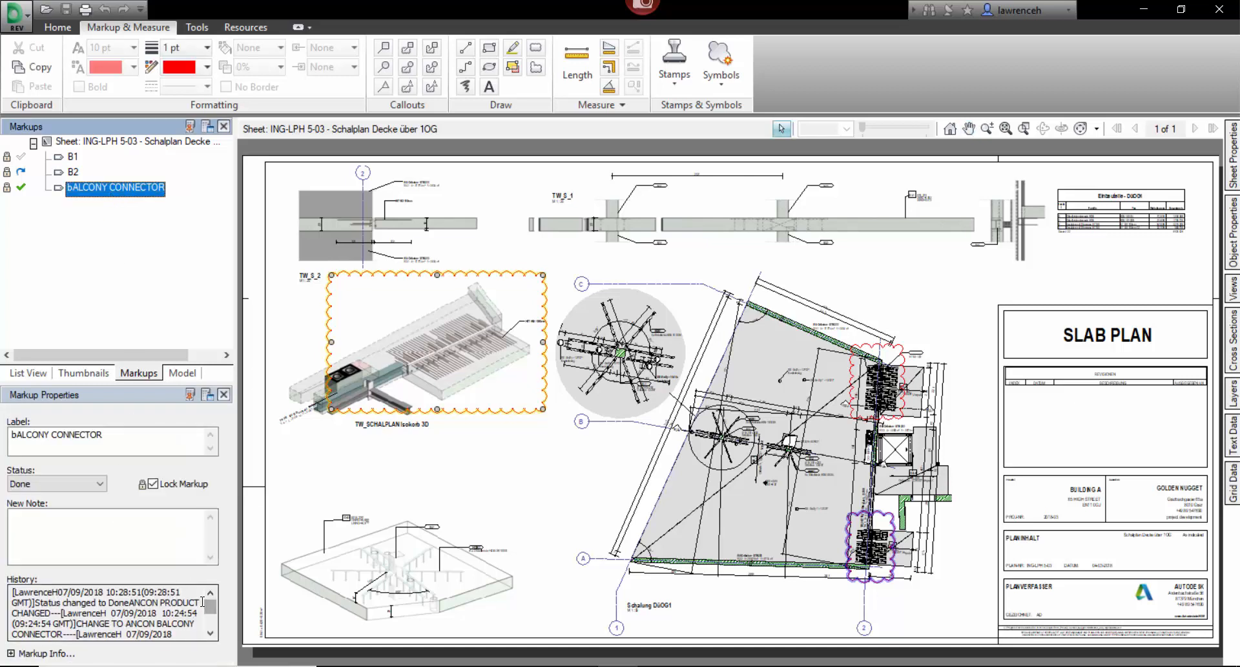
{"action": "scroll", "scroll_direction": "down", "scroll_amount": 3}
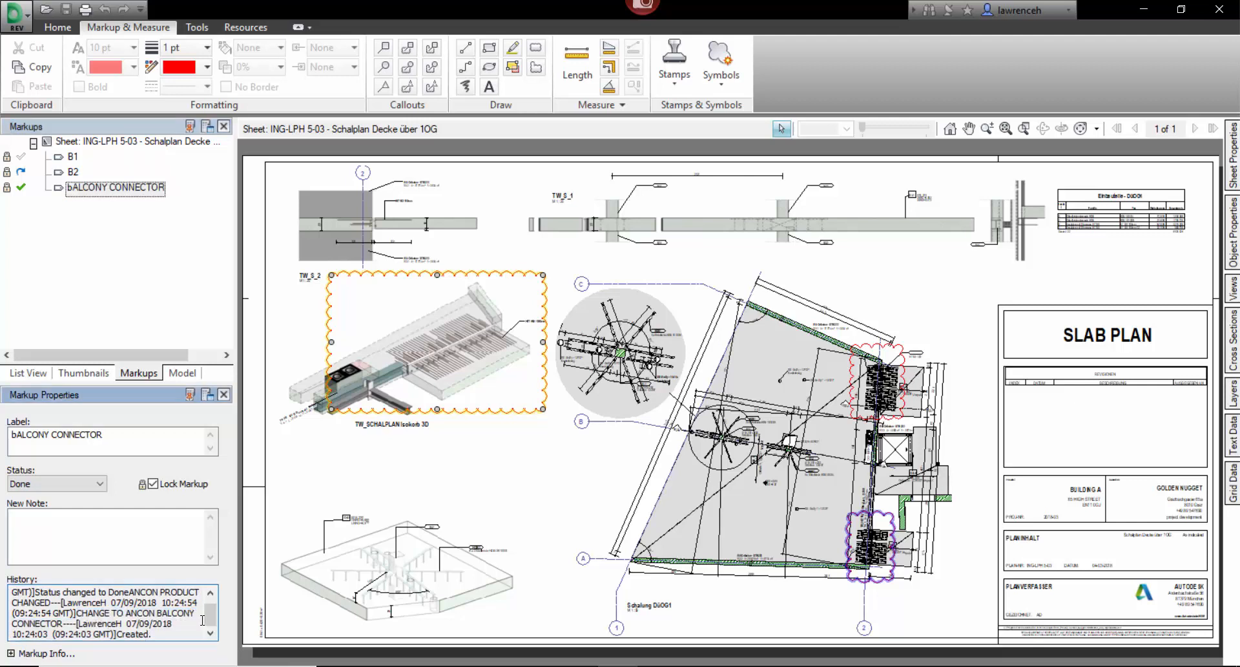
{"action": "left_click", "coordinate": [73, 172]}
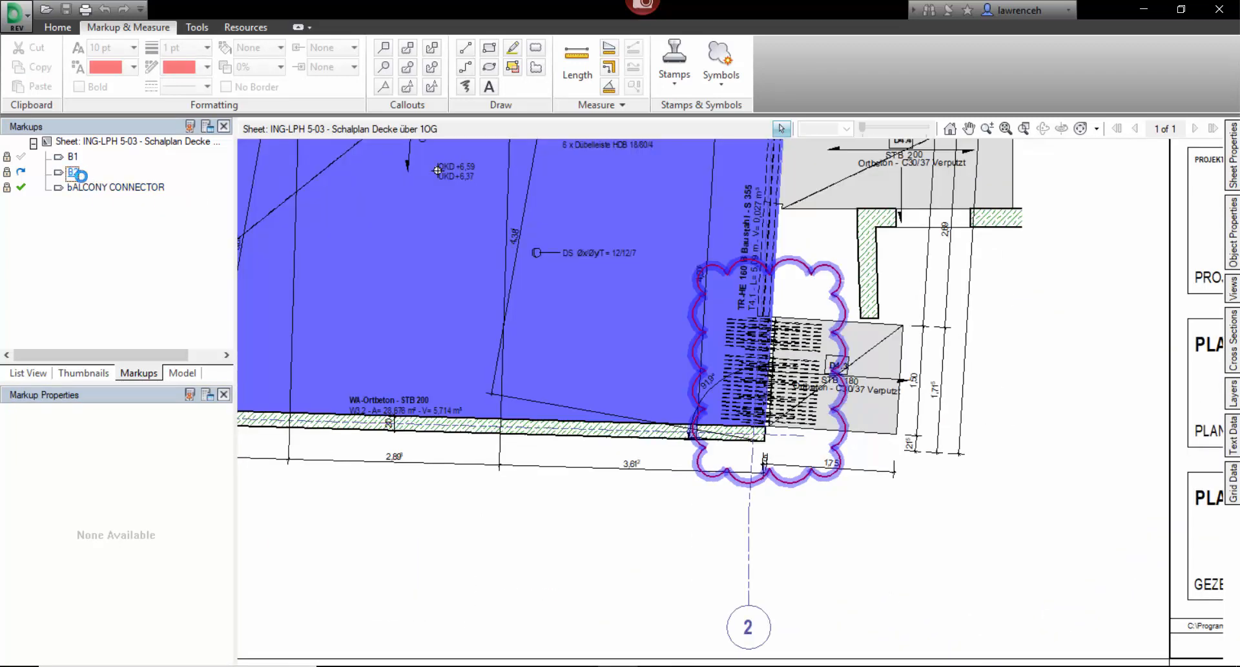
{"action": "left_click", "coordinate": [73, 173]}
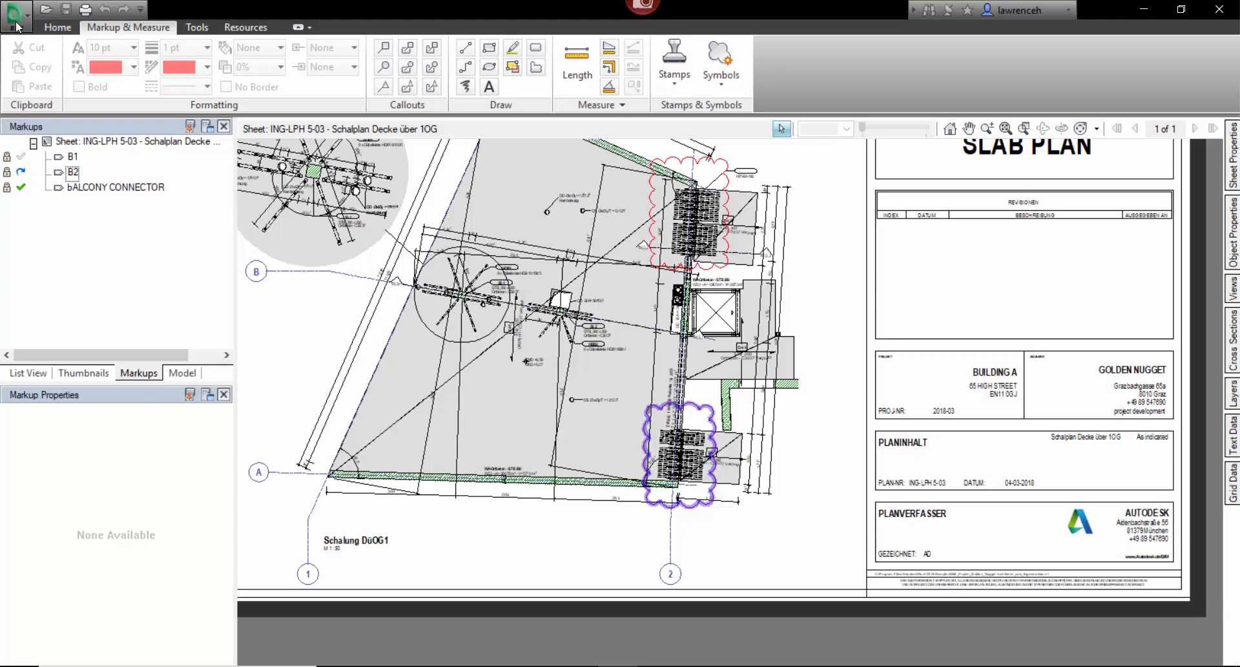
Save the markups summary as MARKUP FOR REVIEW.csv on the Desktop
{"action": "left_click", "coordinate": [16, 18]}
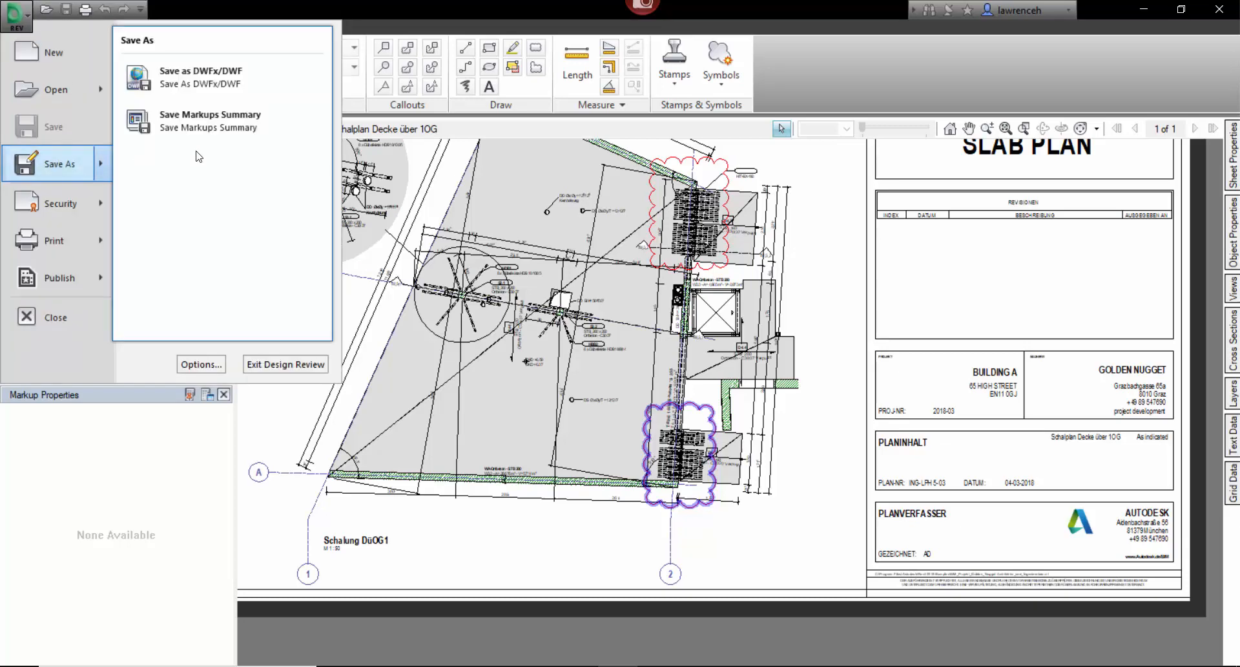
{"action": "left_click", "coordinate": [209, 119]}
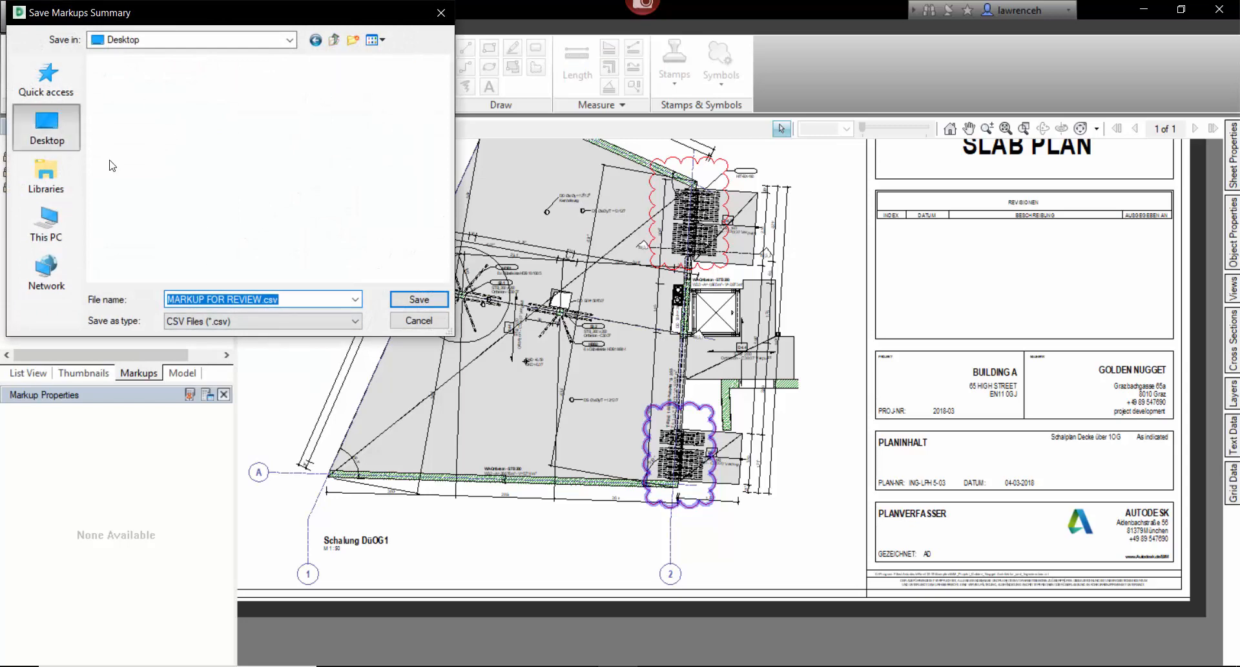
{"action": "left_click", "coordinate": [418, 299]}
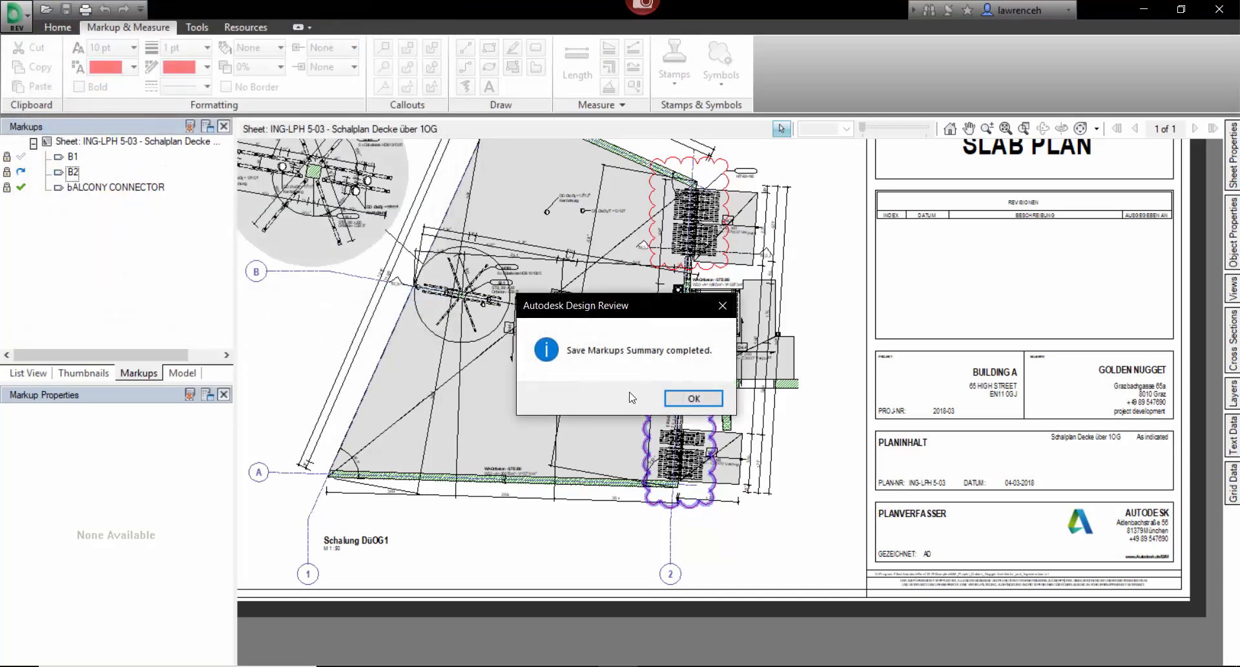
{"action": "left_click", "coordinate": [693, 398]}
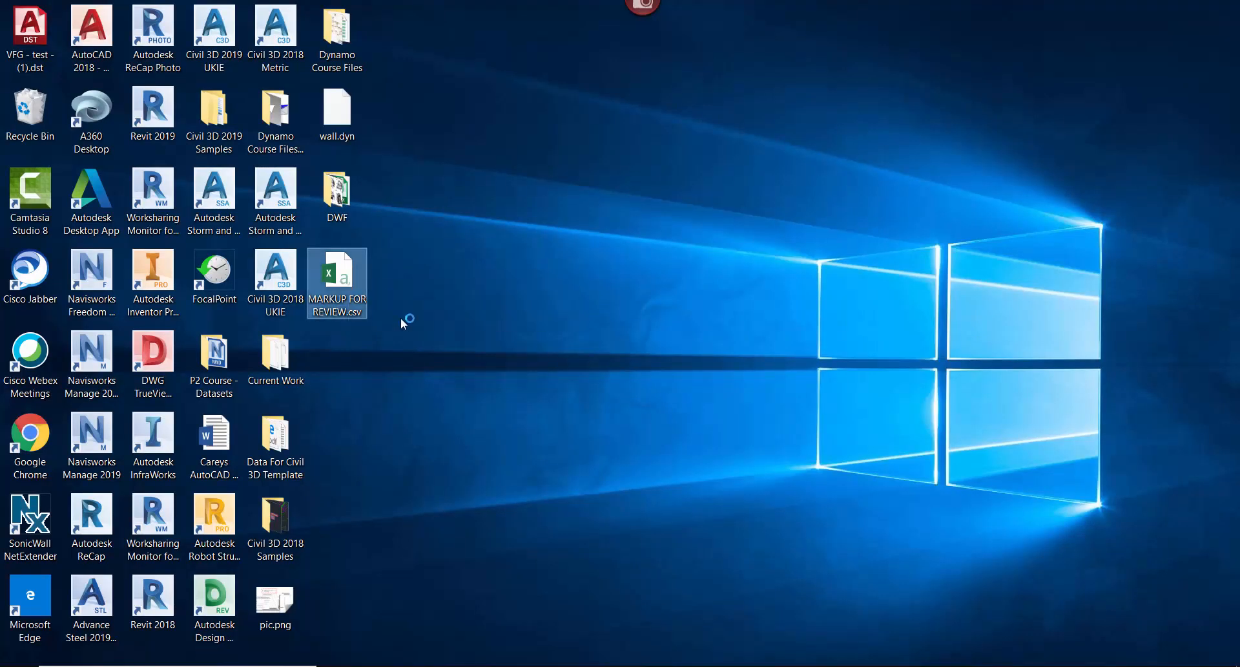
Open MARKUP FOR REVIEW.csv from the desktop in Excel with the window maximized
{"action": "double_click", "coordinate": [336, 277]}
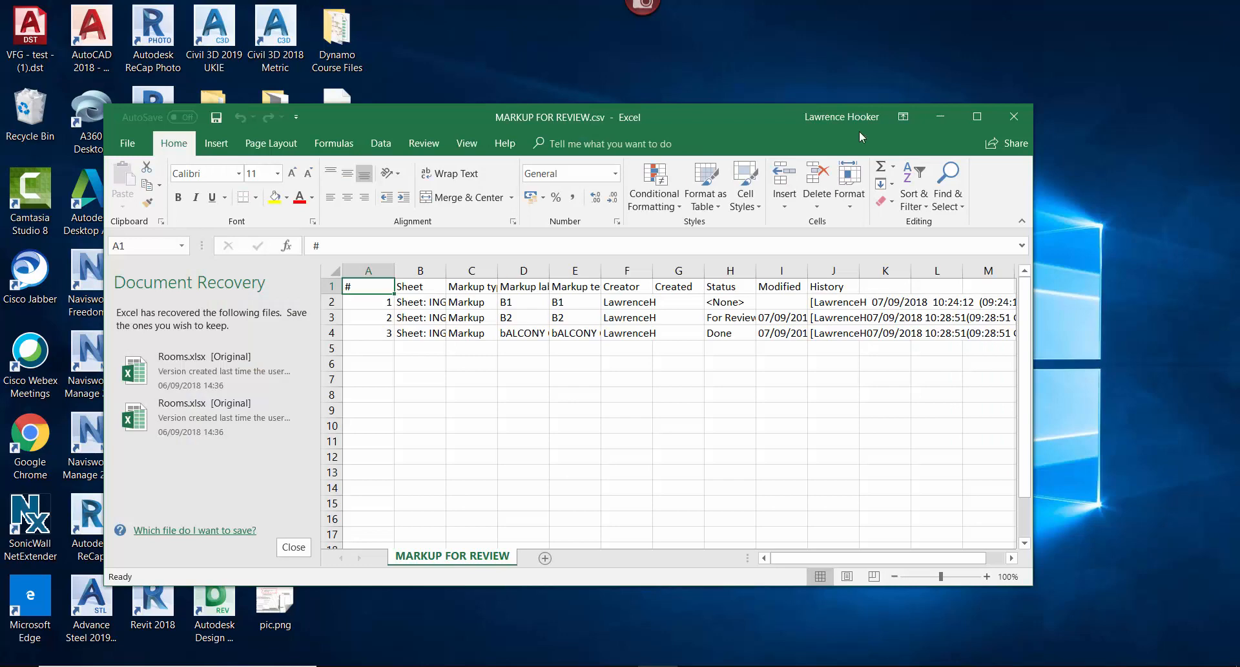
{"action": "left_click", "coordinate": [977, 117]}
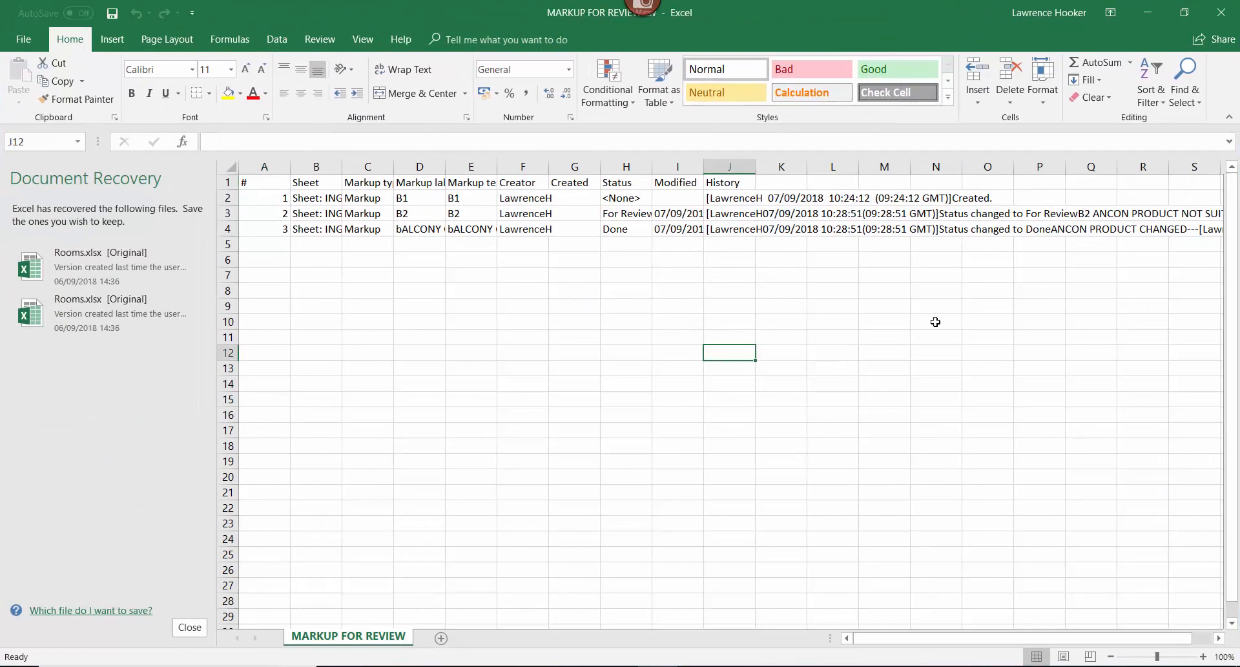
{"action": "left_click", "coordinate": [677, 399]}
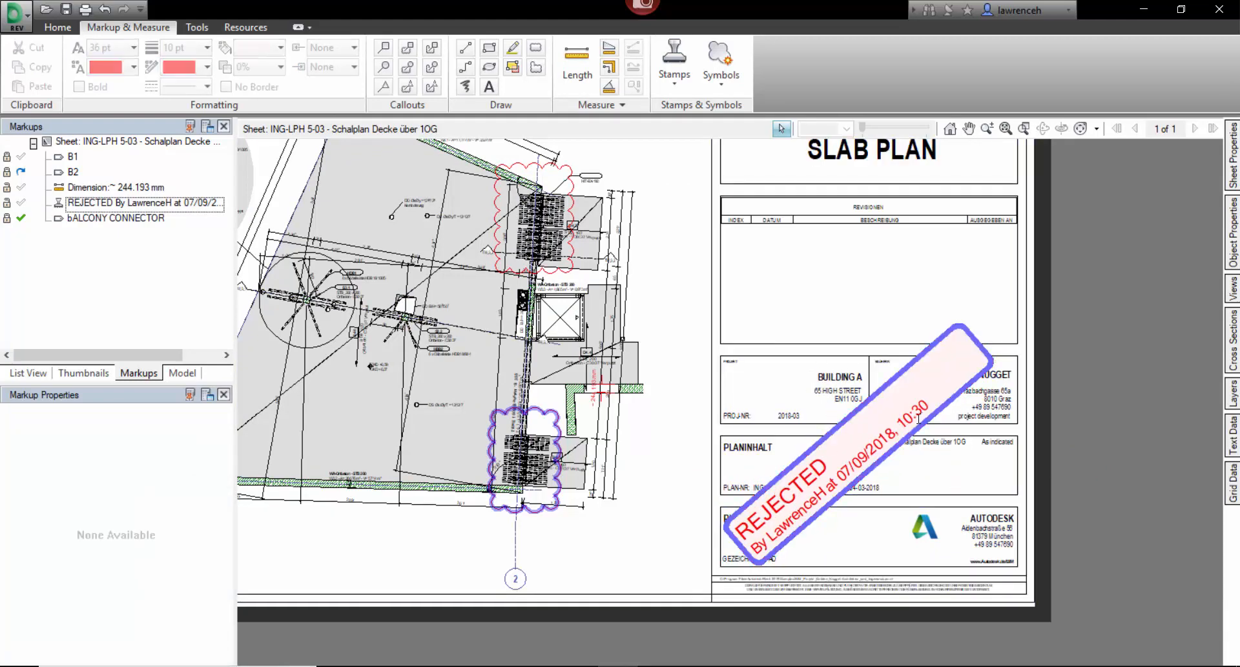
Select the REJECTED stamp to view its label, None status and history
{"action": "left_click", "coordinate": [846, 454]}
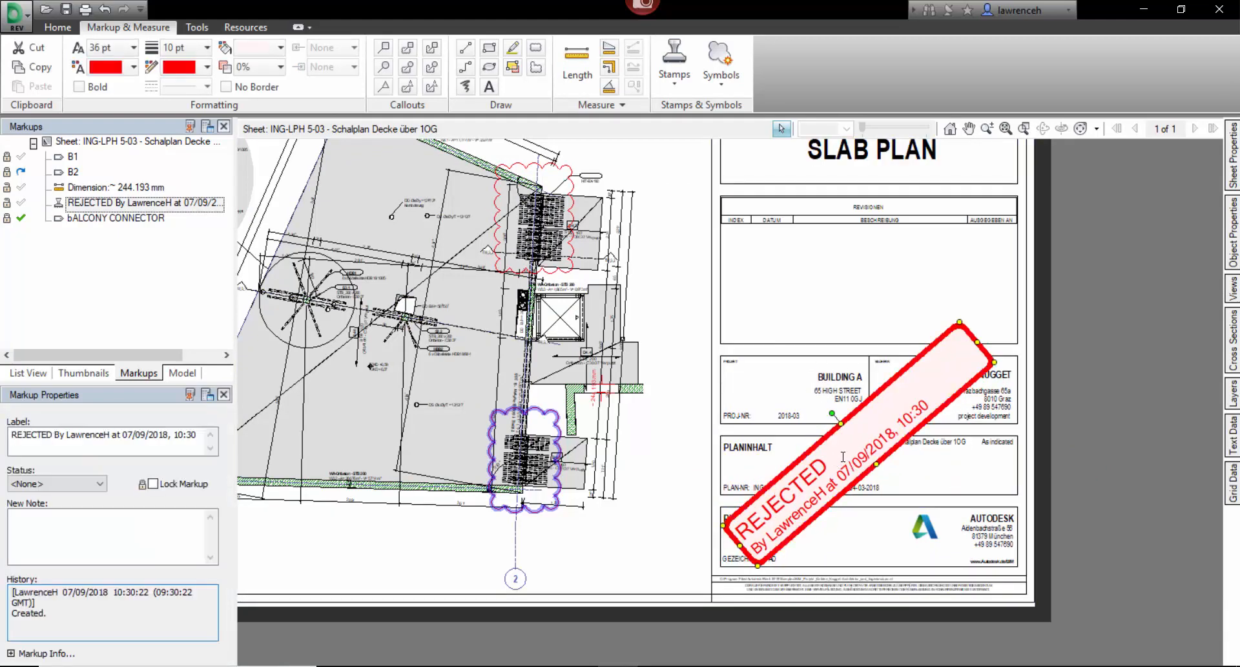